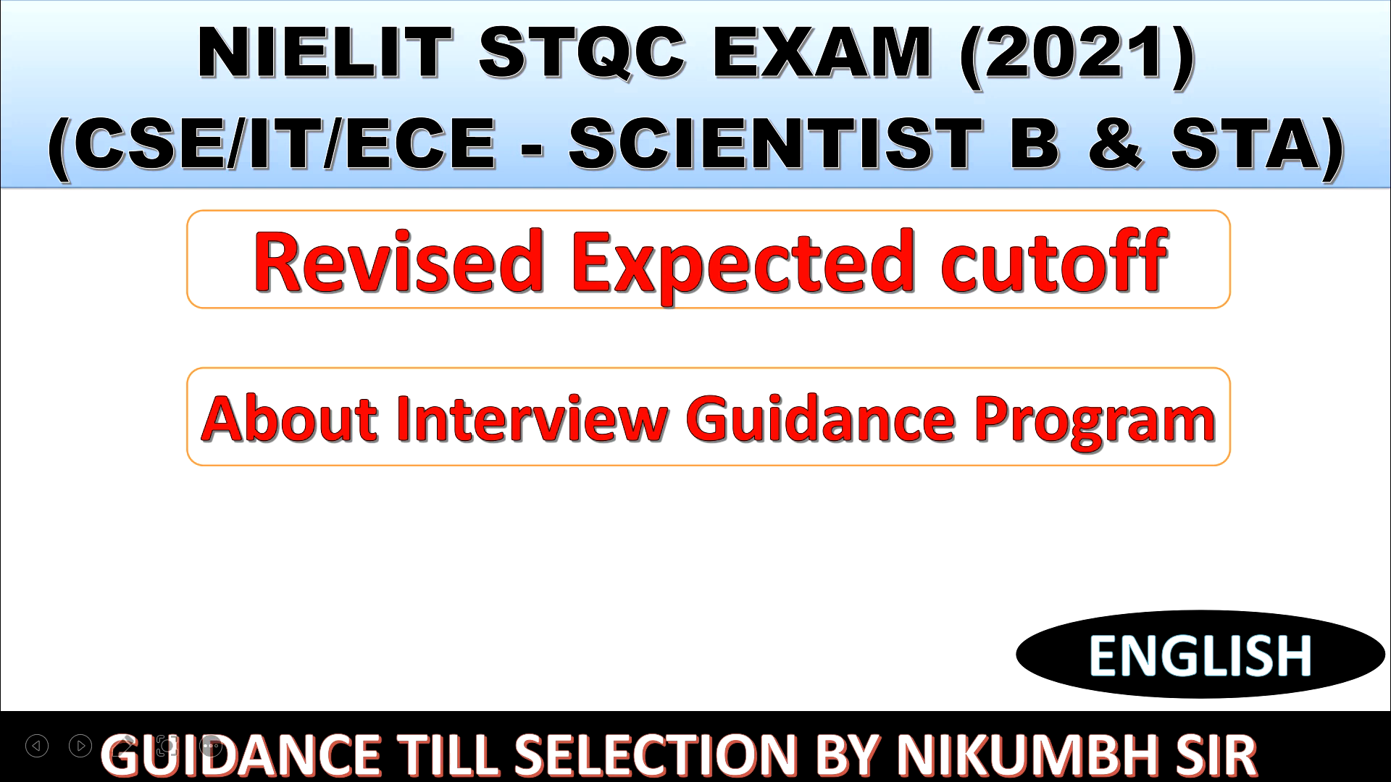
{"action": "mouse_move", "coordinate": [1310, 294]}
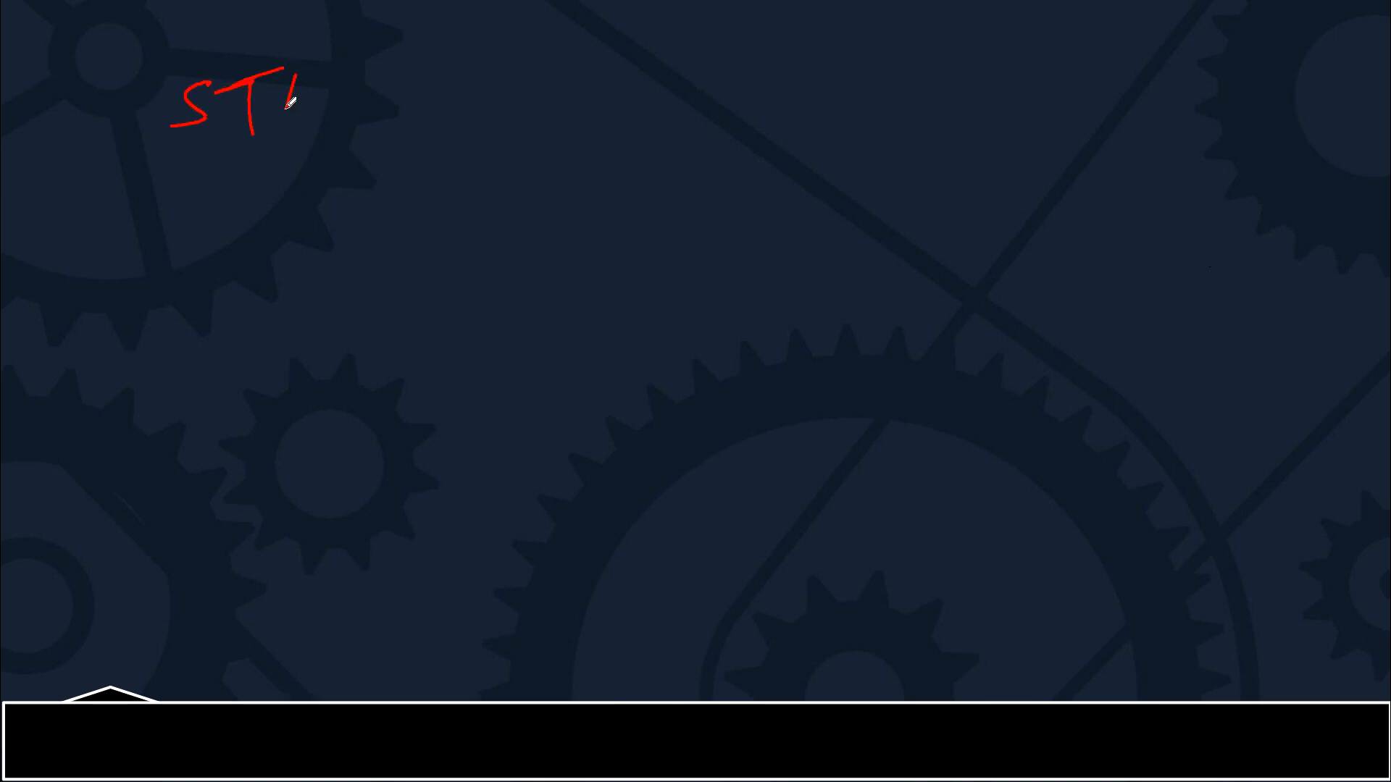
Handwrite STA with an arrow, then the first two vacancy counts, 14 and 14.
{"action": "left_click_drag", "start_coordinate": [302, 98], "coordinate": [399, 98]}
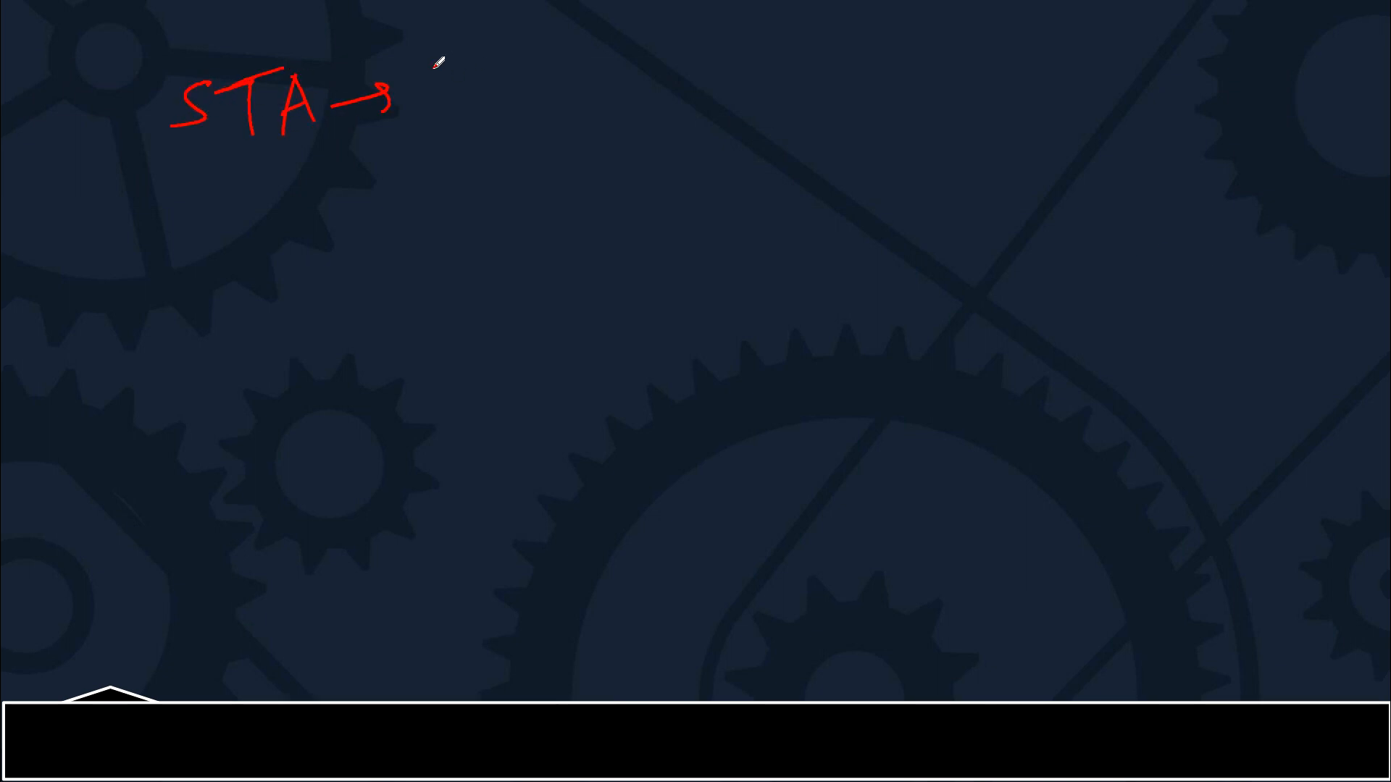
{"action": "left_click_drag", "start_coordinate": [497, 67], "coordinate": [497, 115]}
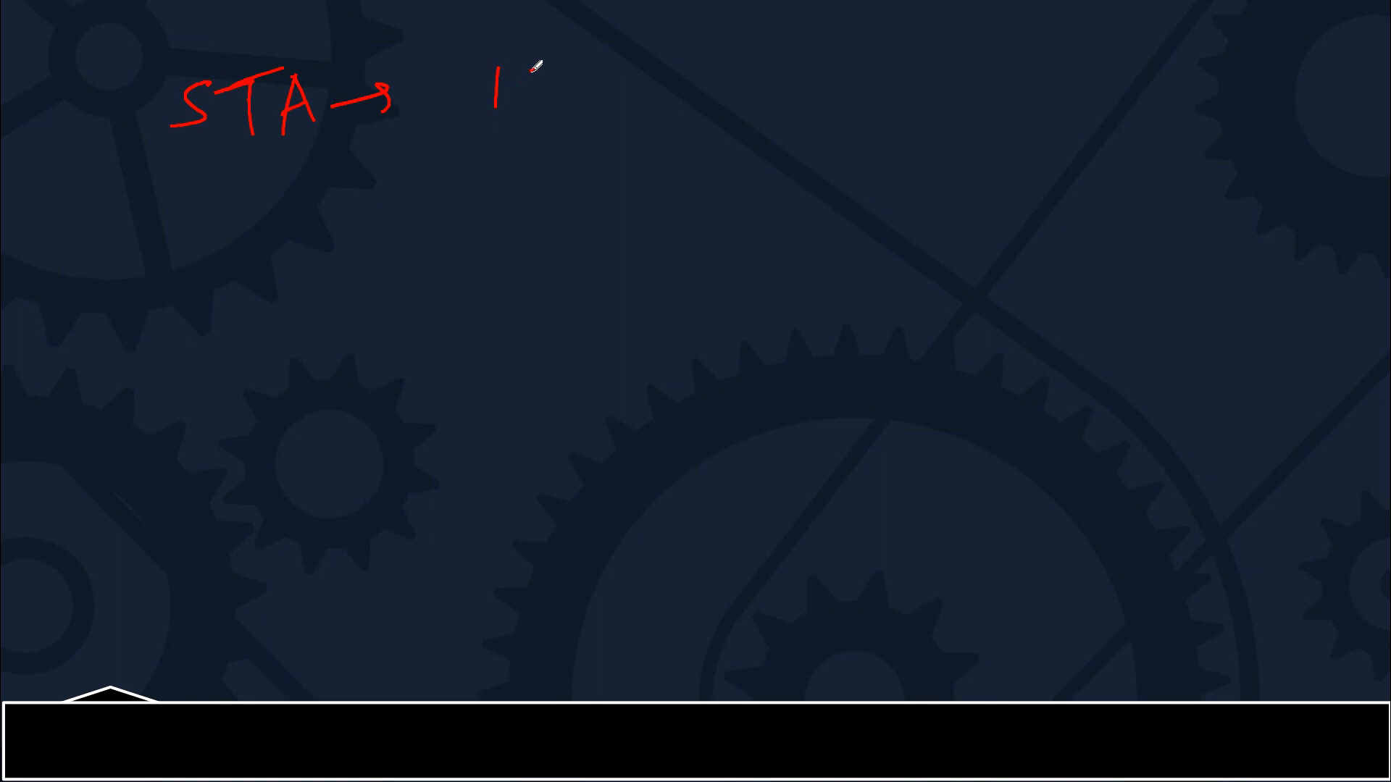
{"action": "left_click_drag", "start_coordinate": [528, 71], "coordinate": [533, 194]}
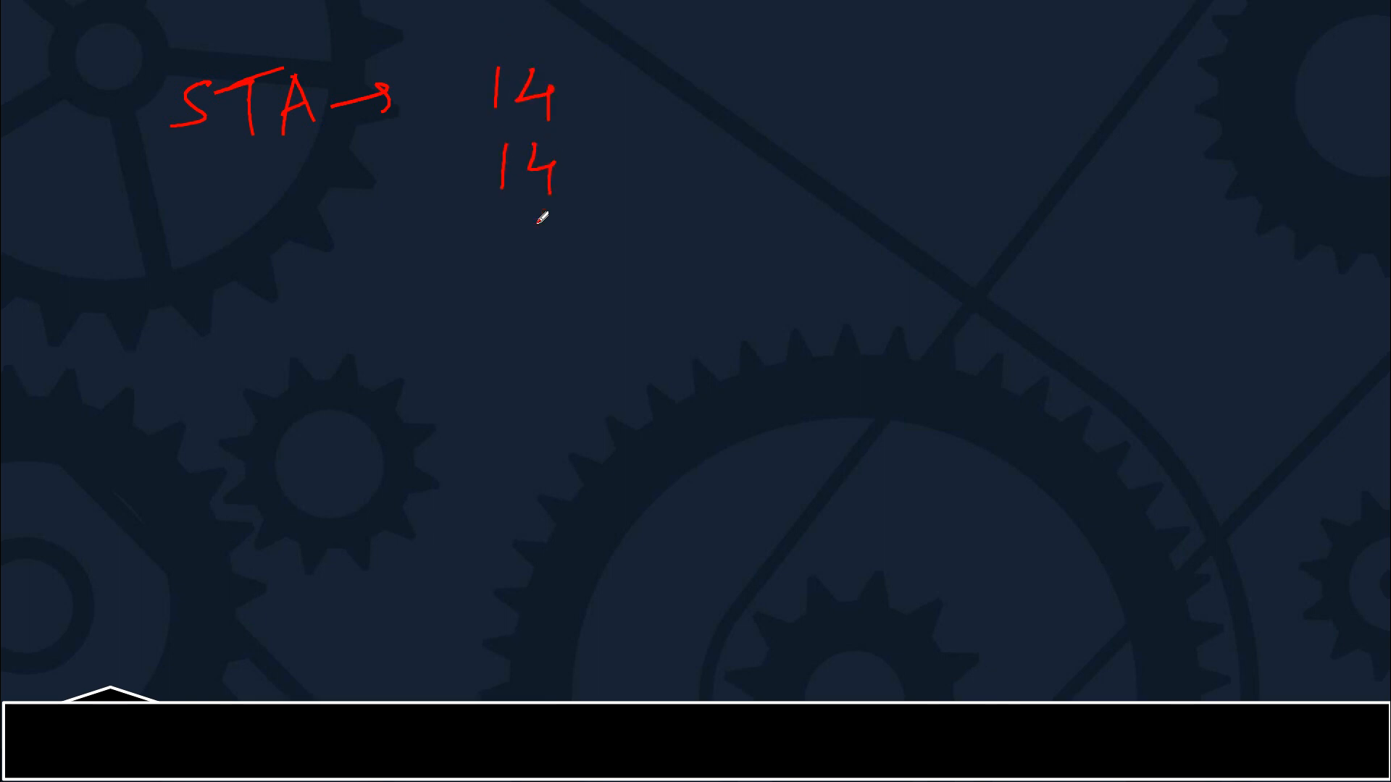
{"action": "left_click_drag", "start_coordinate": [510, 222], "coordinate": [546, 316]}
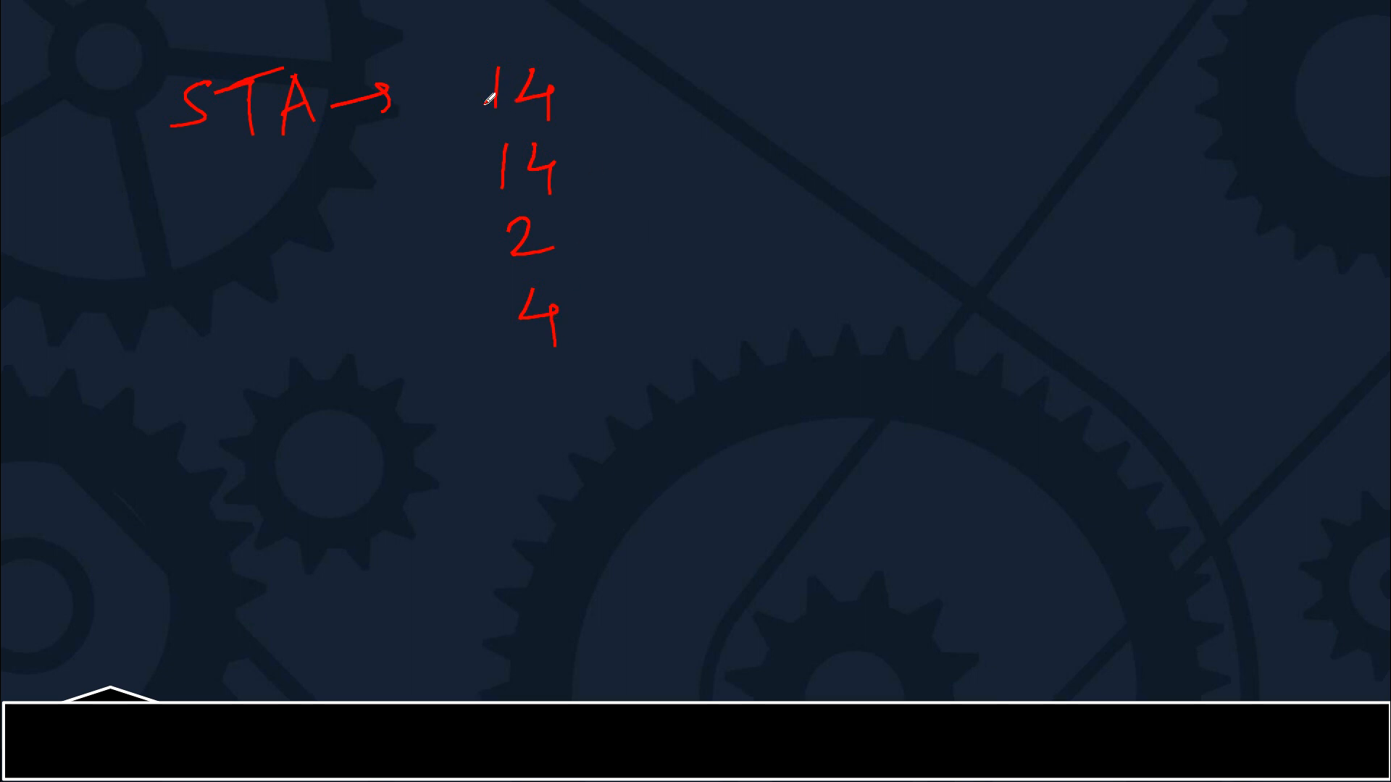
Write the UR, OBC, EWS, ST labels and the cutoffs, including 86, and mark 76 with an upward arrow.
{"action": "type", "text": "Ur obc Ews ST"}
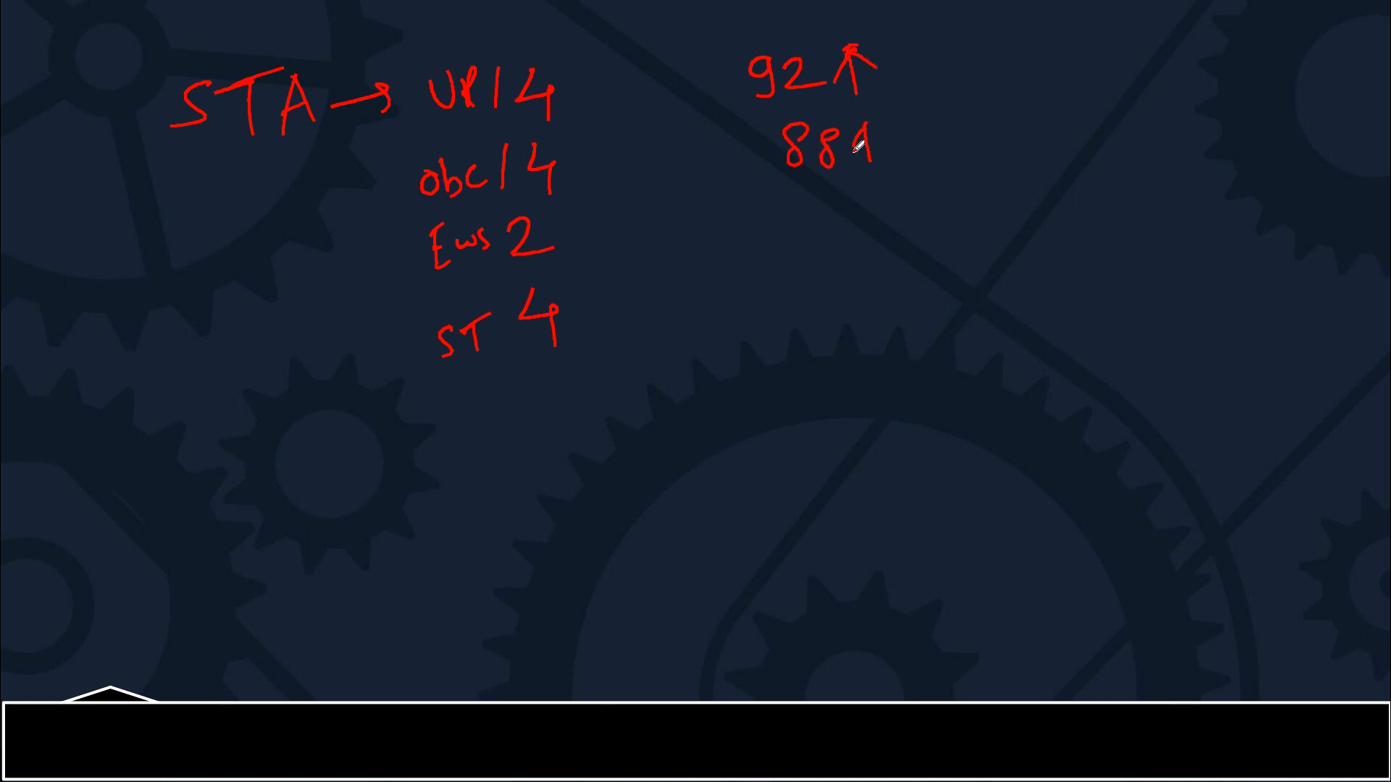
{"action": "type", "text": "86"}
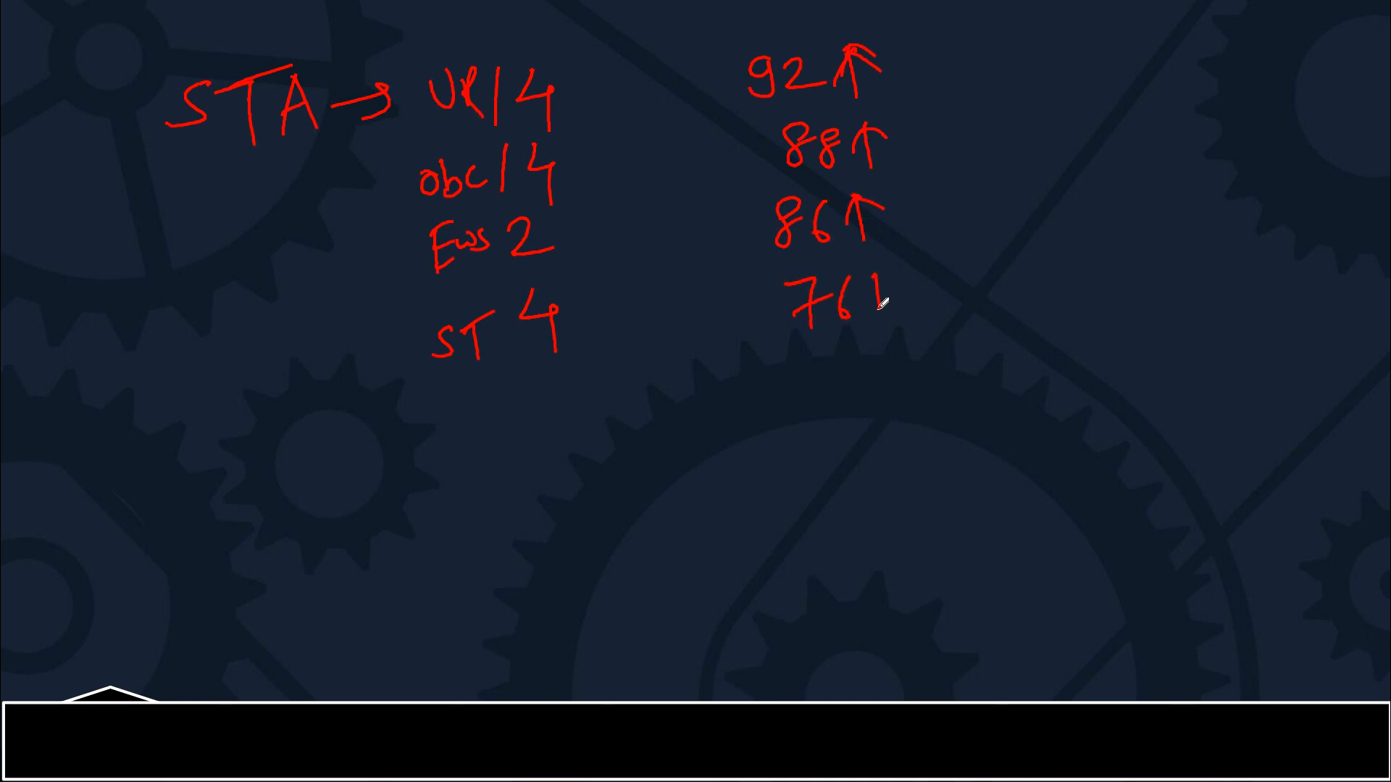
{"action": "left_click_drag", "start_coordinate": [874, 301], "coordinate": [817, 284]}
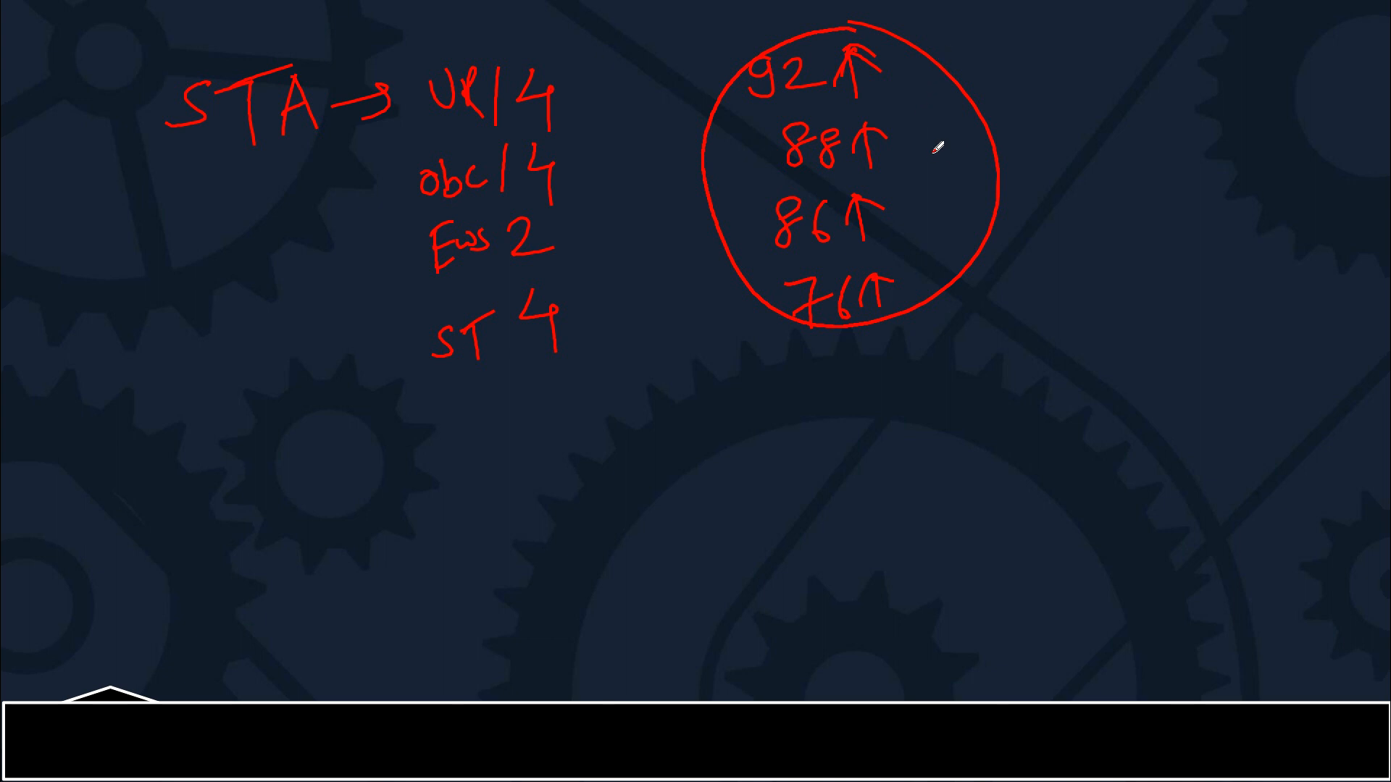
{"action": "mouse_move", "coordinate": [850, 60]}
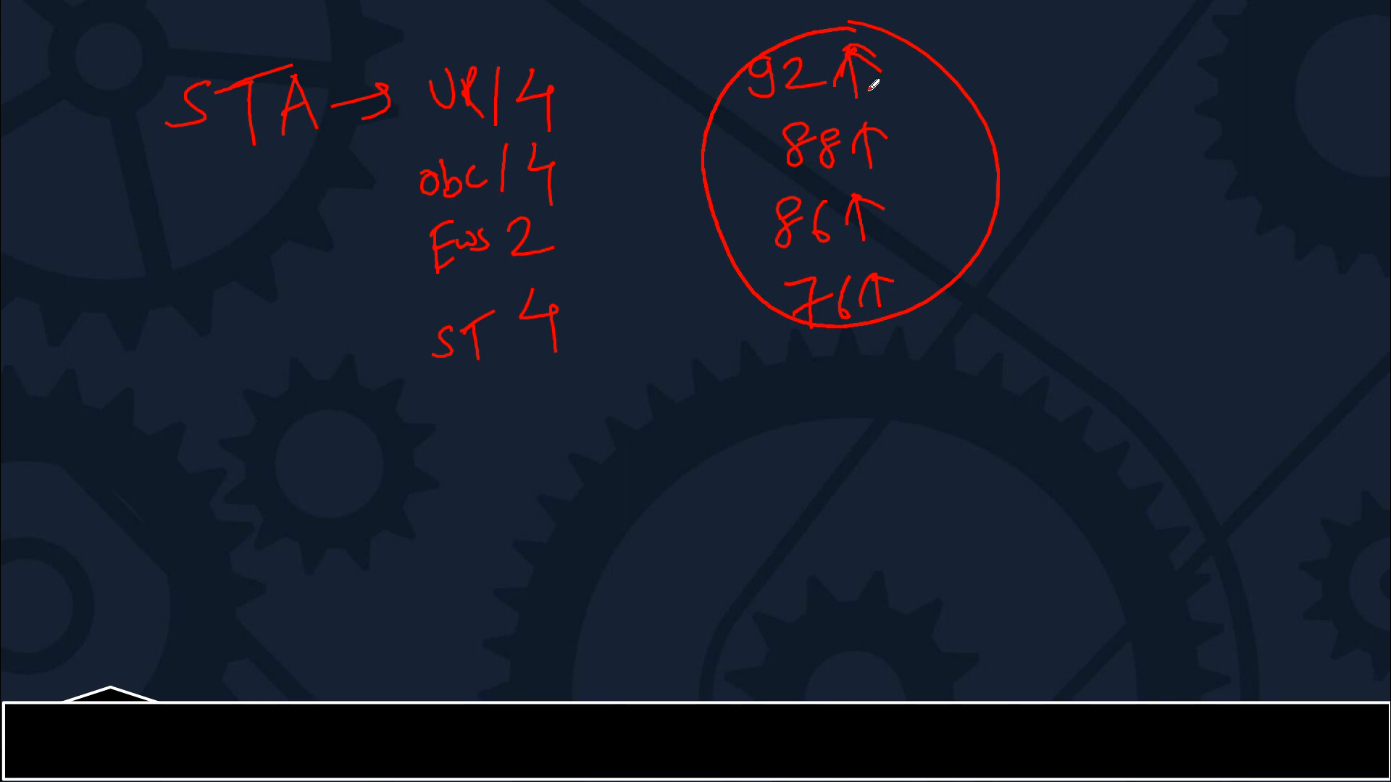
{"action": "mouse_move", "coordinate": [630, 411]}
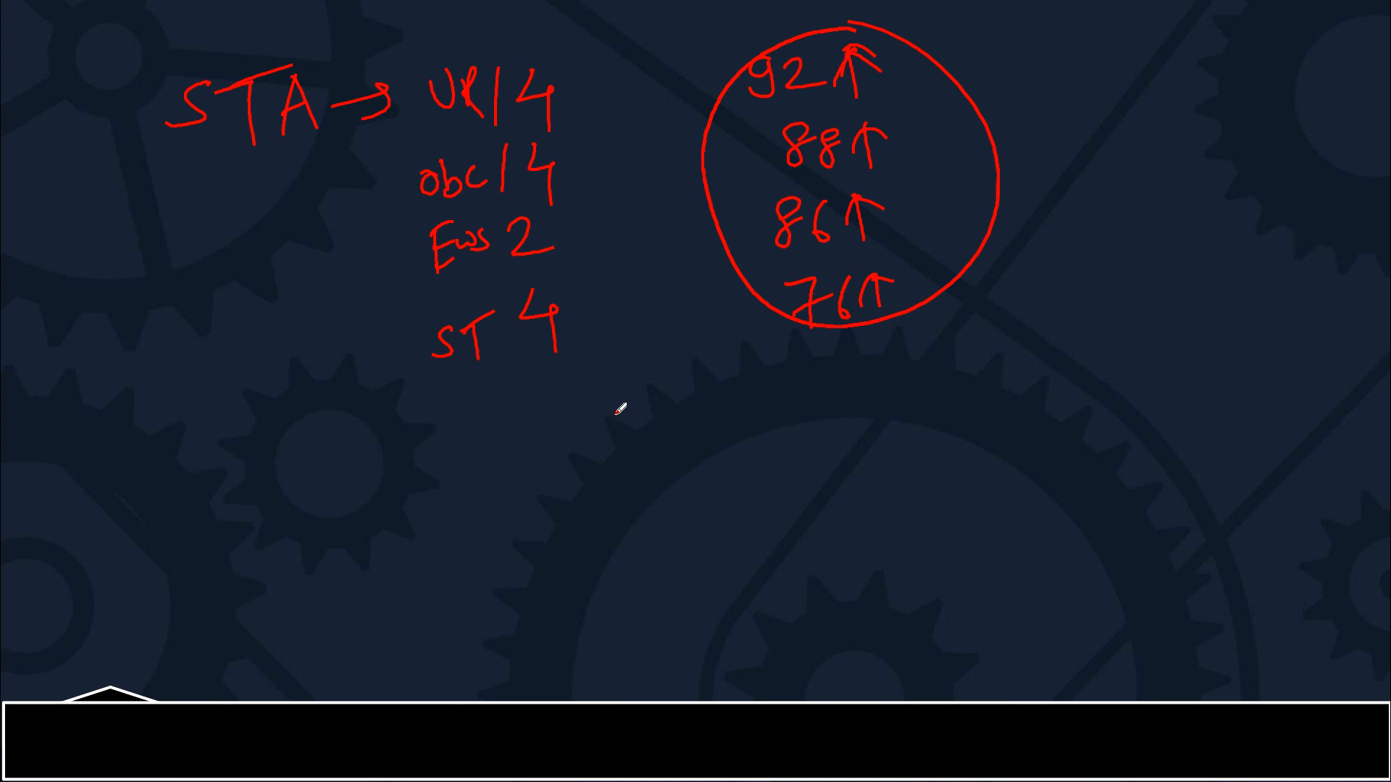
{"action": "mouse_move", "coordinate": [694, 382]}
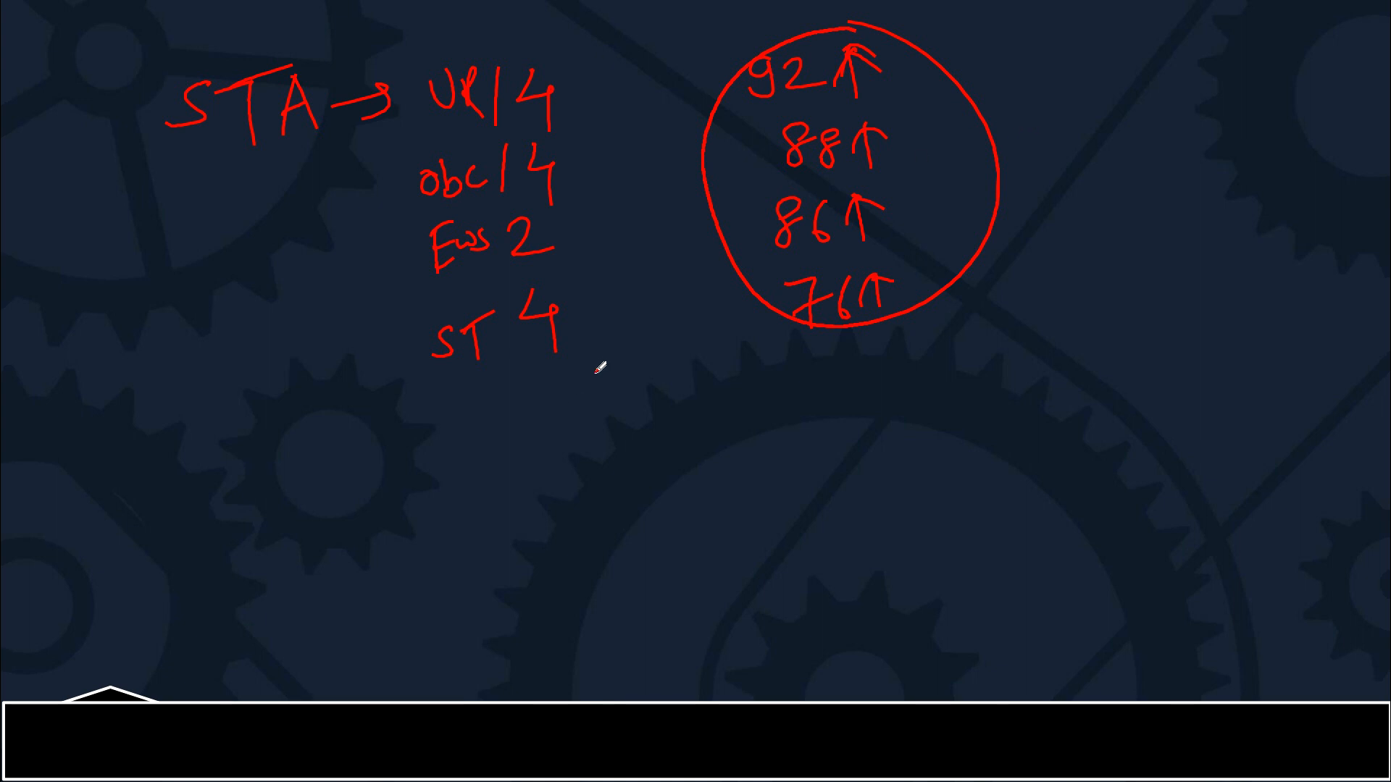
{"action": "mouse_move", "coordinate": [954, 146]}
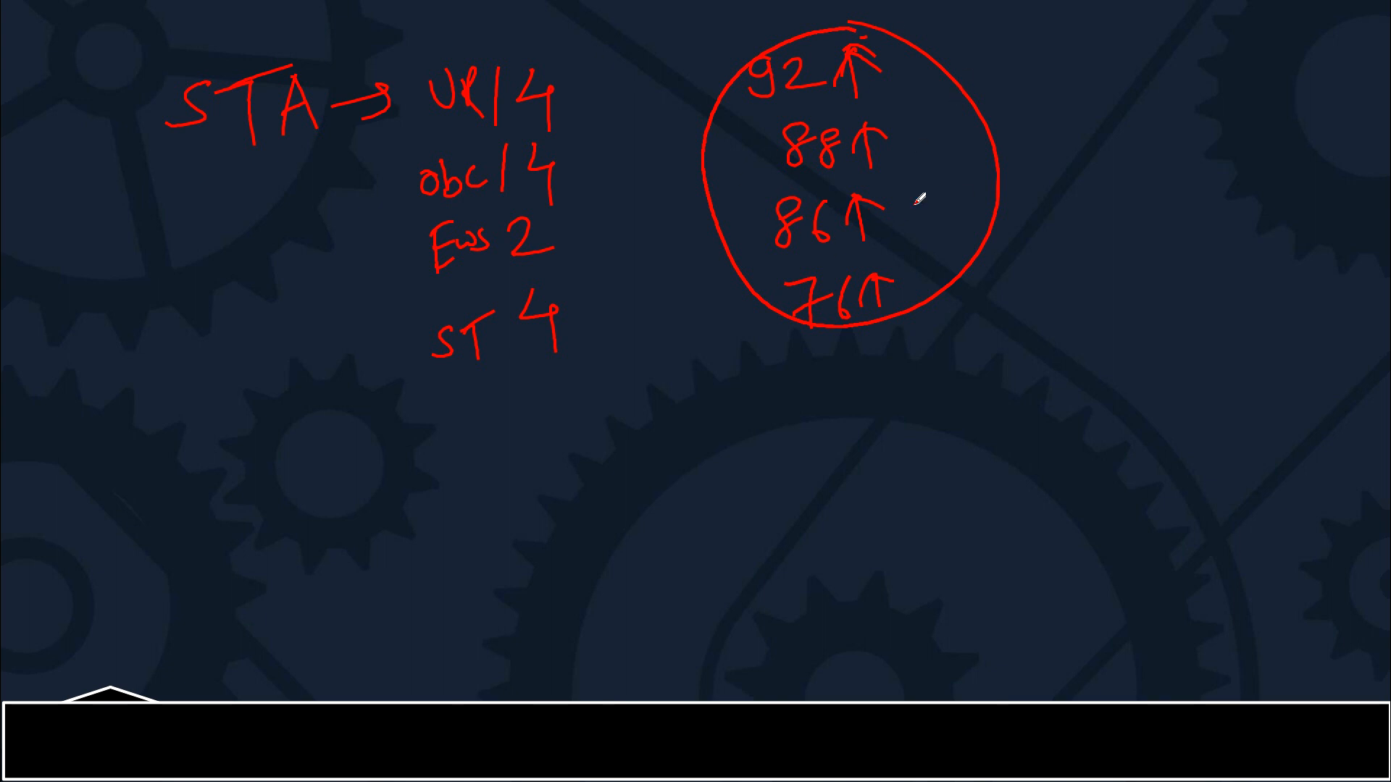
Handwrite the SCB label with an arrow and the counts 6, 2, 1, 1.
{"action": "left_click_drag", "start_coordinate": [266, 470], "coordinate": [249, 523]}
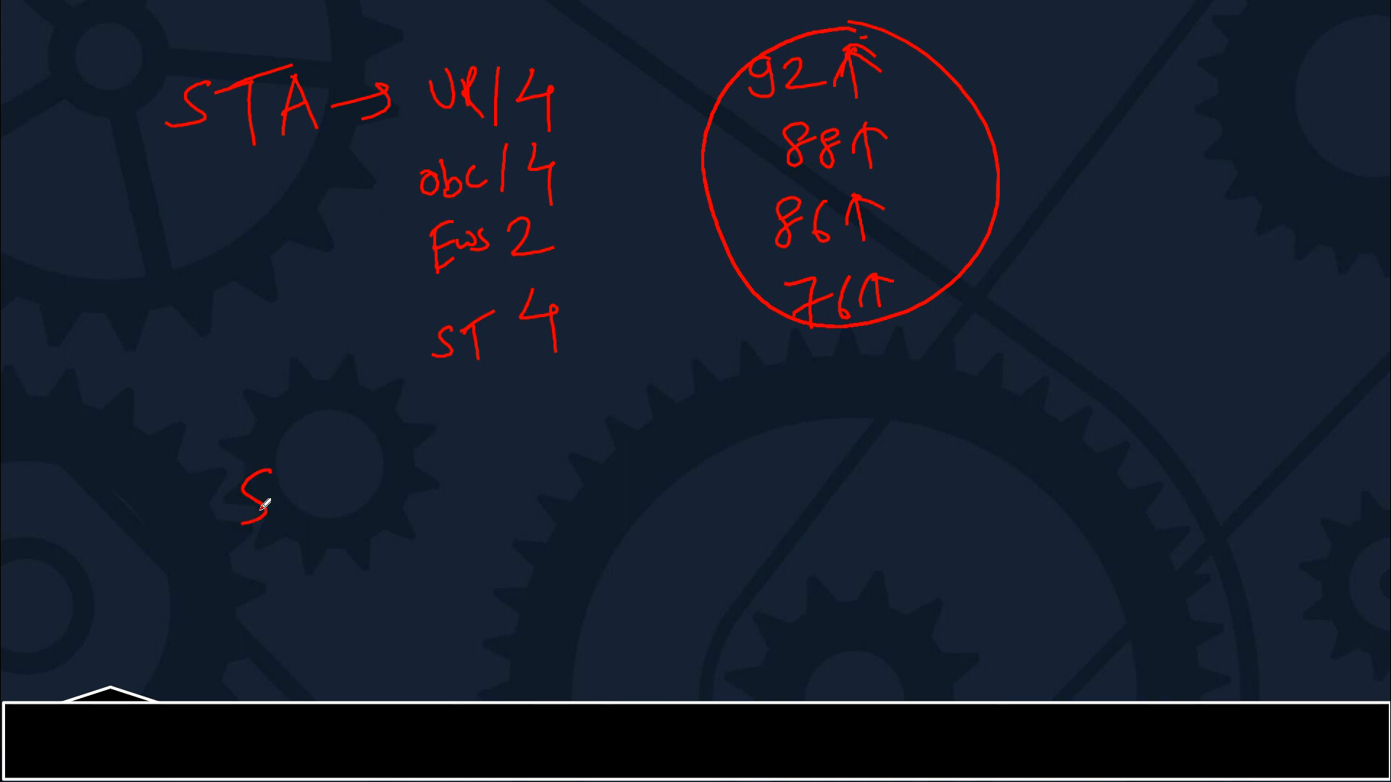
{"action": "left_click_drag", "start_coordinate": [284, 492], "coordinate": [391, 492]}
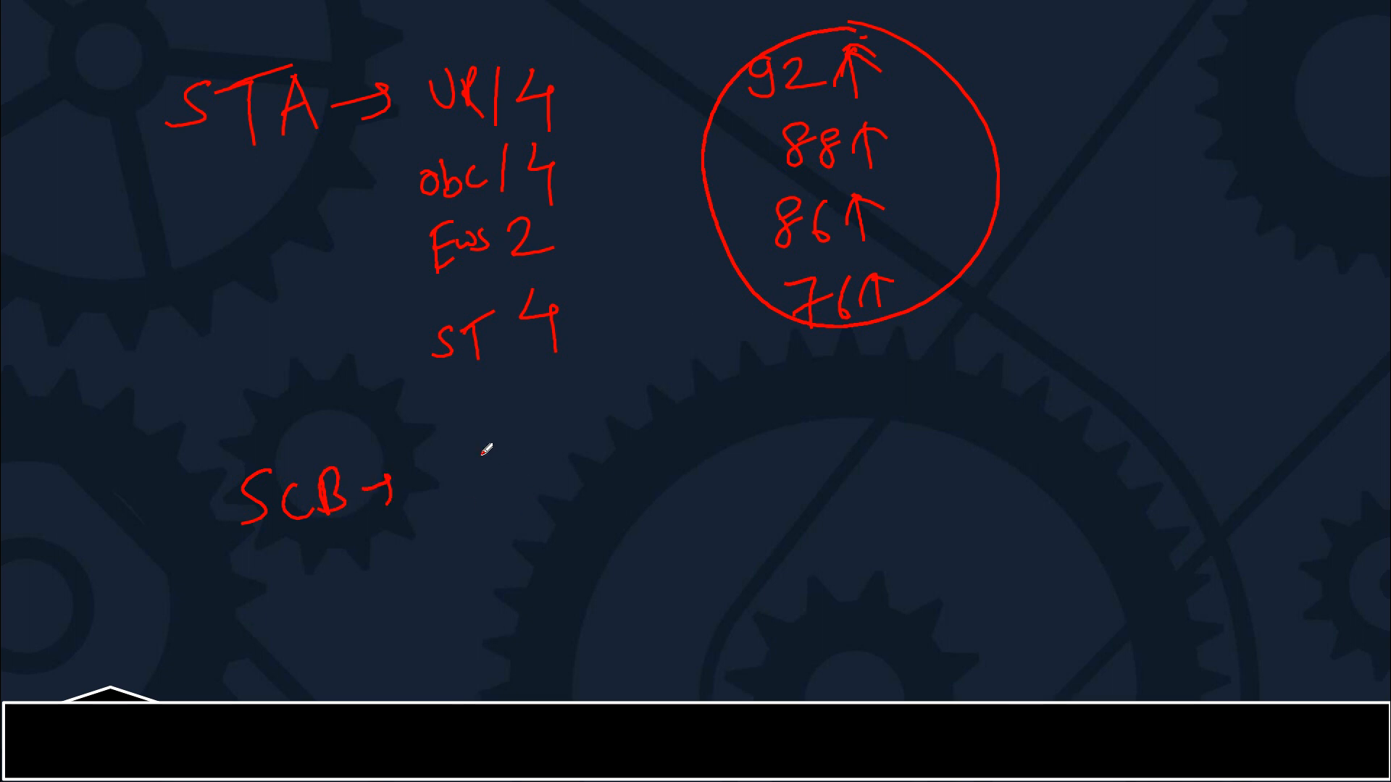
{"action": "left_click_drag", "start_coordinate": [470, 461], "coordinate": [462, 524]}
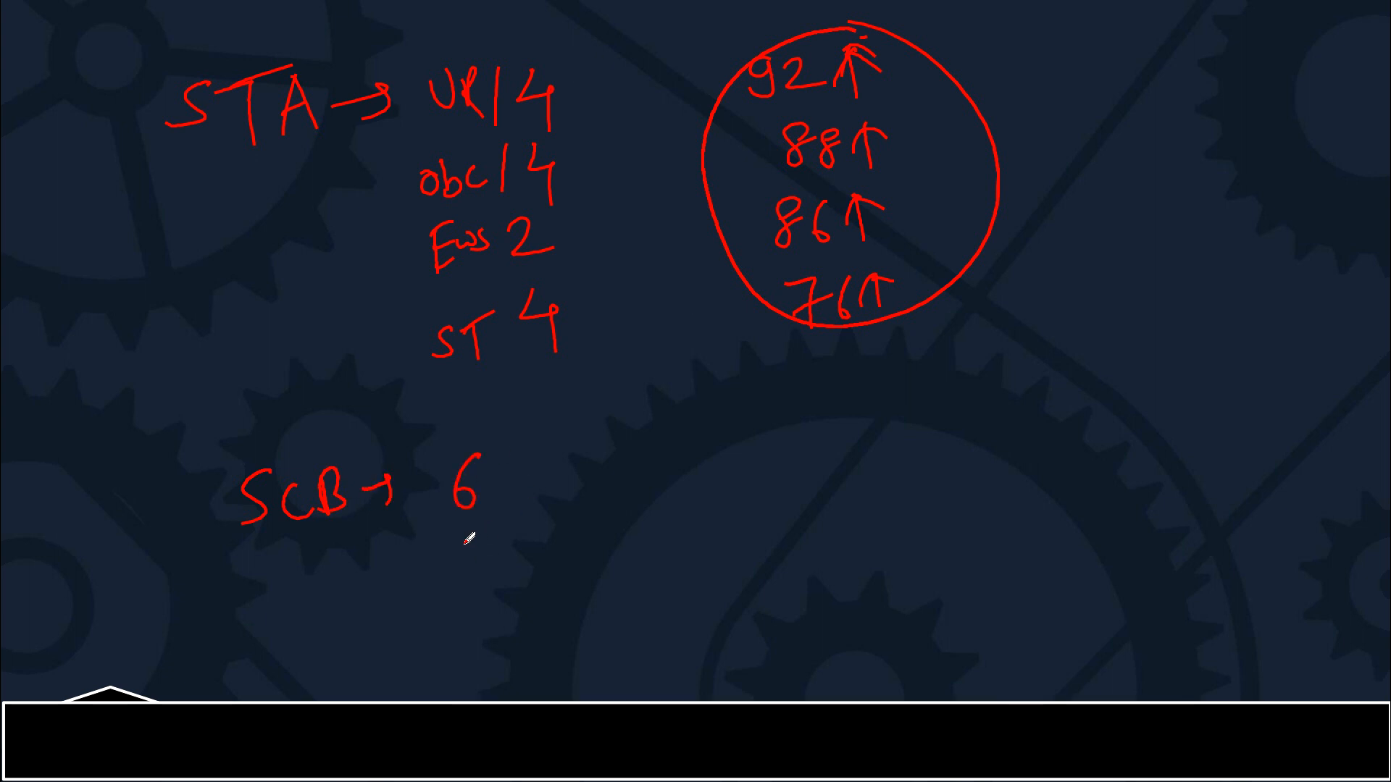
{"action": "left_click_drag", "start_coordinate": [483, 542], "coordinate": [484, 669]}
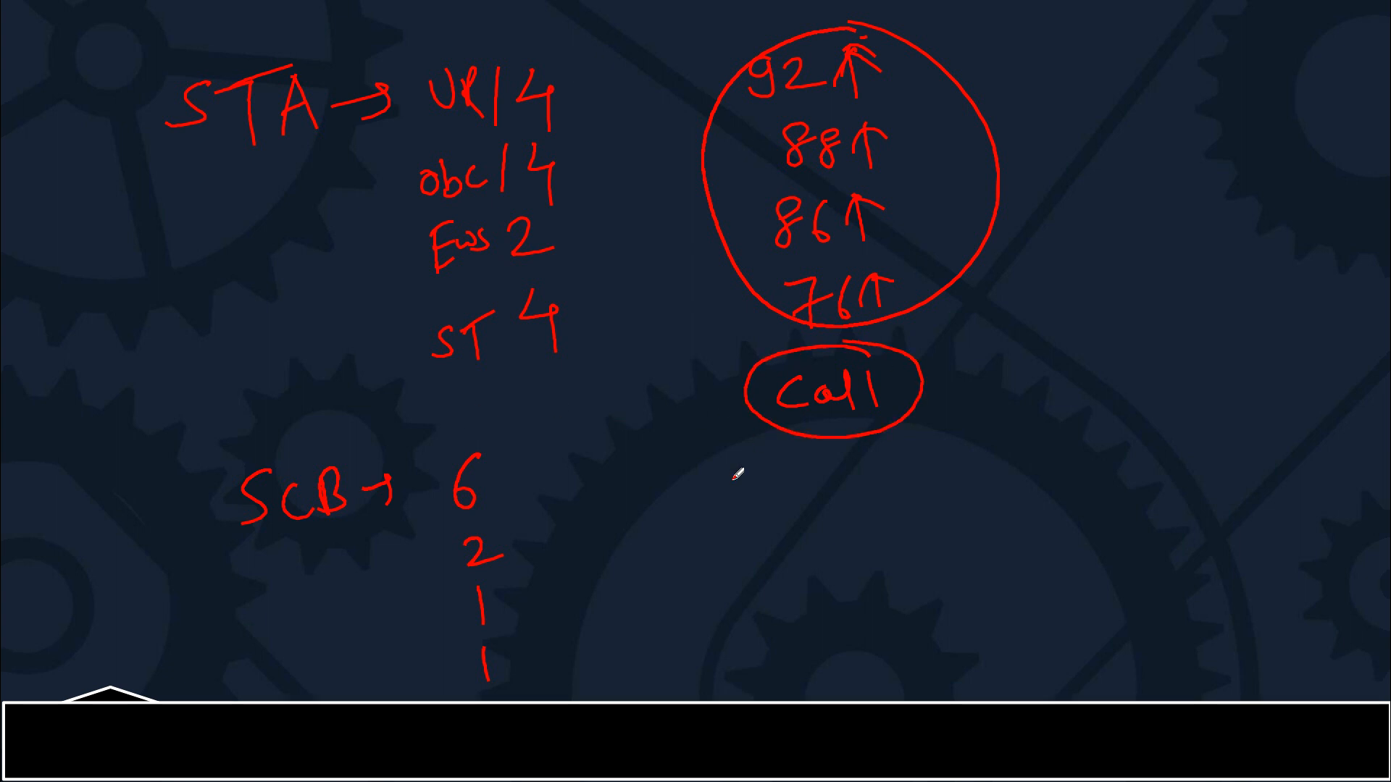
Write cutoffs 83, 78, 80, 75 under Call, circle them, and draw a pointer from Call.
{"action": "left_click_drag", "start_coordinate": [710, 475], "coordinate": [807, 452]}
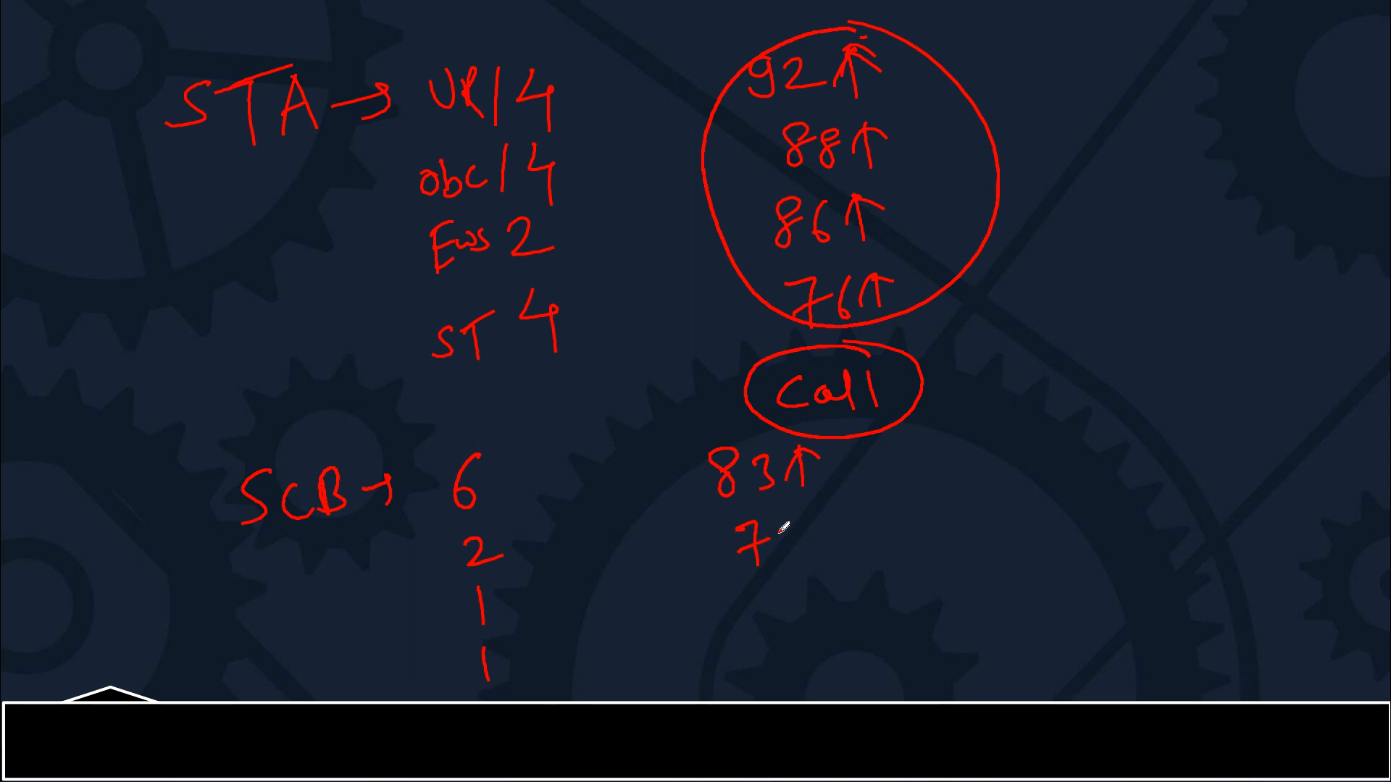
{"action": "left_click_drag", "start_coordinate": [772, 533], "coordinate": [834, 523]}
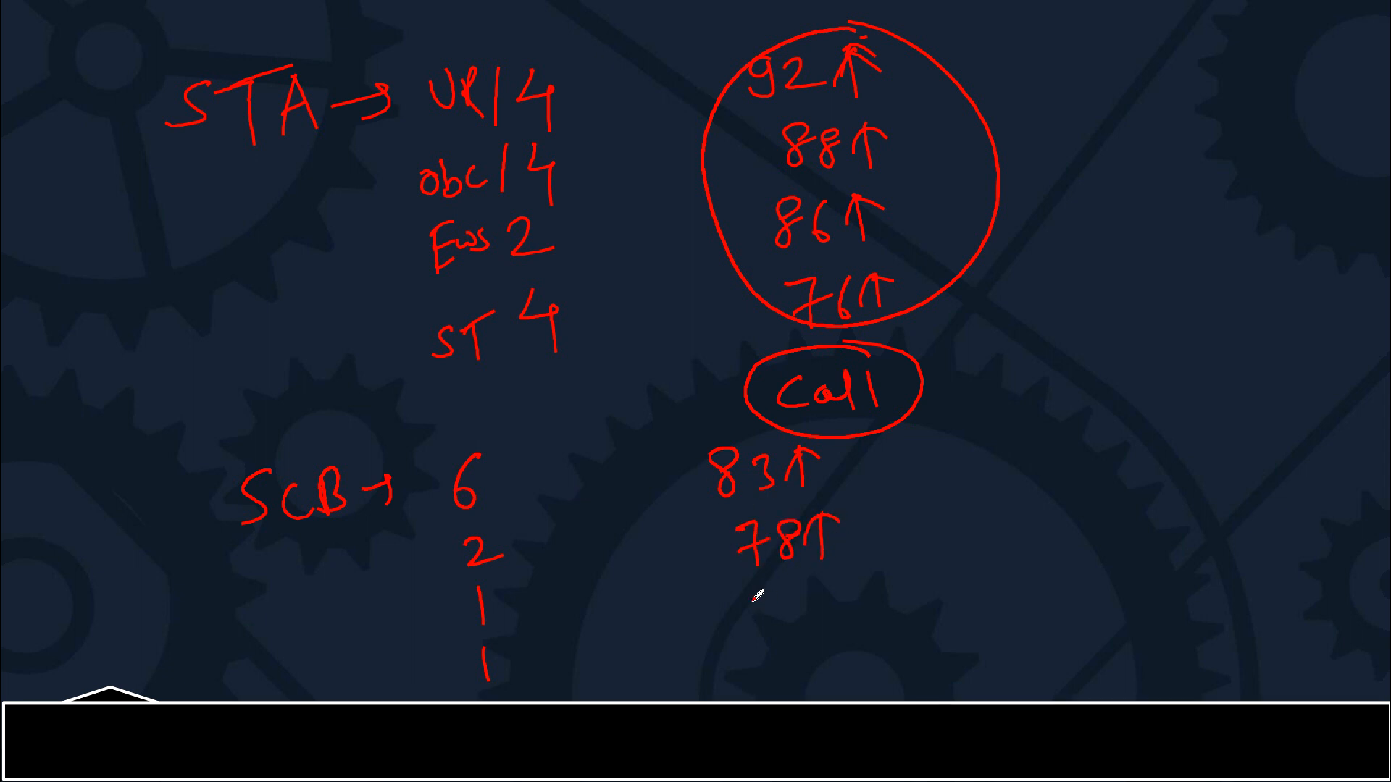
{"action": "type", "text": "80"}
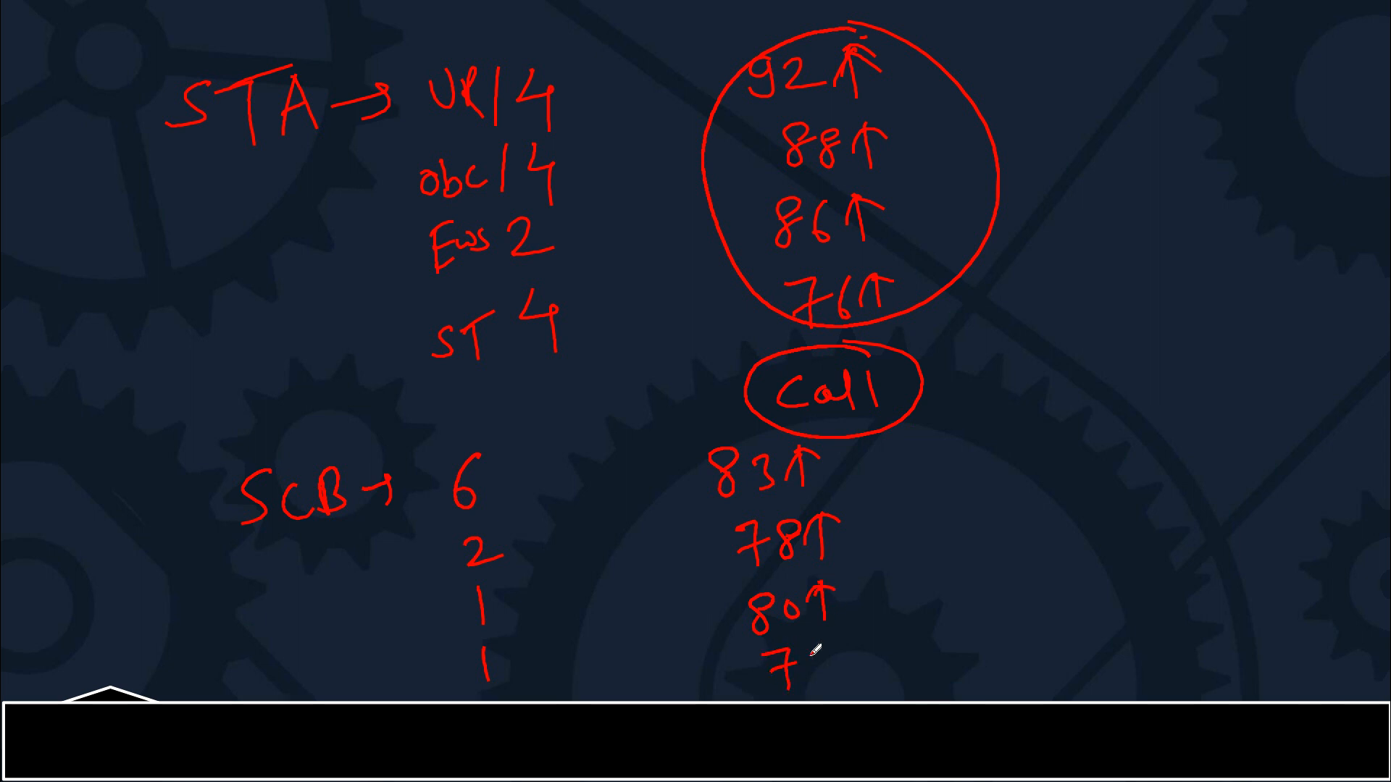
{"action": "type", "text": "5↑"}
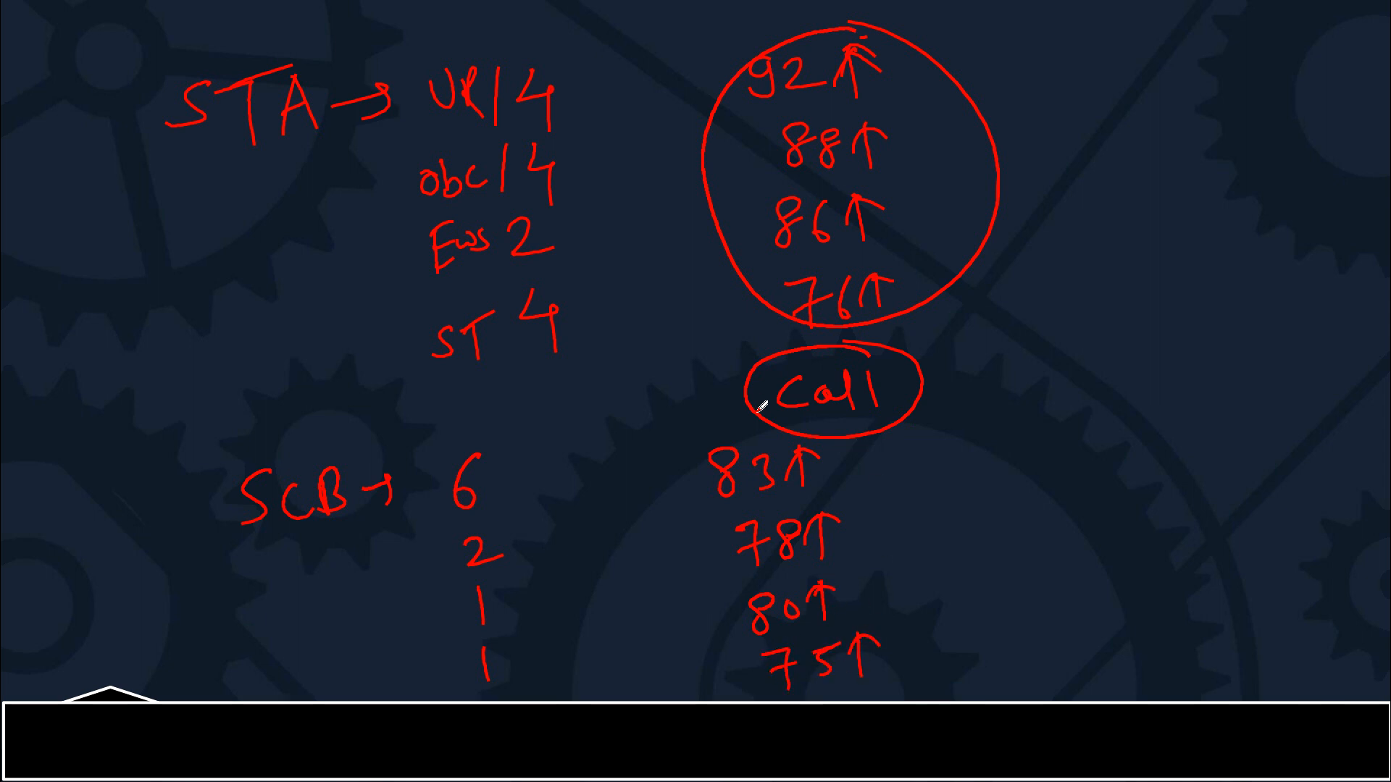
{"action": "left_click_drag", "start_coordinate": [754, 417], "coordinate": [802, 674]}
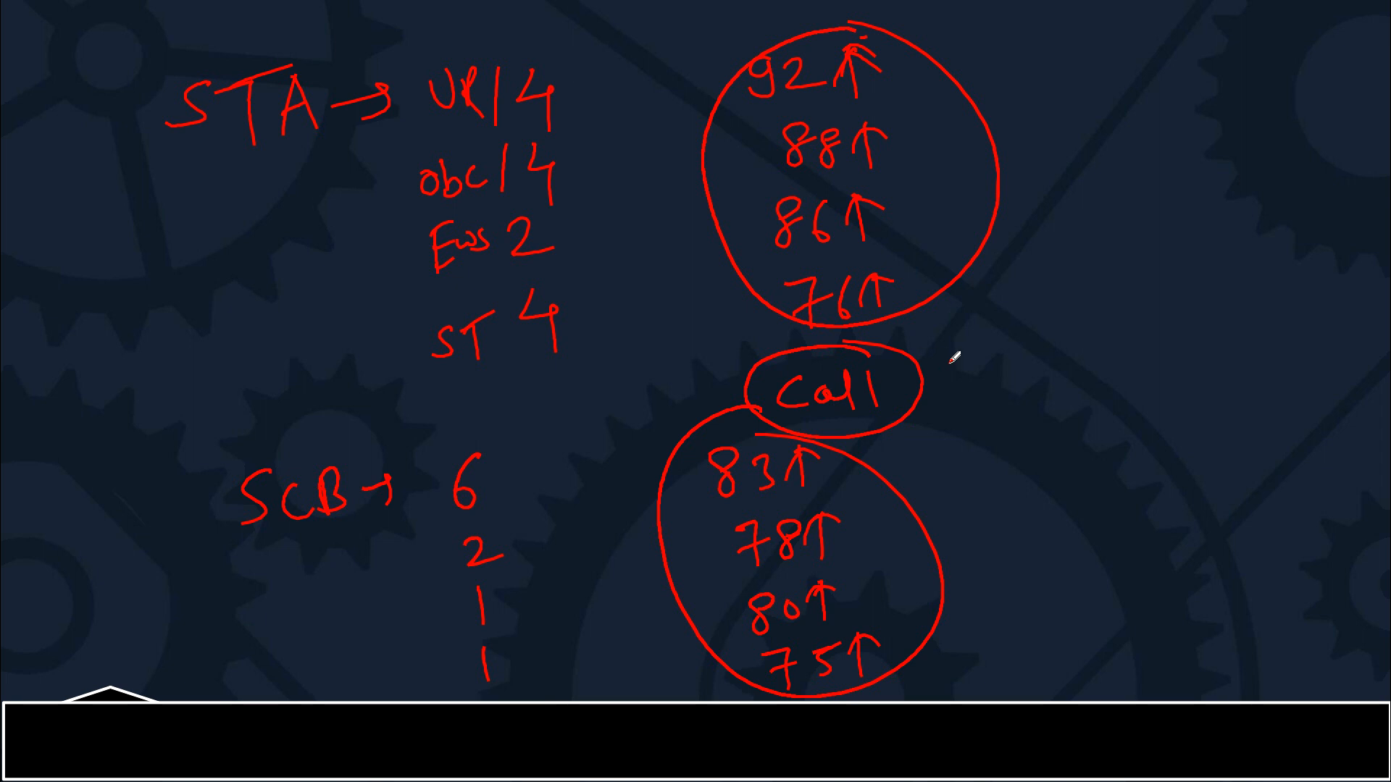
{"action": "left_click_drag", "start_coordinate": [918, 382], "coordinate": [1047, 328]}
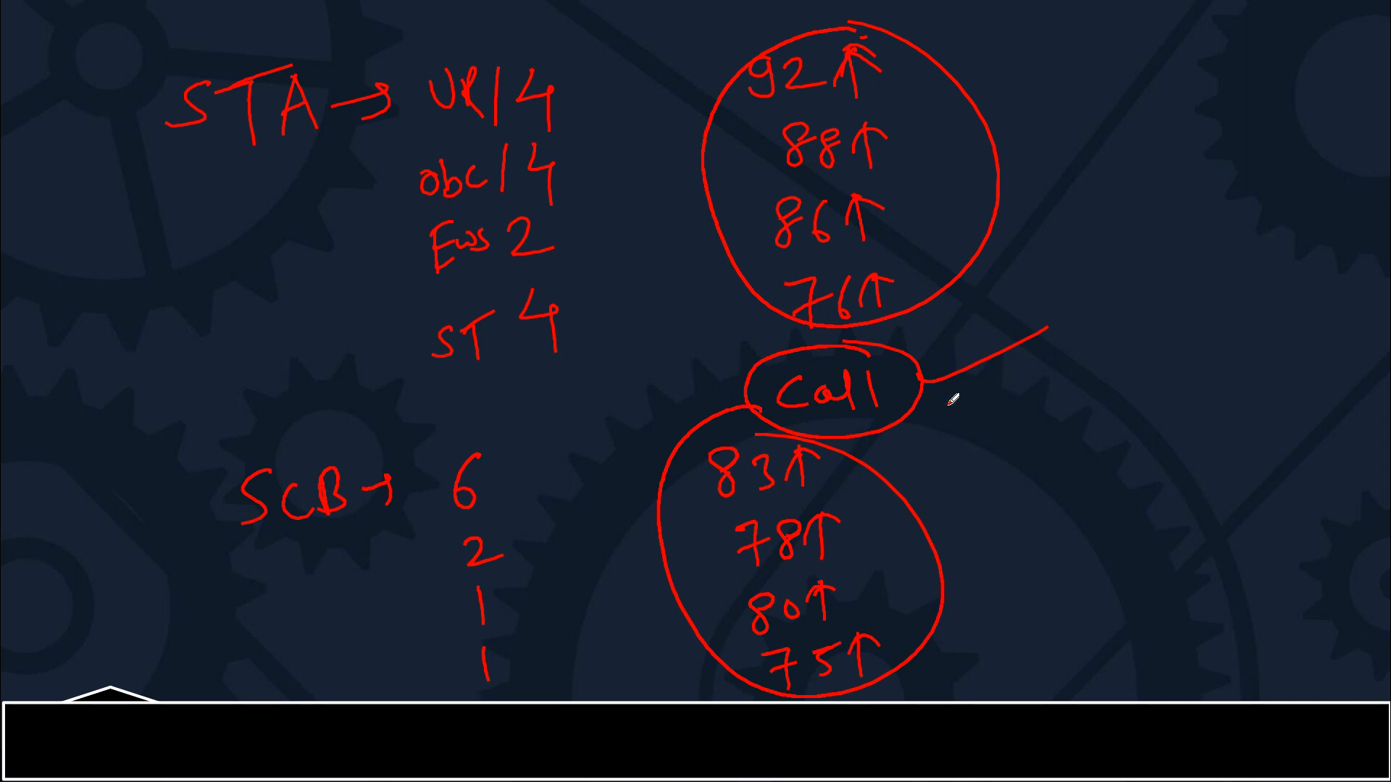
{"action": "mouse_move", "coordinate": [858, 229]}
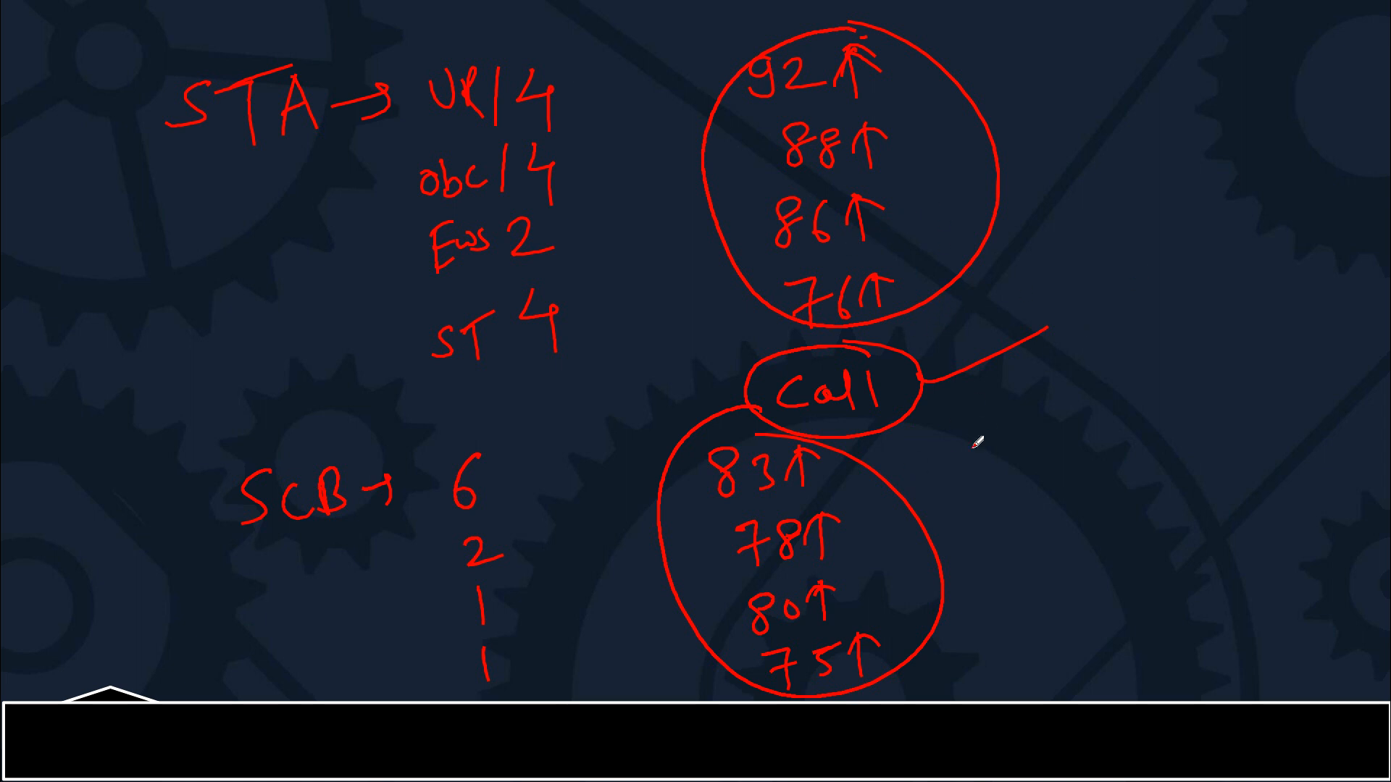
{"action": "mouse_move", "coordinate": [976, 434]}
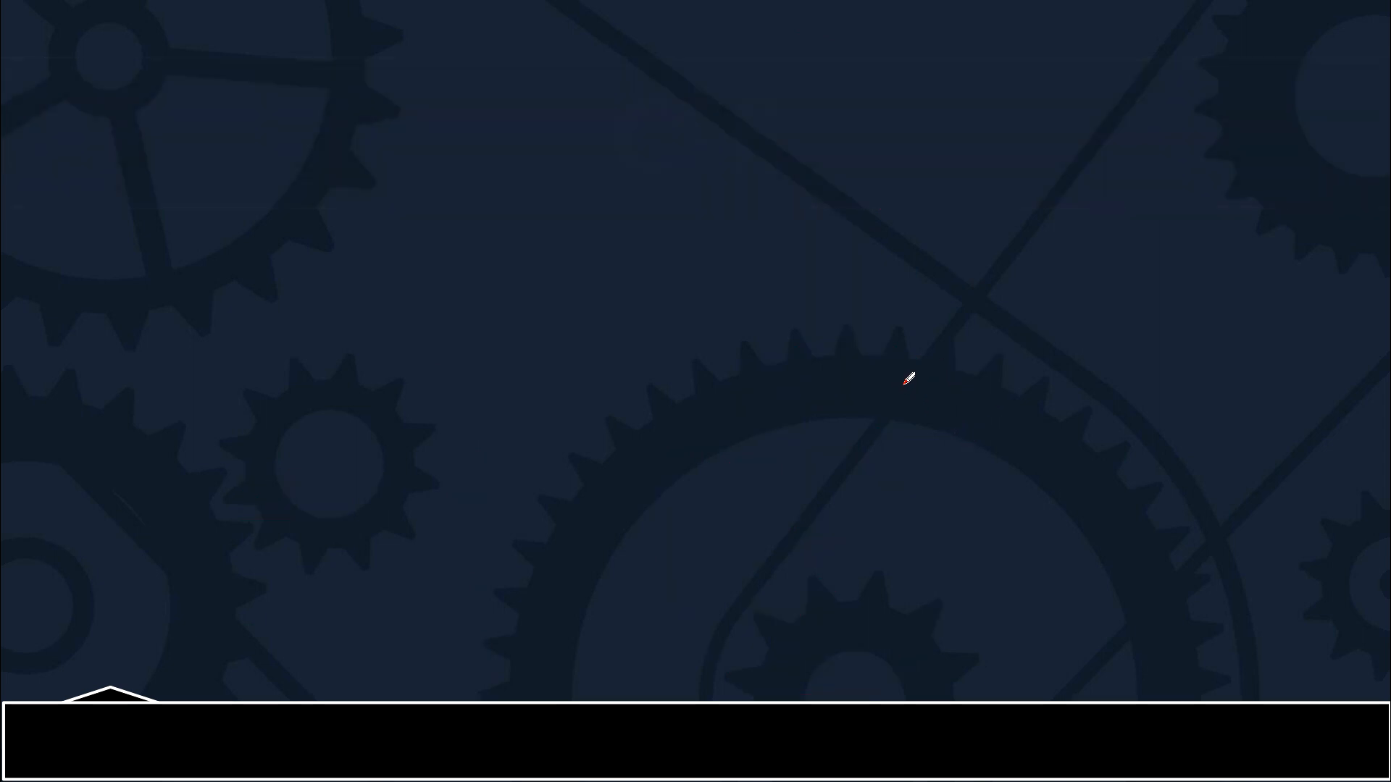
{"action": "mouse_move", "coordinate": [531, 46]}
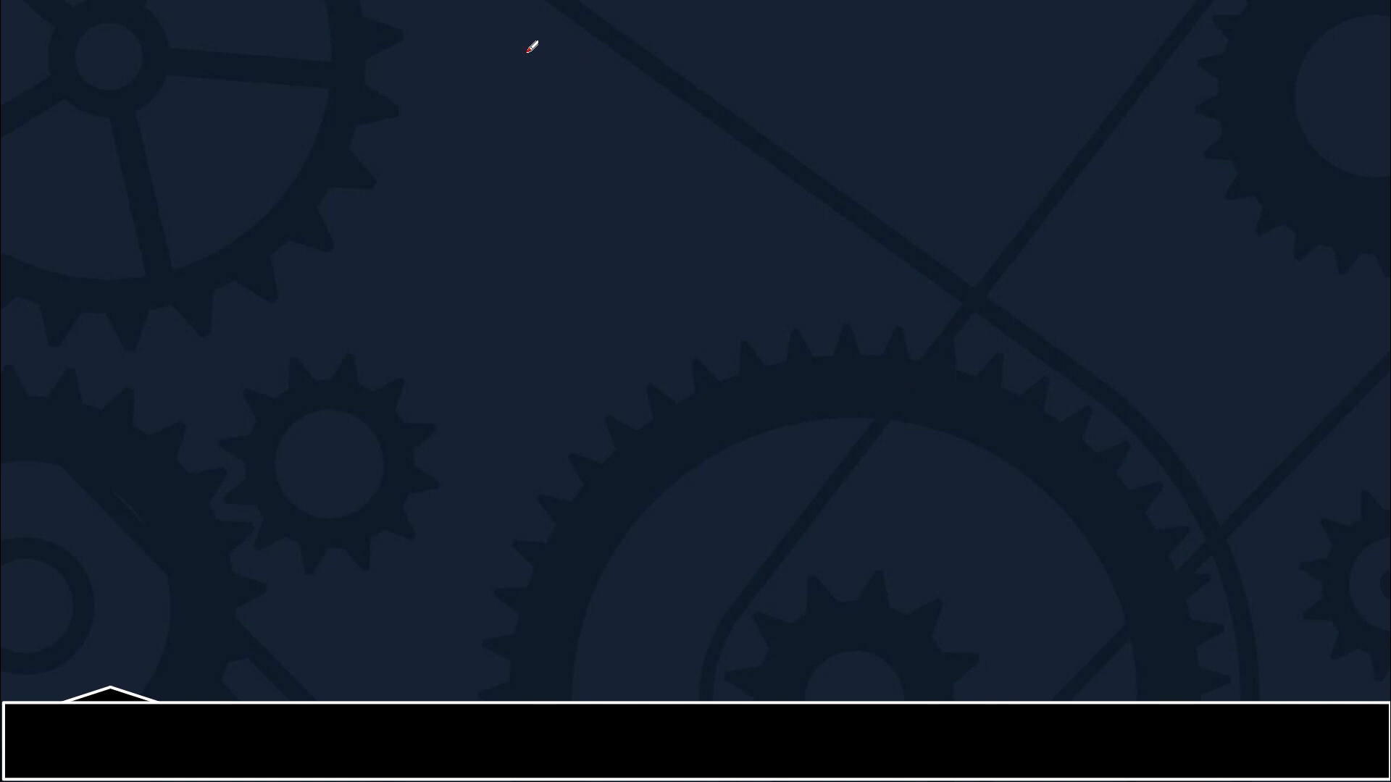
Write CSE at the top and SCB counts 4 and 1, circle Call, and add the 78 cutoff.
{"action": "left_click_drag", "start_coordinate": [506, 67], "coordinate": [612, 66]}
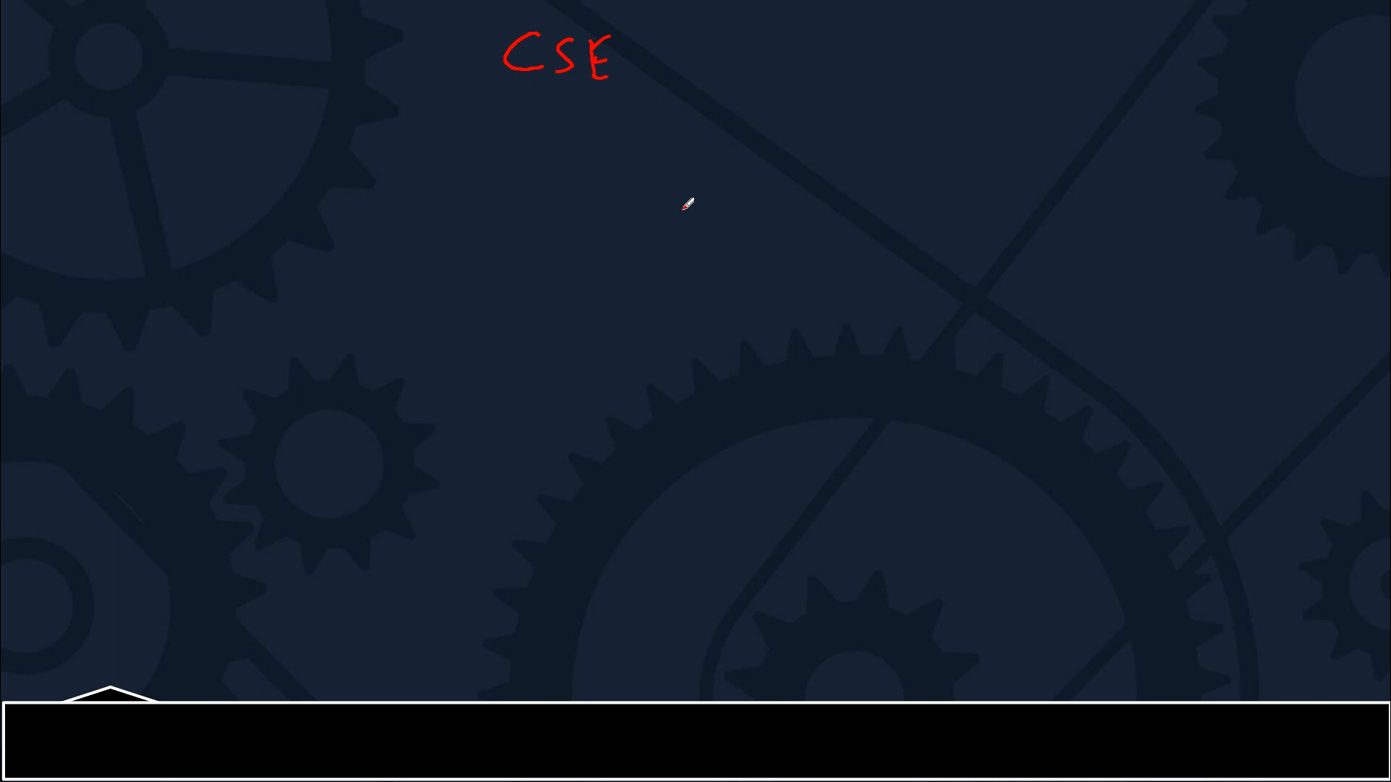
{"action": "mouse_move", "coordinate": [683, 199]}
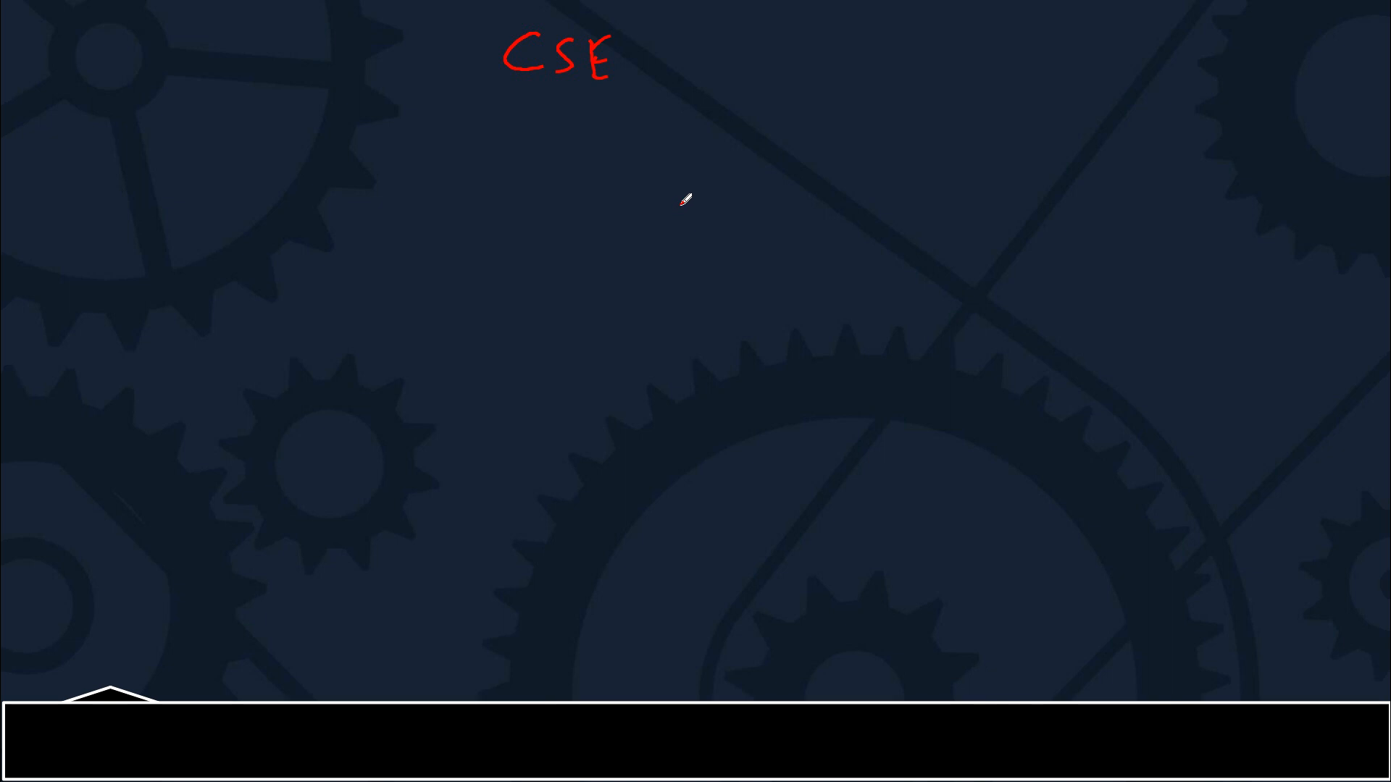
{"action": "mouse_move", "coordinate": [685, 197]}
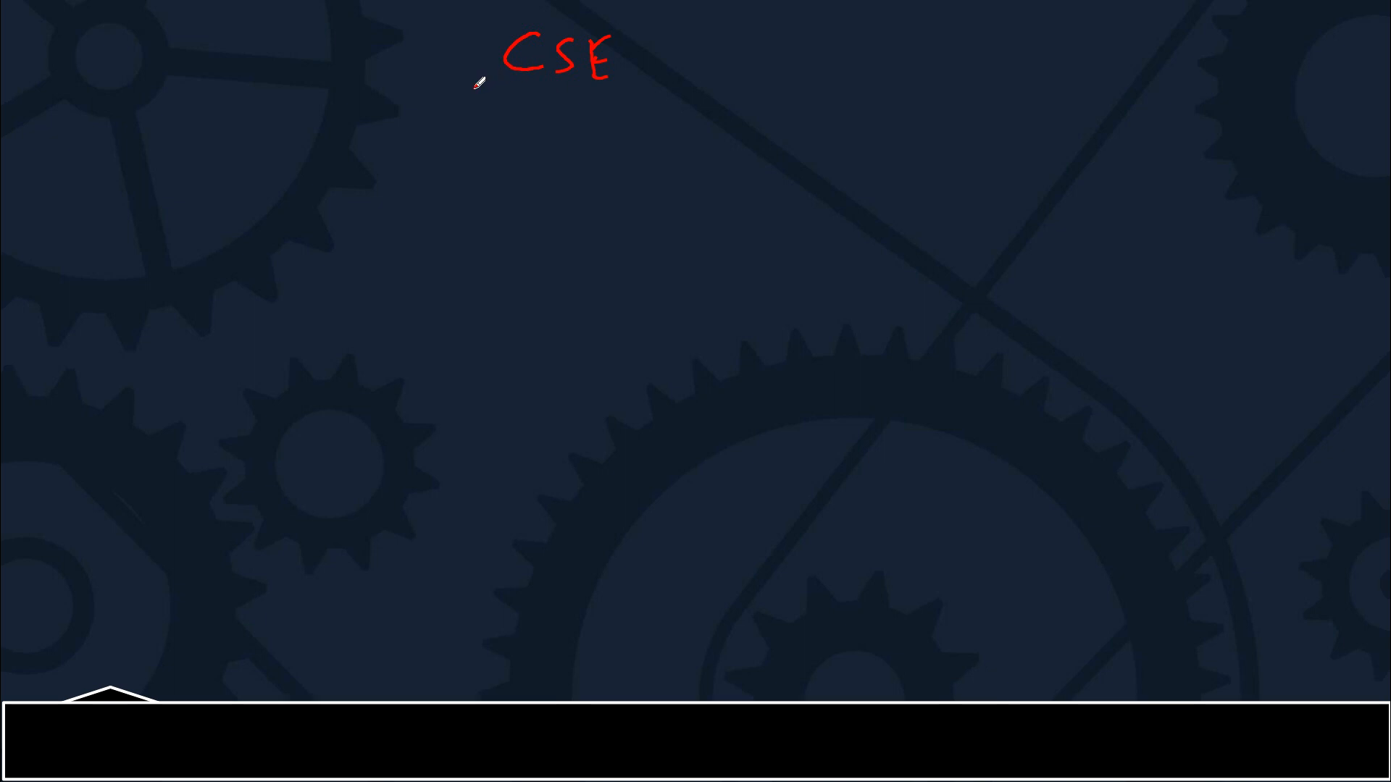
{"action": "mouse_move", "coordinate": [266, 118]}
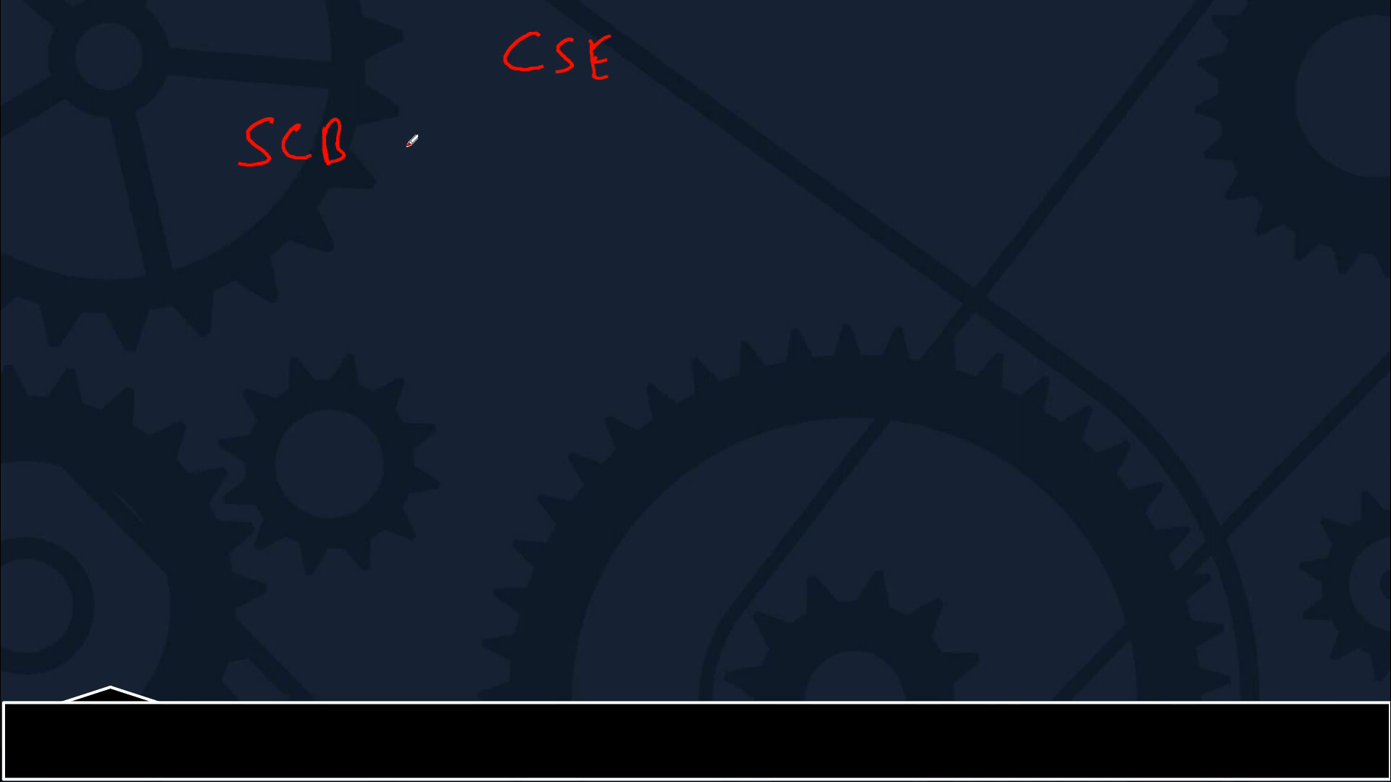
{"action": "left_click_drag", "start_coordinate": [293, 195], "coordinate": [311, 257]}
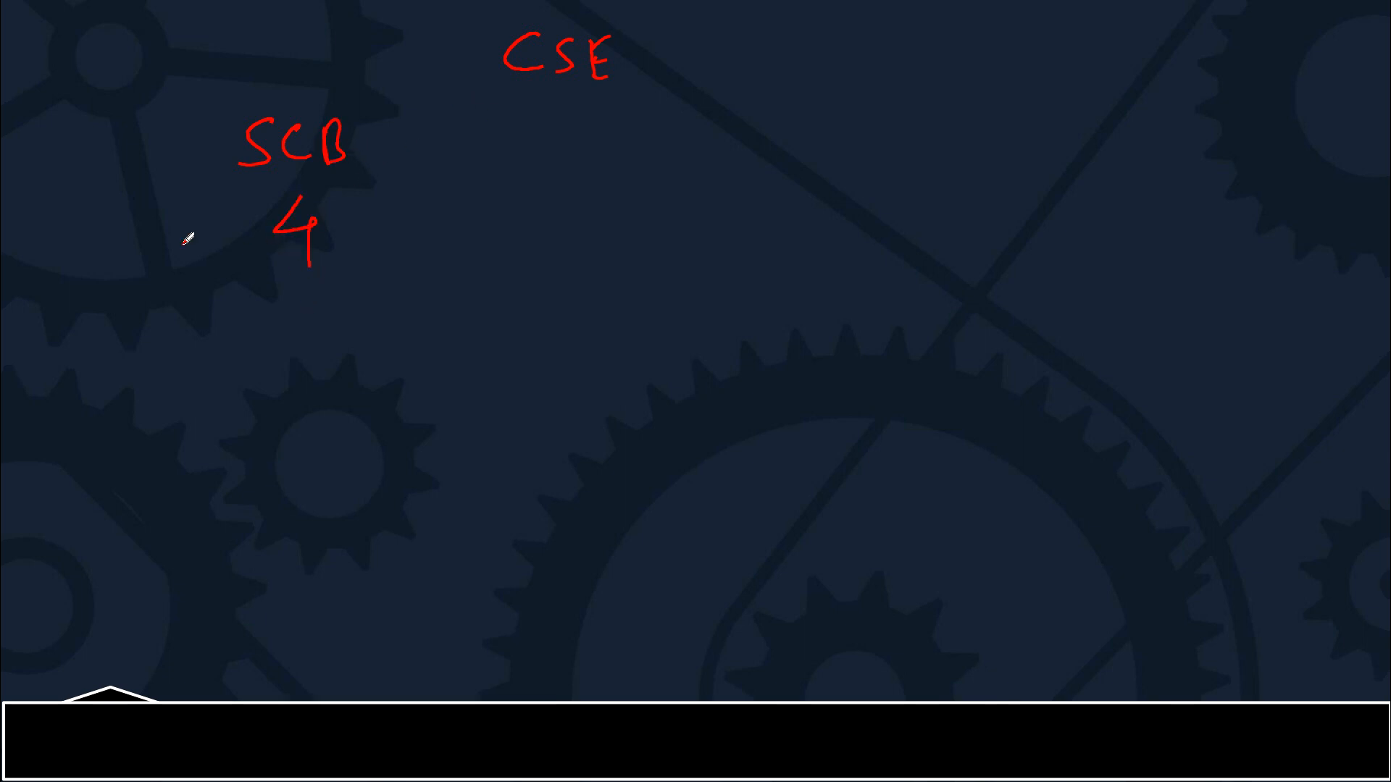
{"action": "left_click_drag", "start_coordinate": [284, 306], "coordinate": [284, 350]}
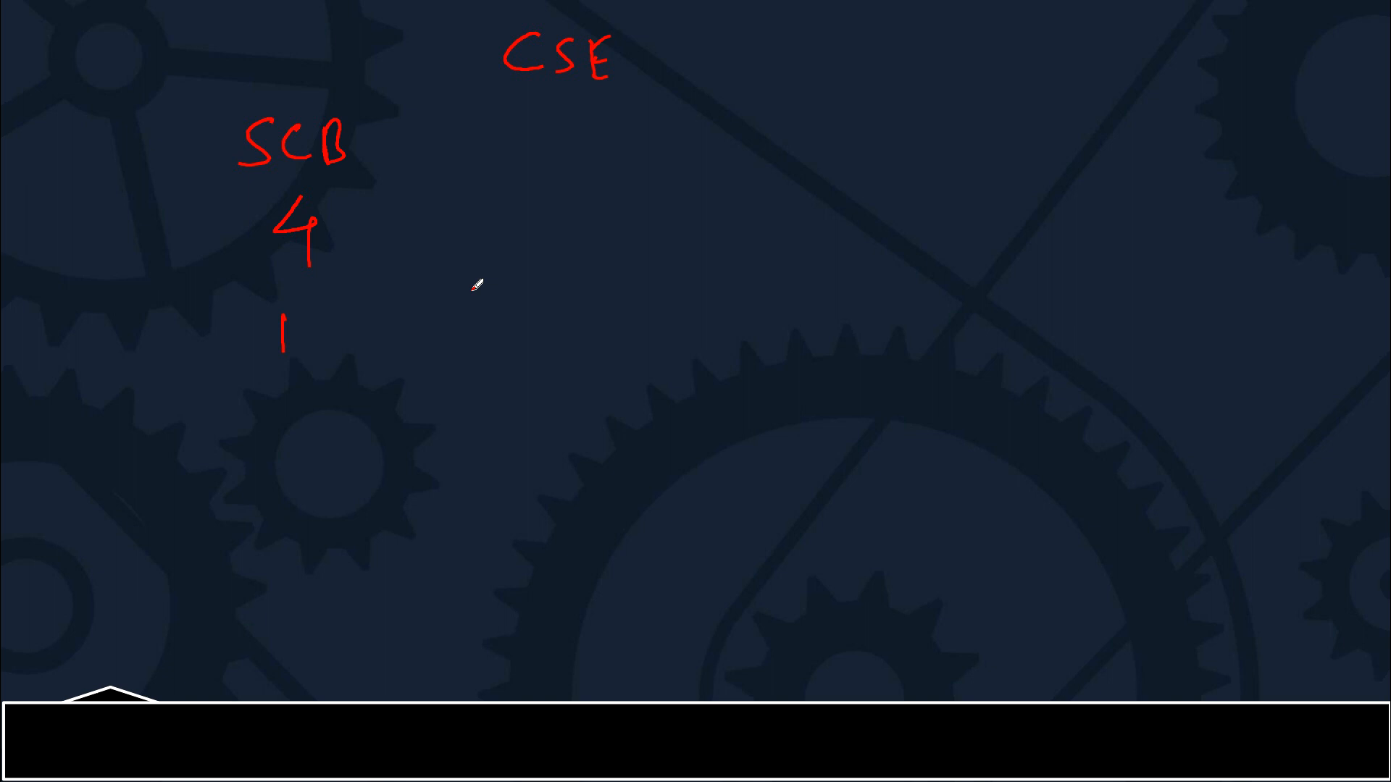
{"action": "mouse_move", "coordinate": [641, 104]}
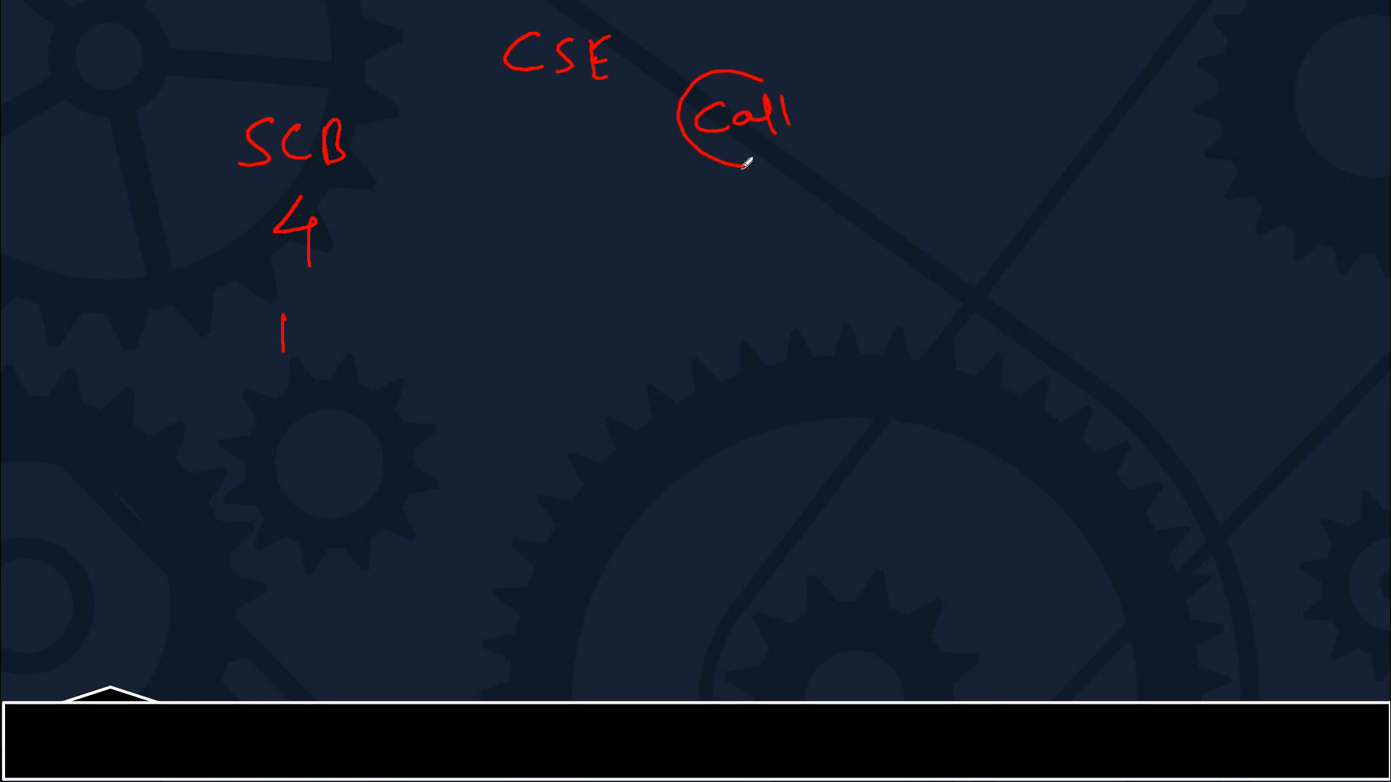
{"action": "left_click_drag", "start_coordinate": [736, 155], "coordinate": [745, 221]}
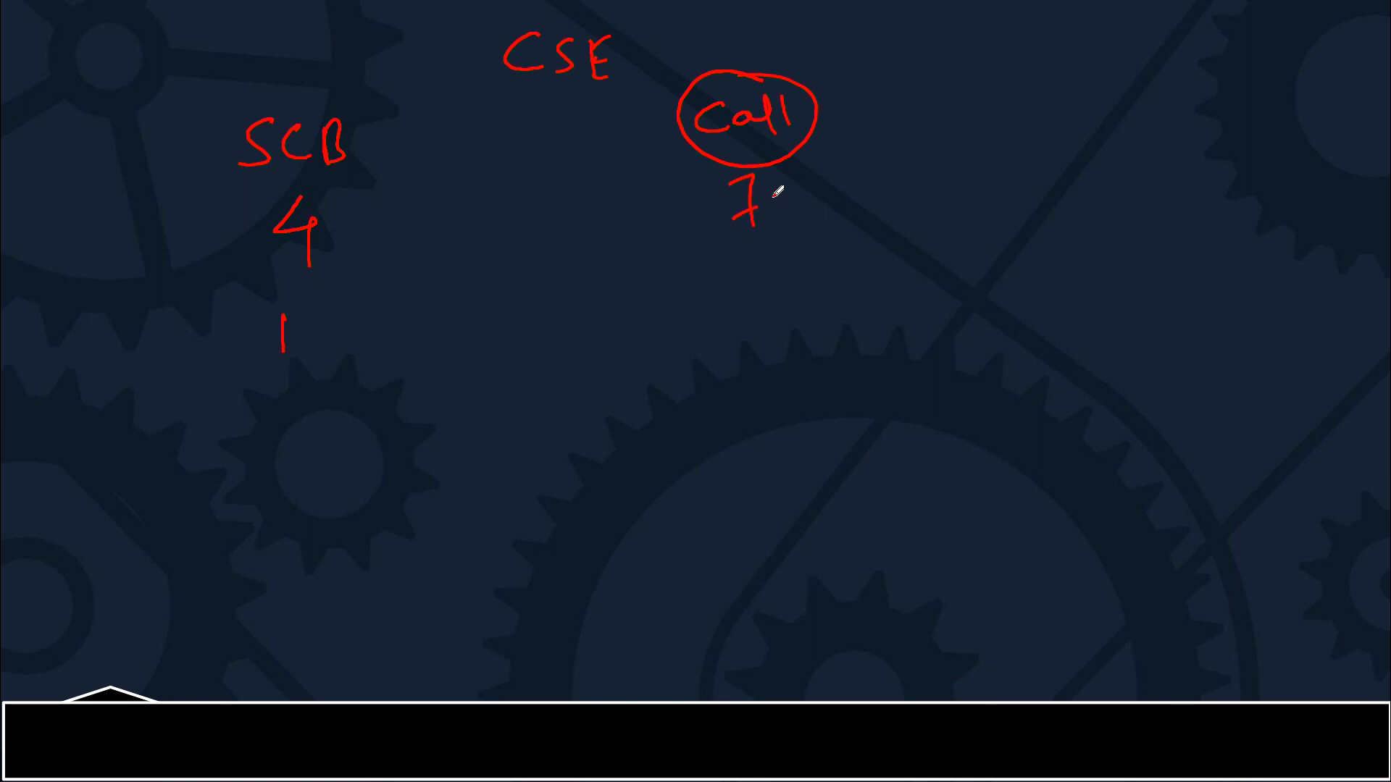
{"action": "left_click_drag", "start_coordinate": [772, 200], "coordinate": [838, 178]}
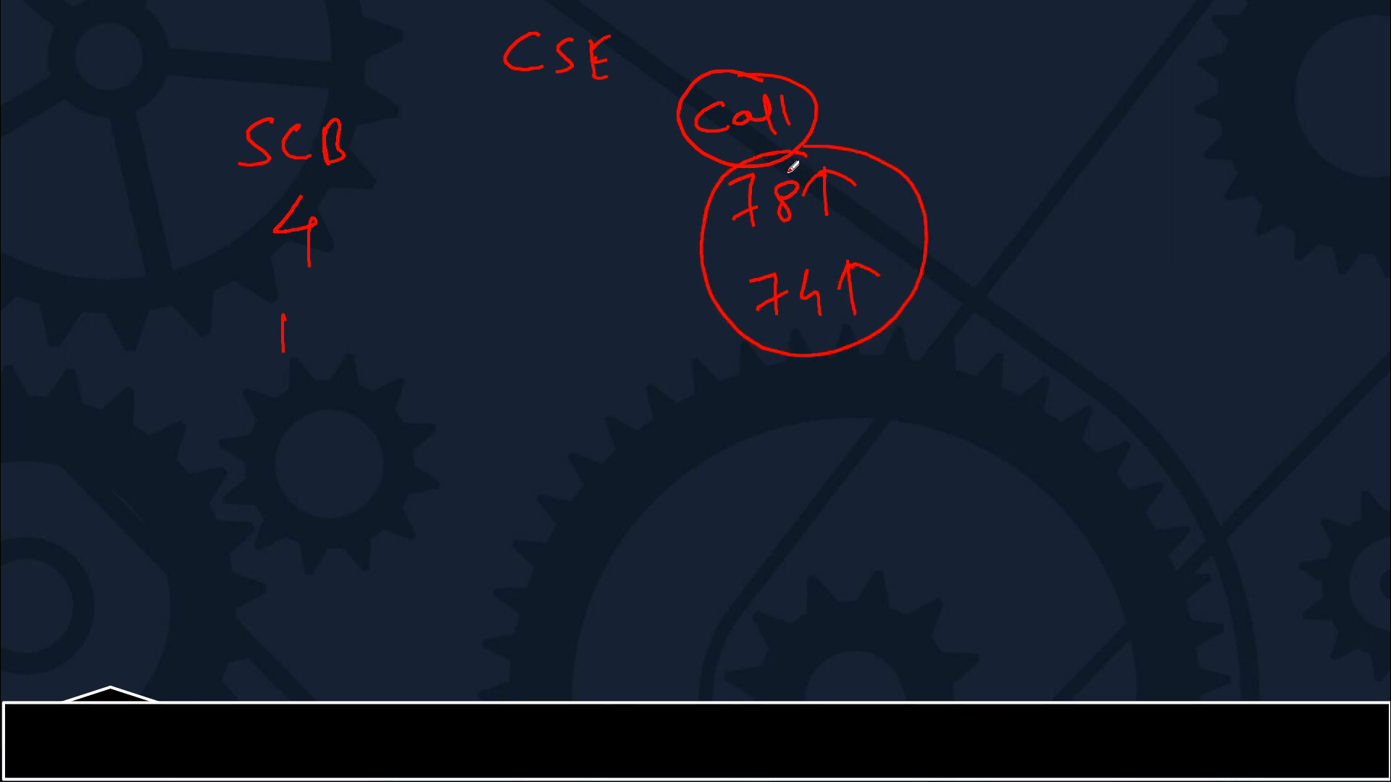
{"action": "mouse_move", "coordinate": [945, 629]}
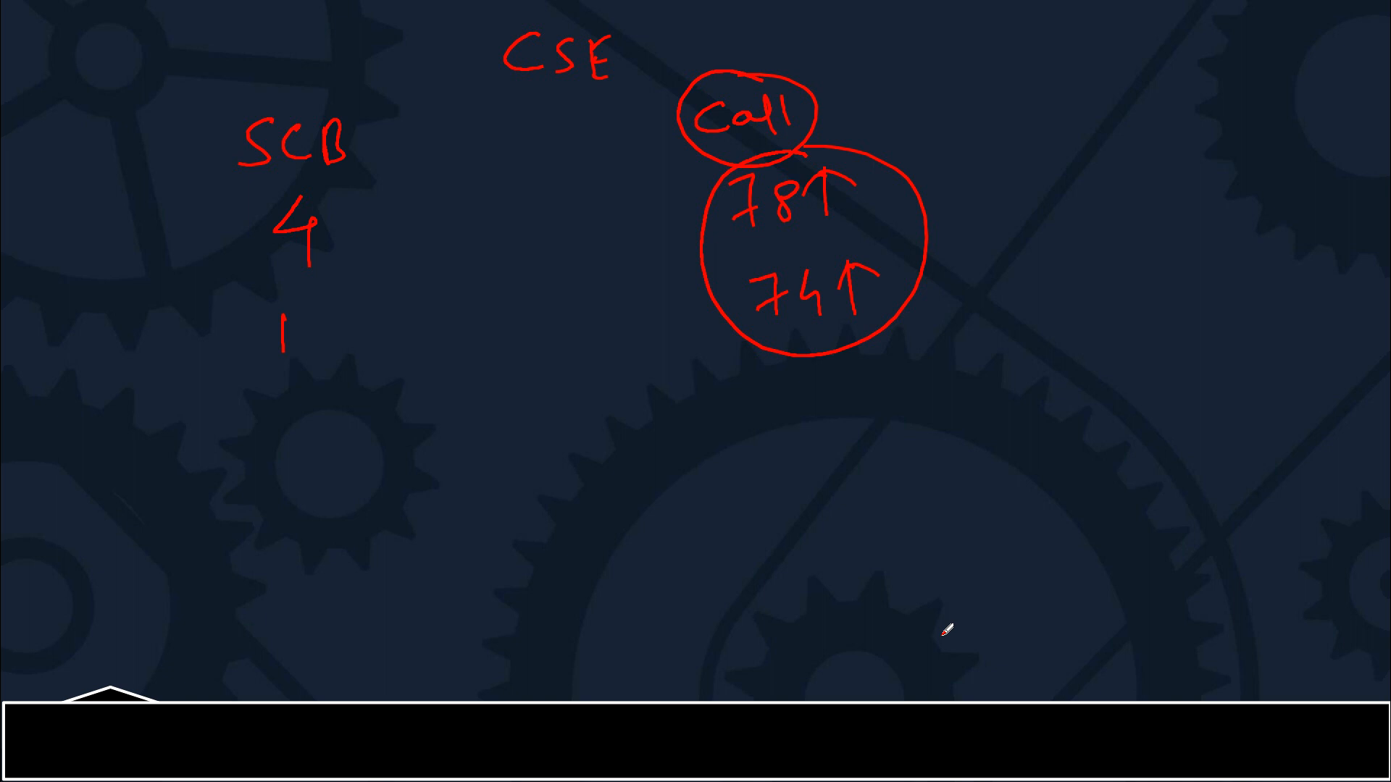
{"action": "mouse_move", "coordinate": [245, 565]}
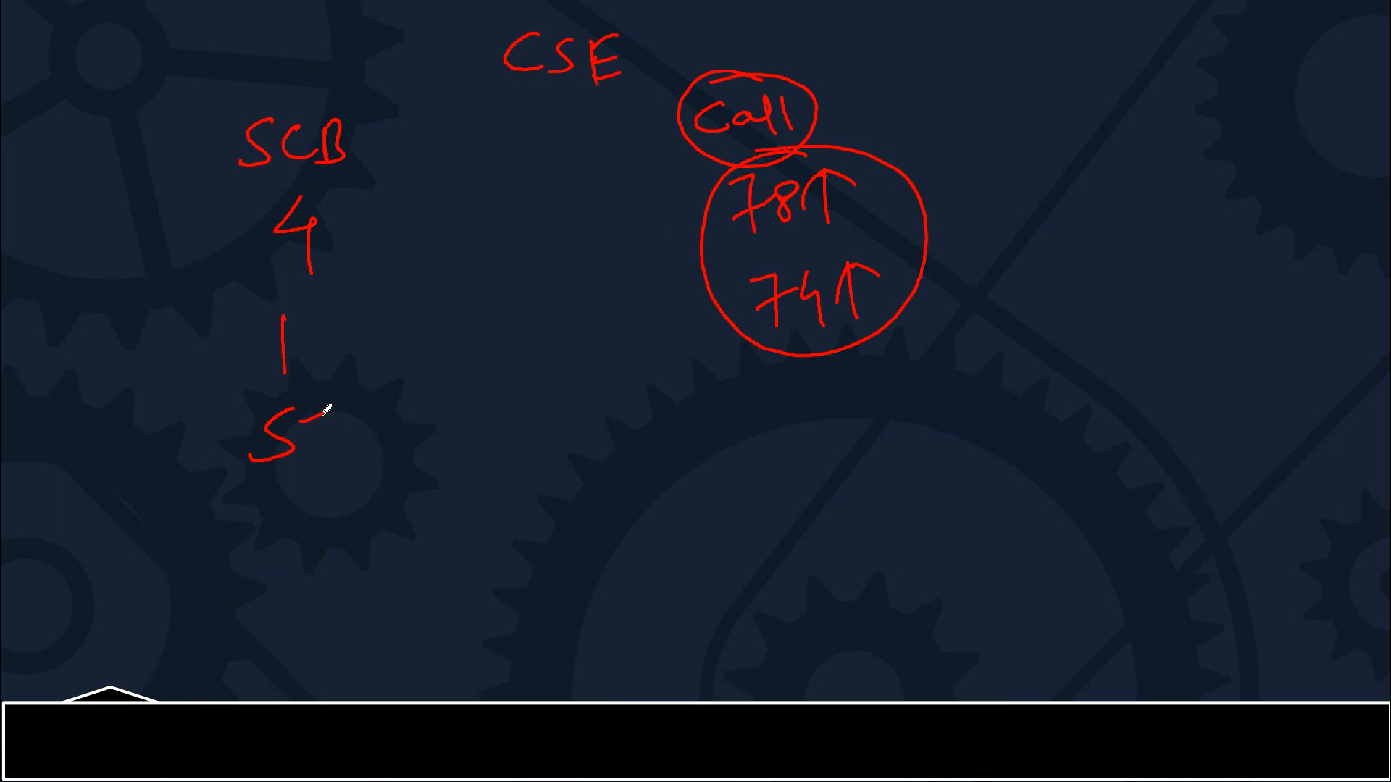
Circle the STA label in red ink.
{"action": "left_click_drag", "start_coordinate": [266, 435], "coordinate": [372, 443]}
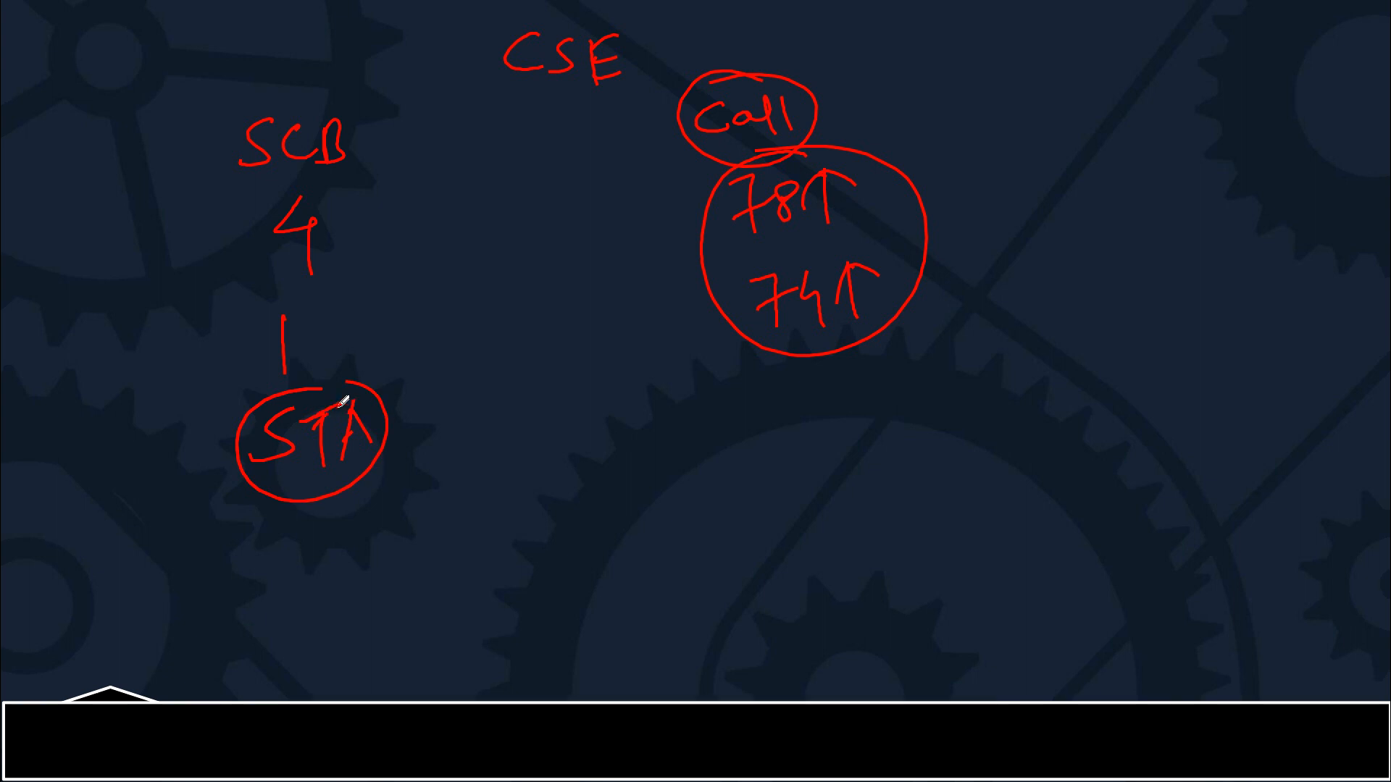
{"action": "mouse_move", "coordinate": [449, 421]}
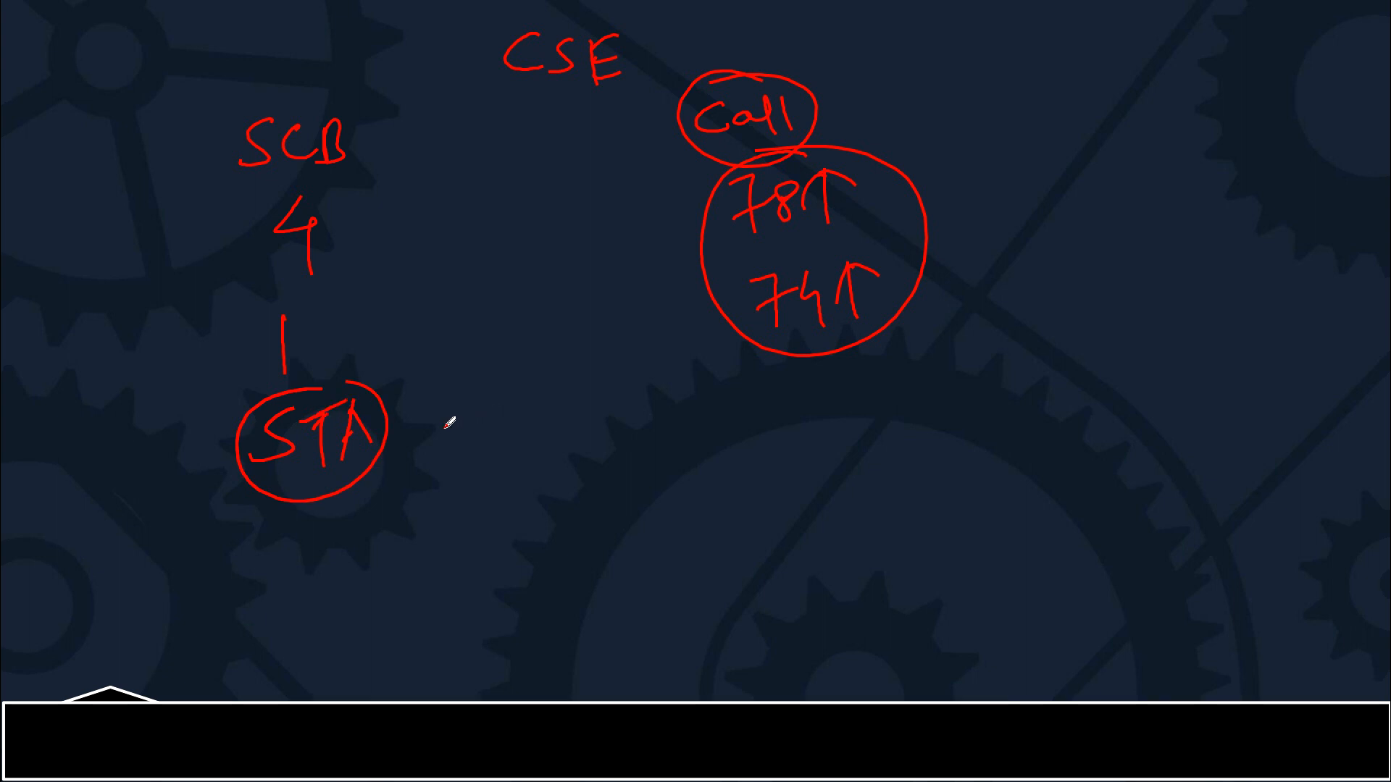
{"action": "mouse_move", "coordinate": [696, 367]}
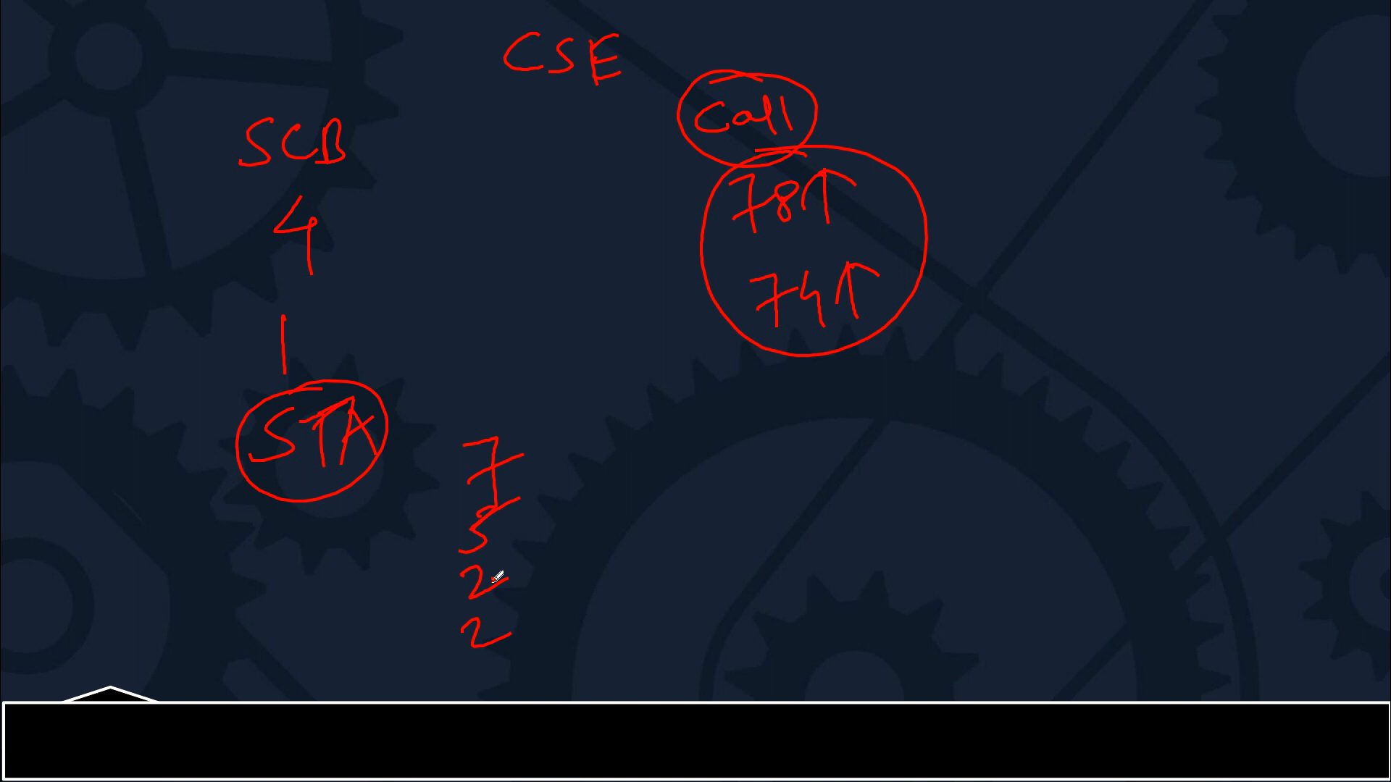
{"action": "mouse_move", "coordinate": [519, 448]}
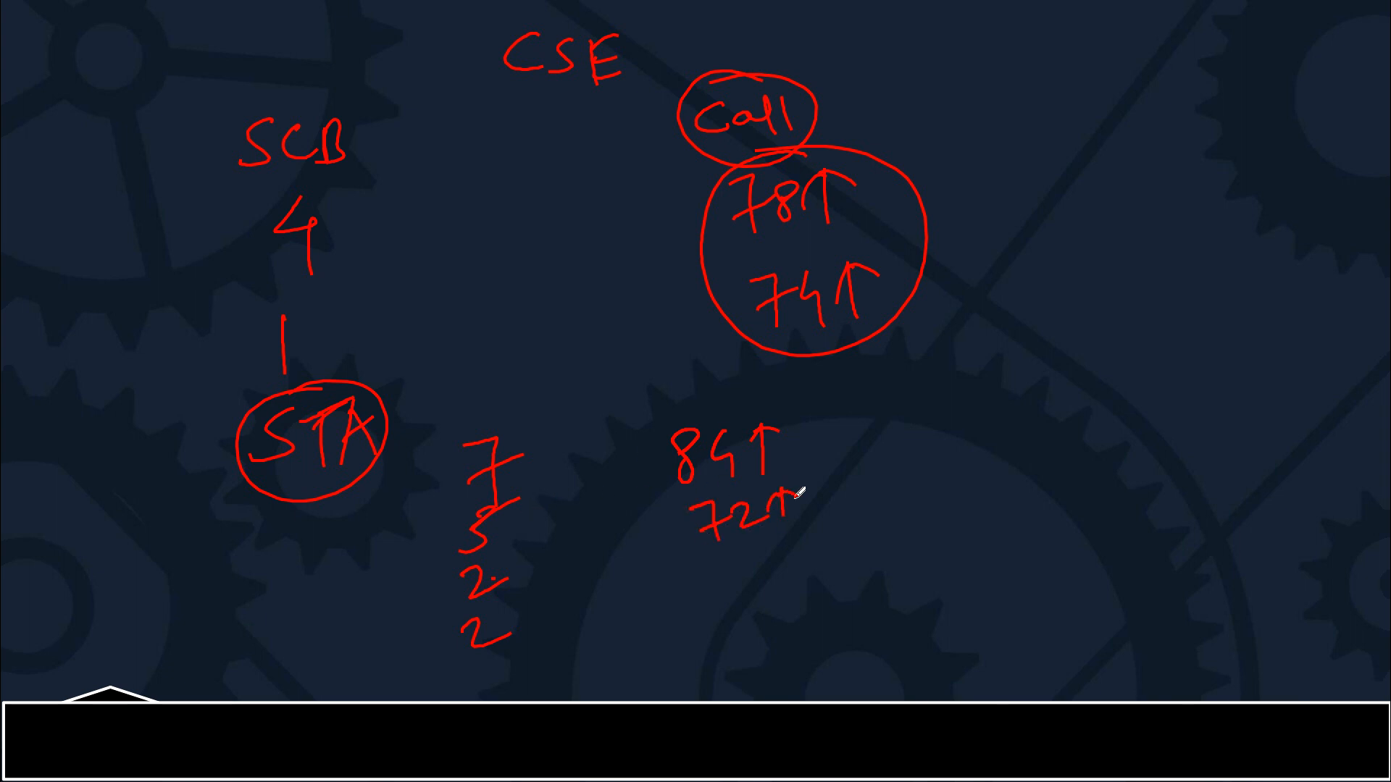
{"action": "mouse_move", "coordinate": [796, 493]}
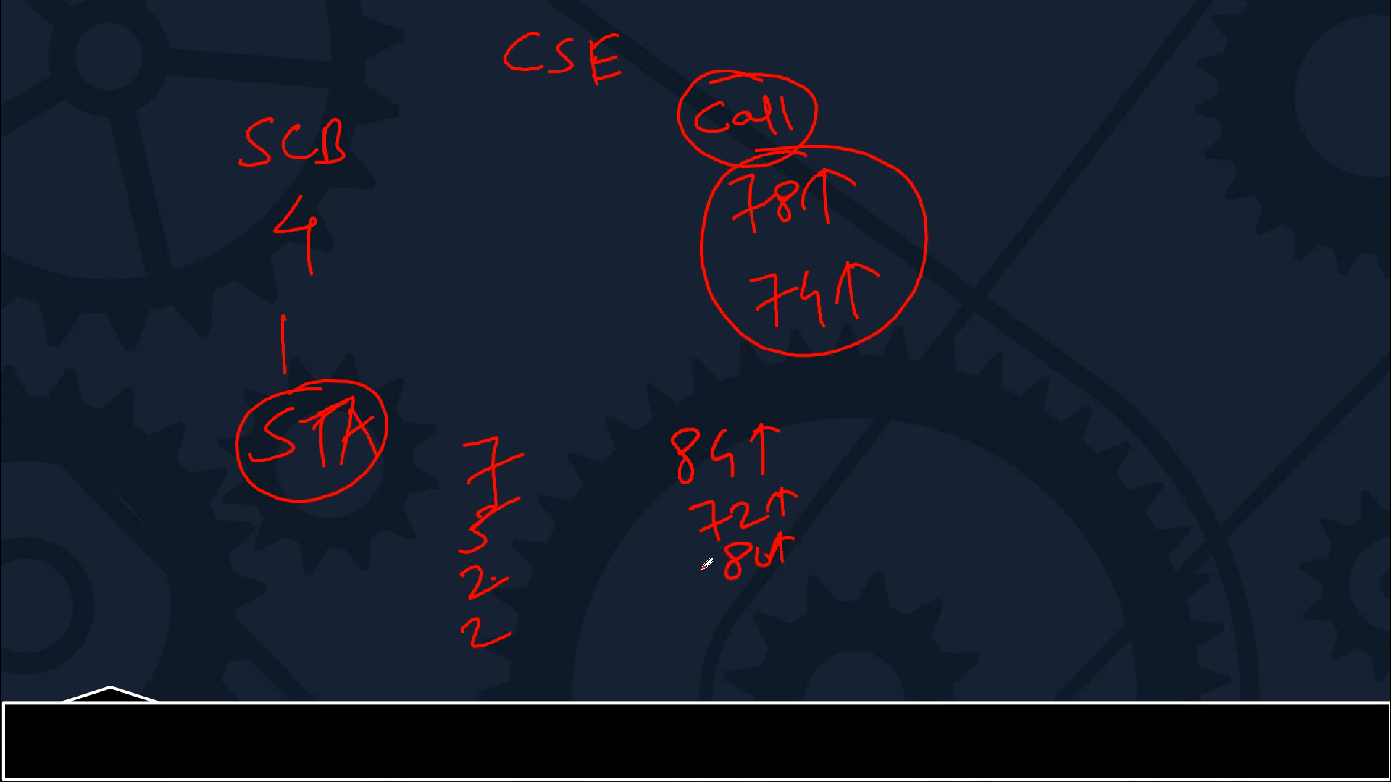
{"action": "mouse_move", "coordinate": [768, 613]}
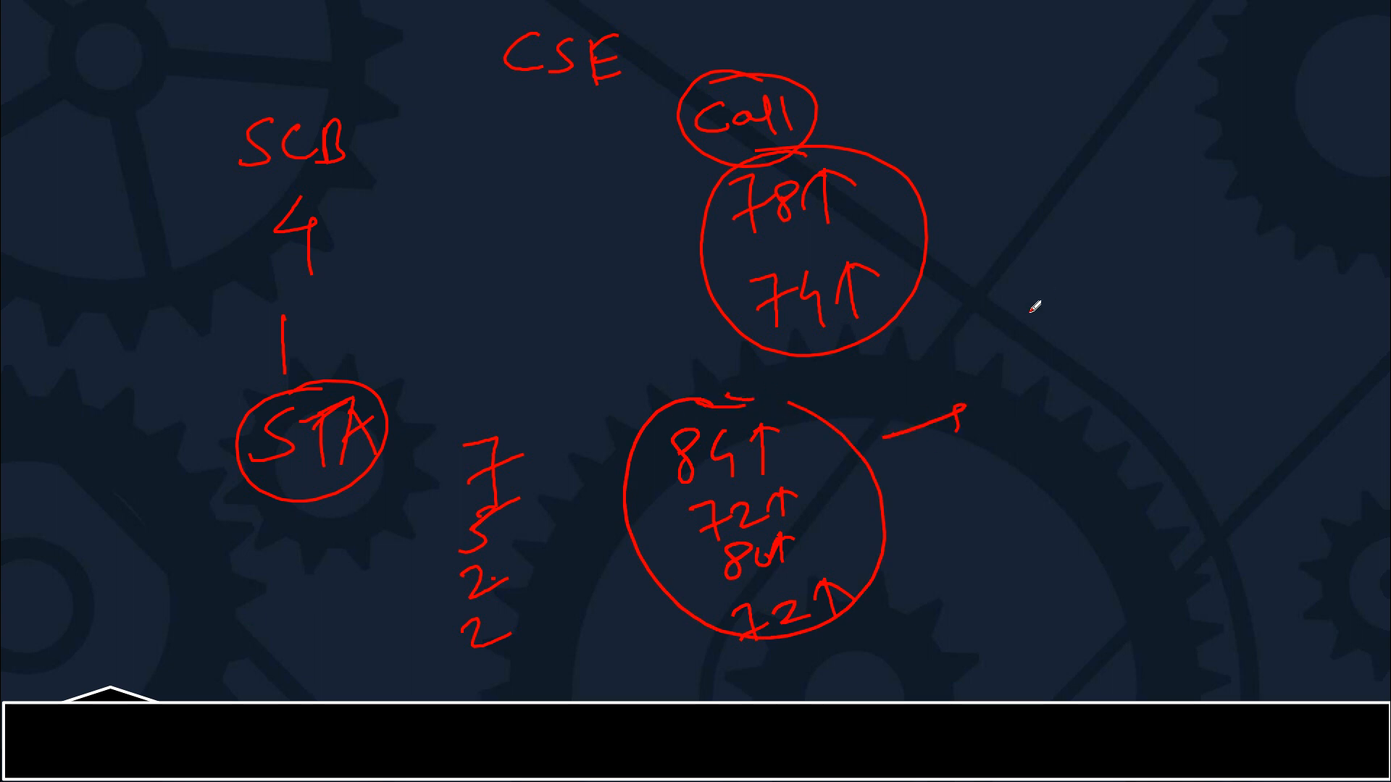
Write 'Have hope', arrow the circled scores to (80-84), and note the (68-71) range.
{"action": "type", "text": "H"}
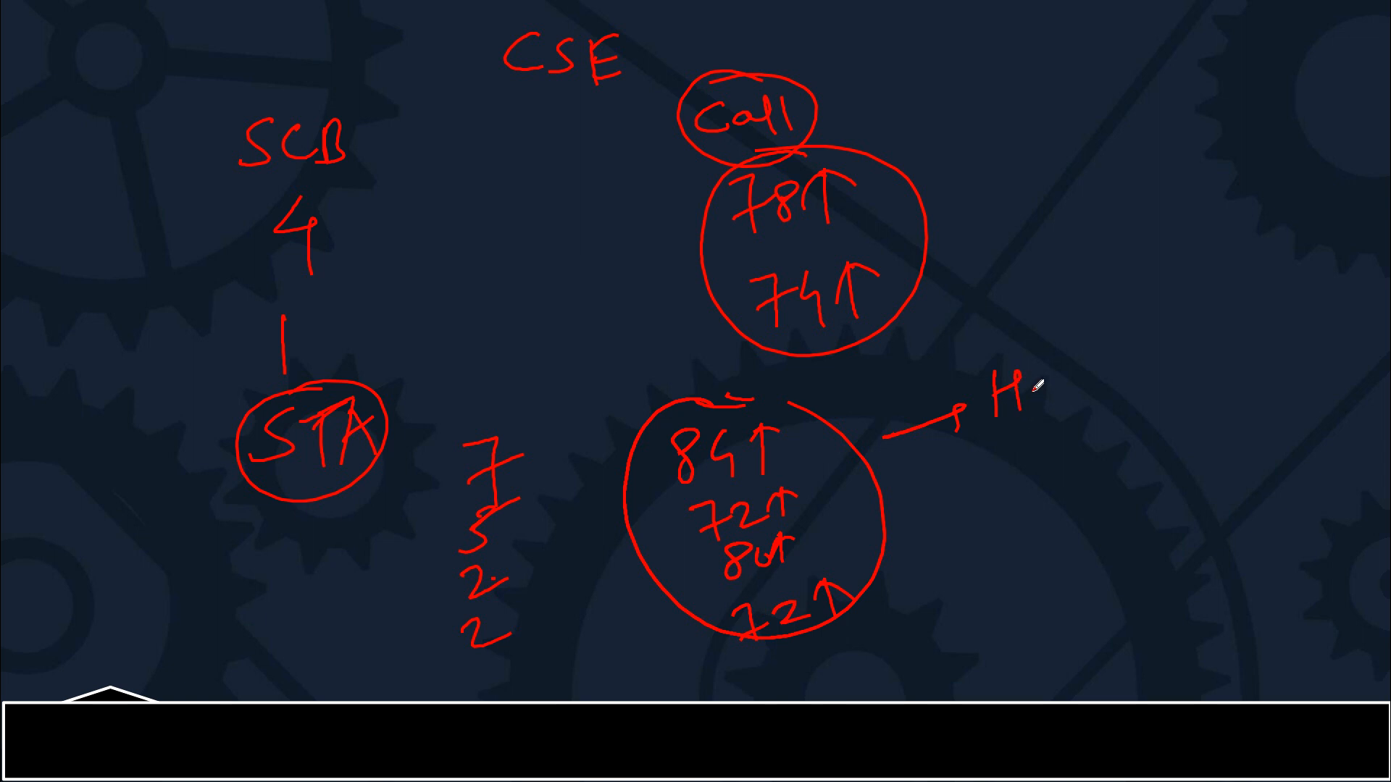
{"action": "type", "text": "Have"}
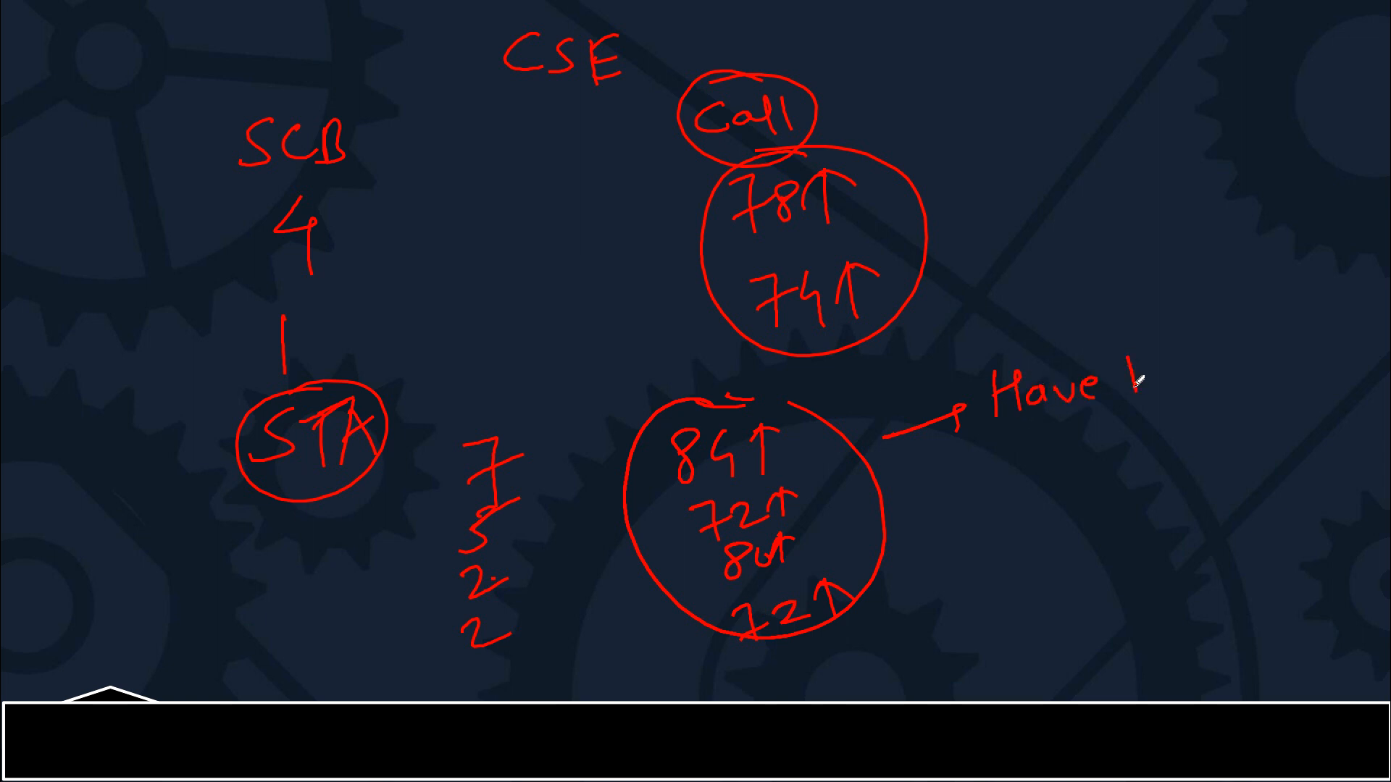
{"action": "type", "text": "hope"}
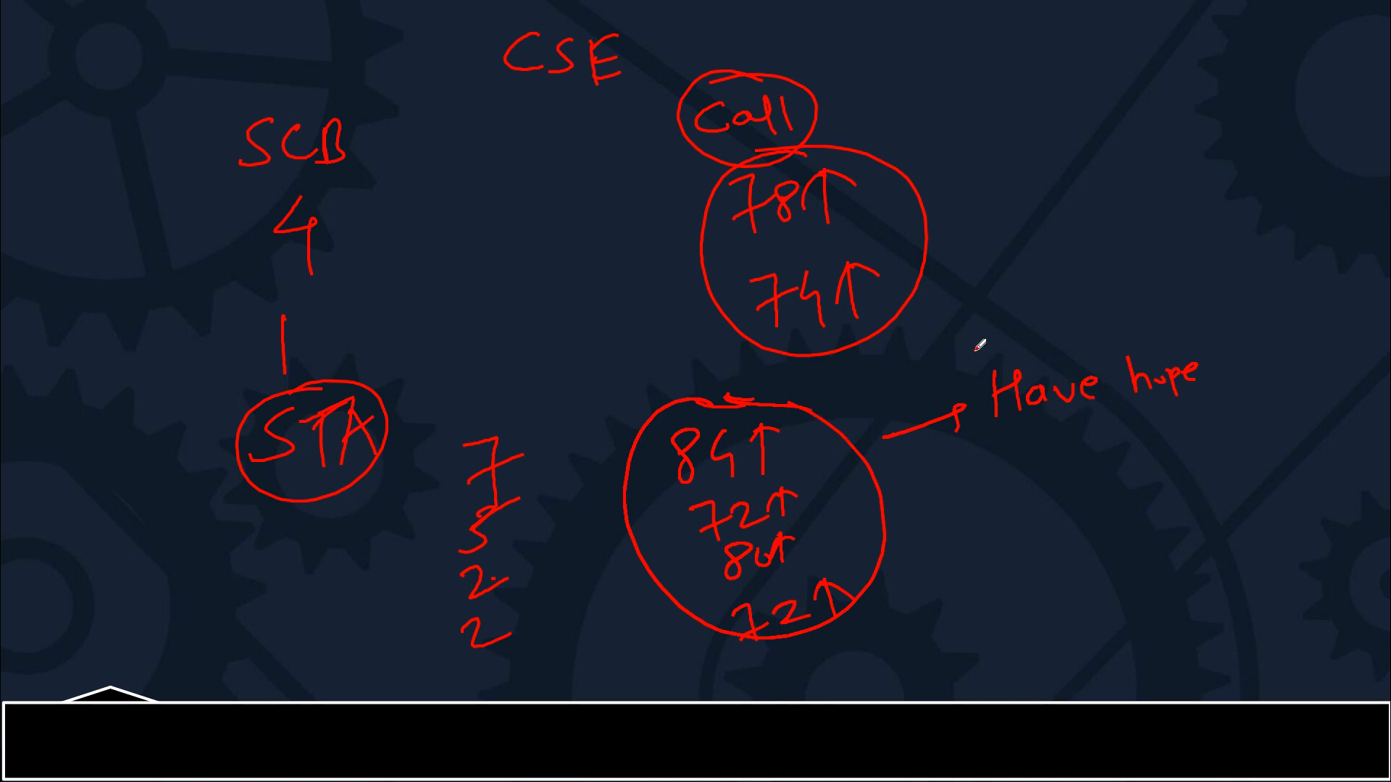
{"action": "left_click_drag", "start_coordinate": [812, 411], "coordinate": [967, 341]}
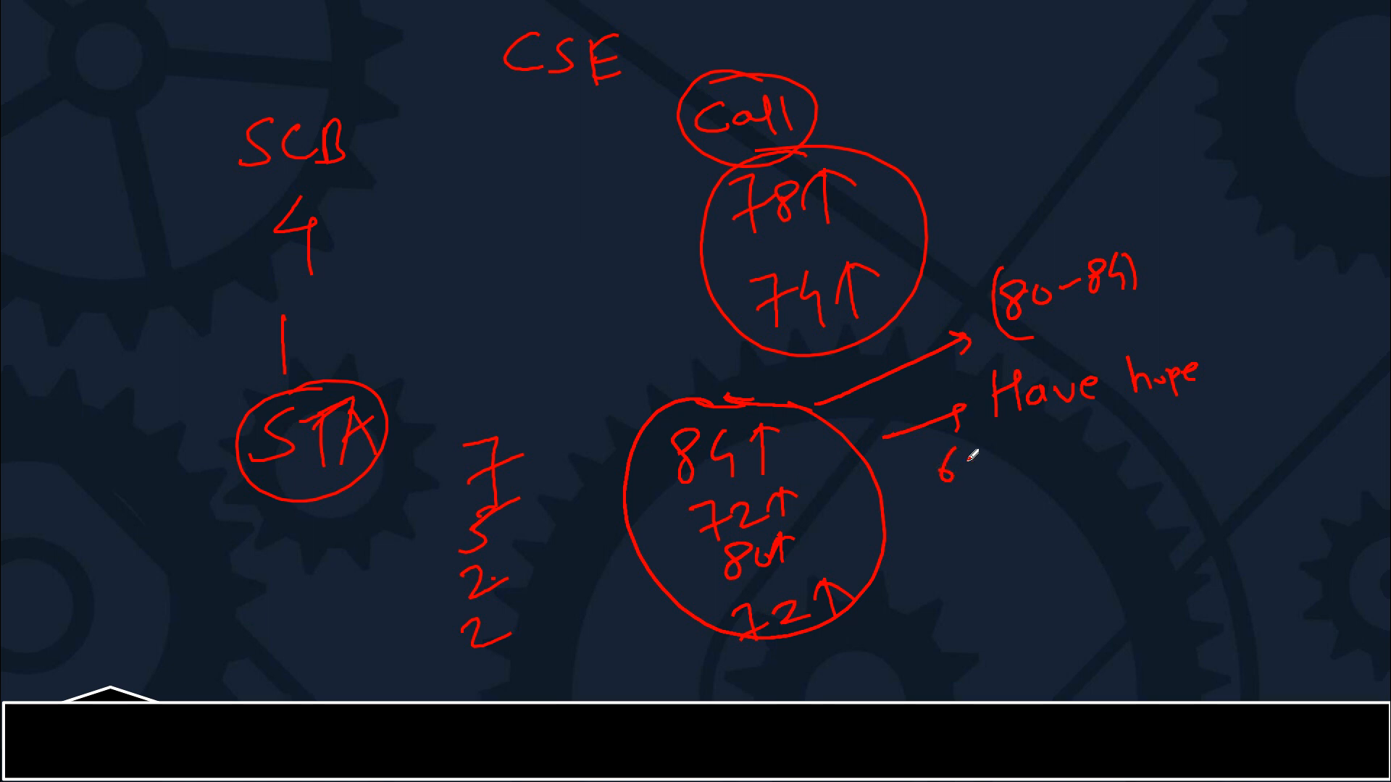
{"action": "type", "text": "68-71)"}
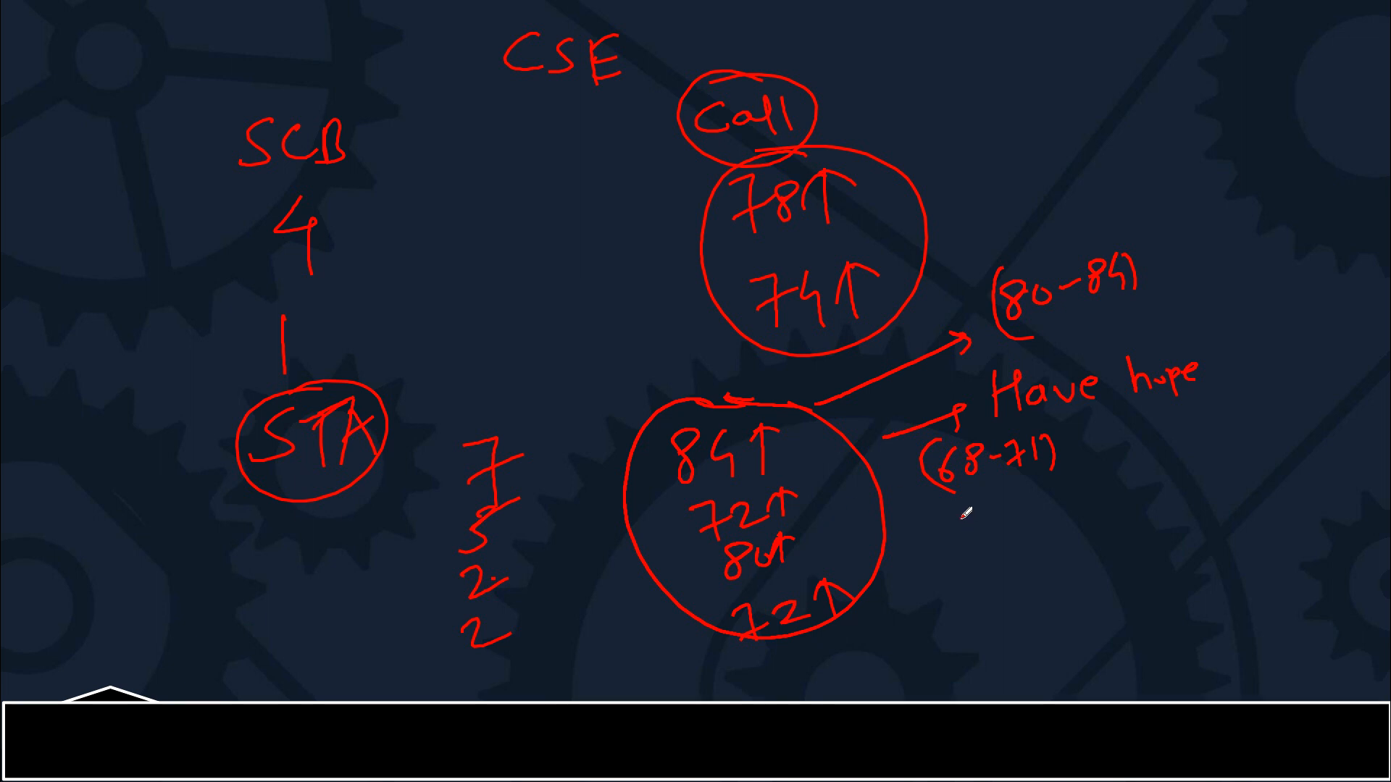
{"action": "mouse_move", "coordinate": [806, 489]}
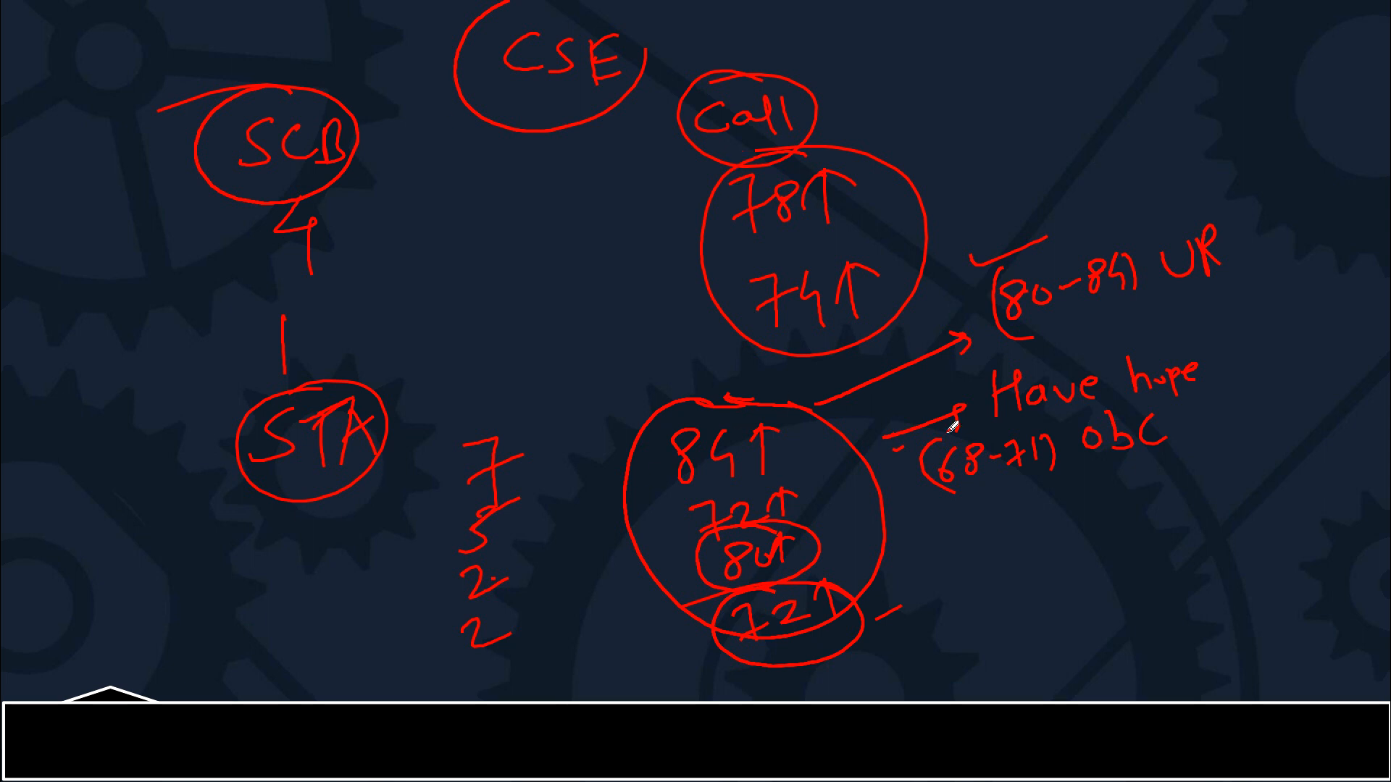
{"action": "mouse_move", "coordinate": [941, 288]}
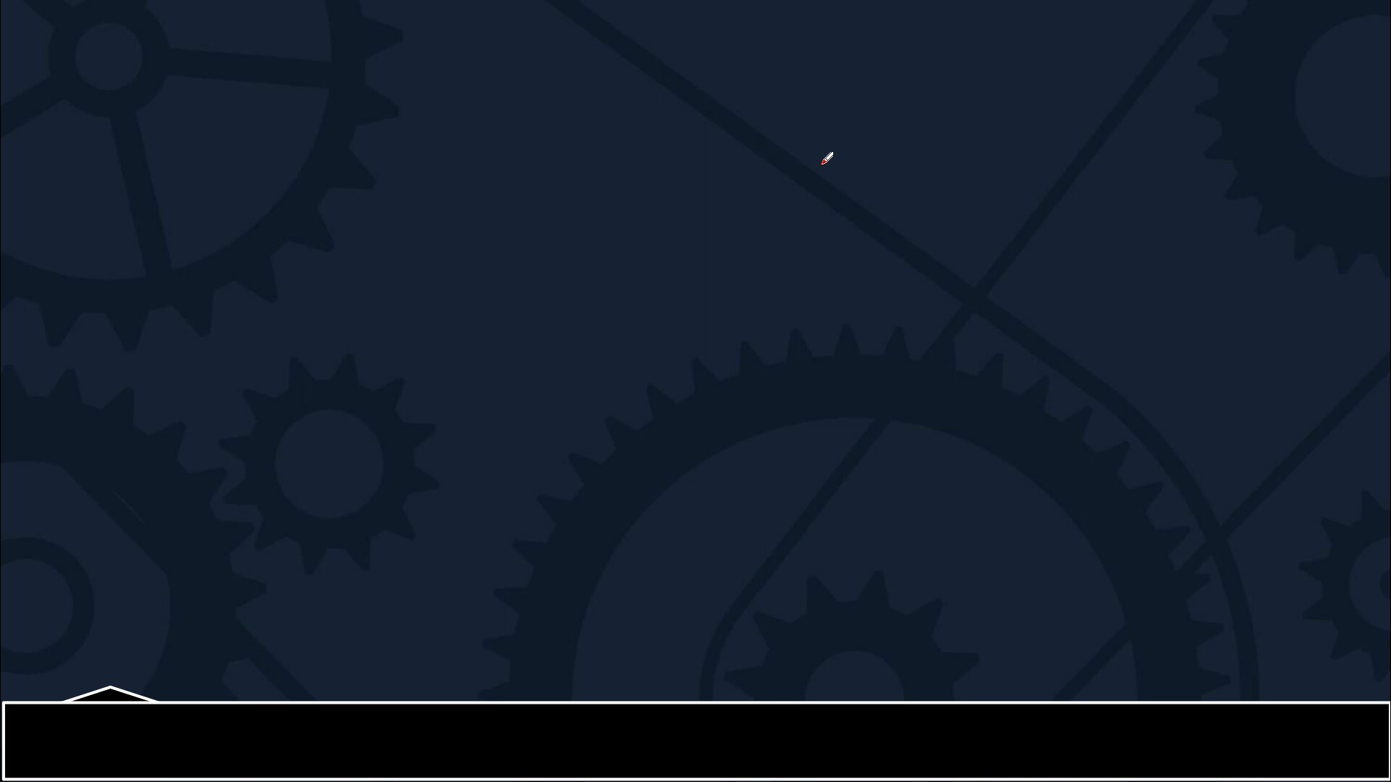
{"action": "mouse_move", "coordinate": [669, 69]}
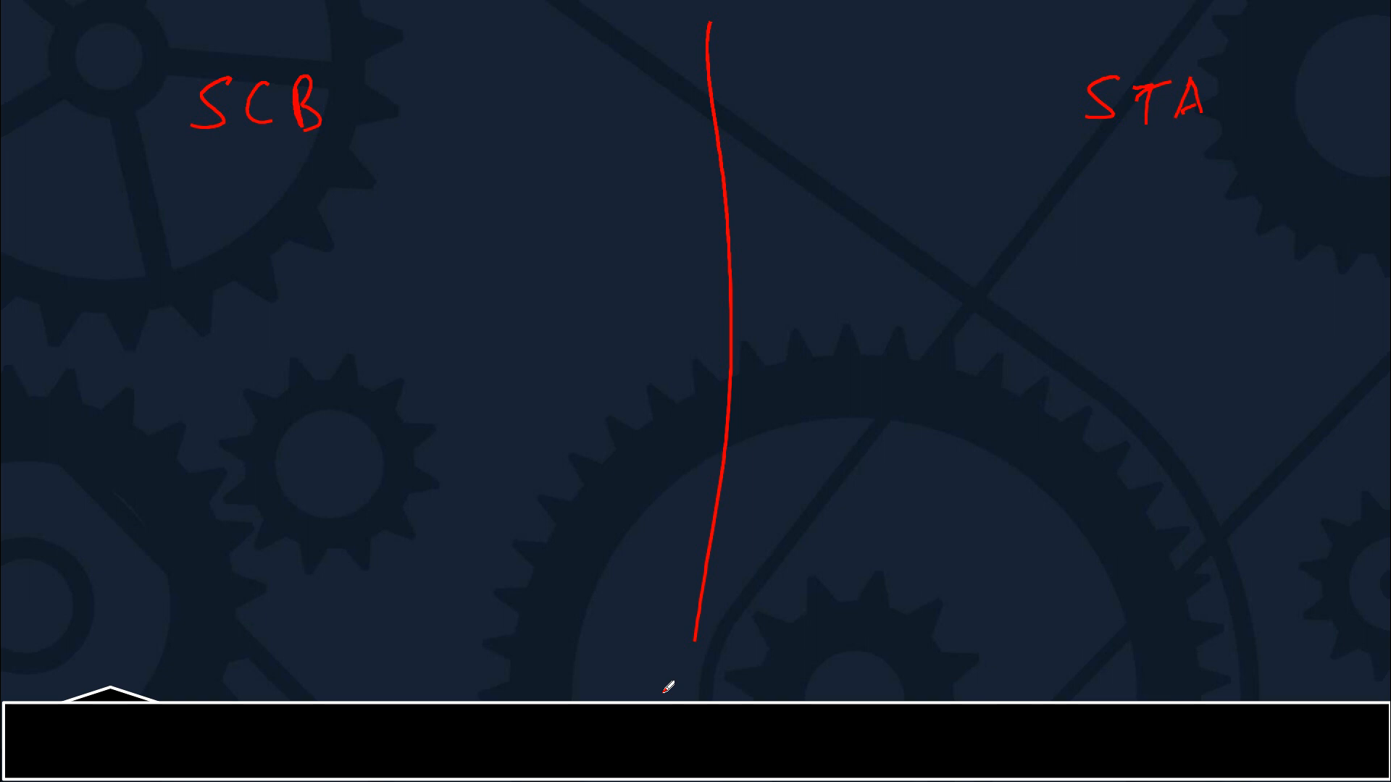
{"action": "mouse_move", "coordinate": [619, 119]}
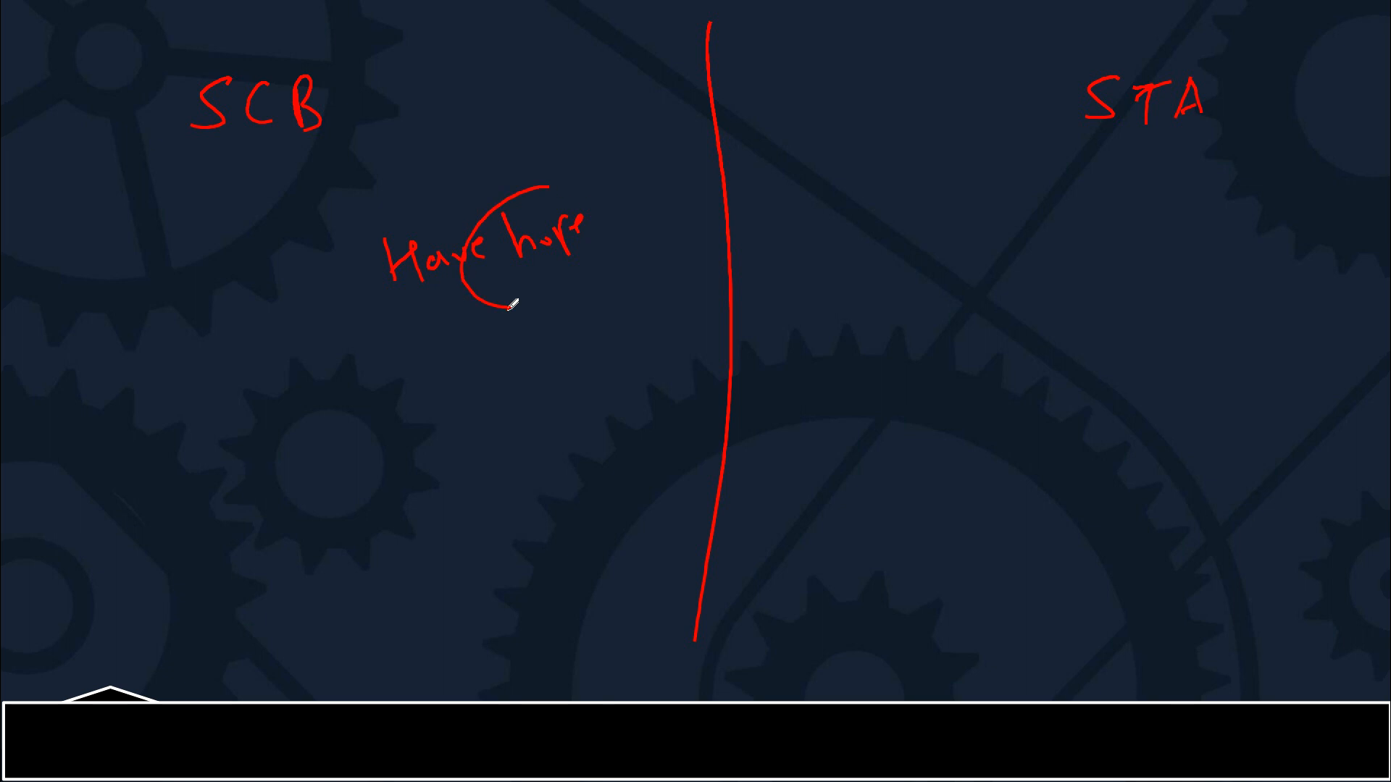
Extend the SCB hope-range notes and draw arrows up from the range and out from the SCB heading.
{"action": "left_click", "coordinate": [123, 746]}
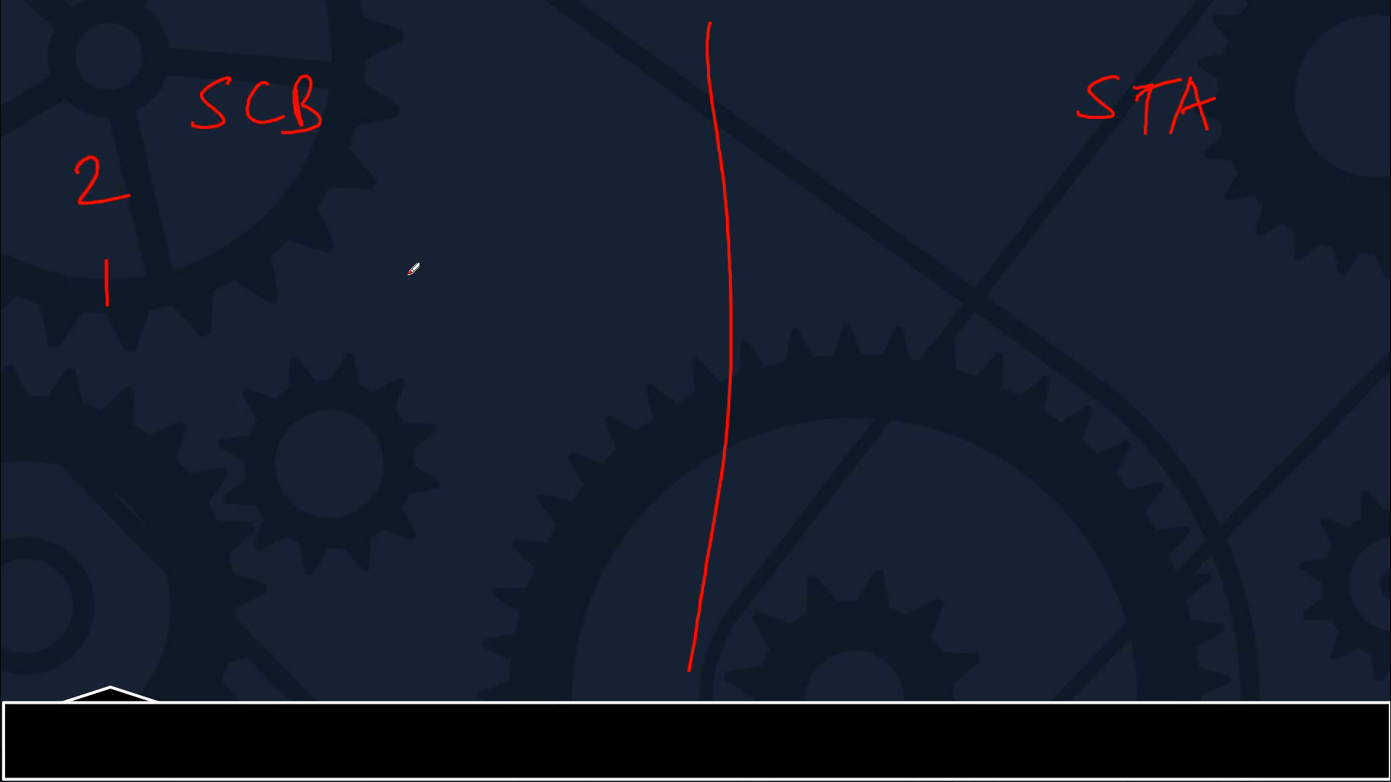
{"action": "mouse_move", "coordinate": [355, 174]}
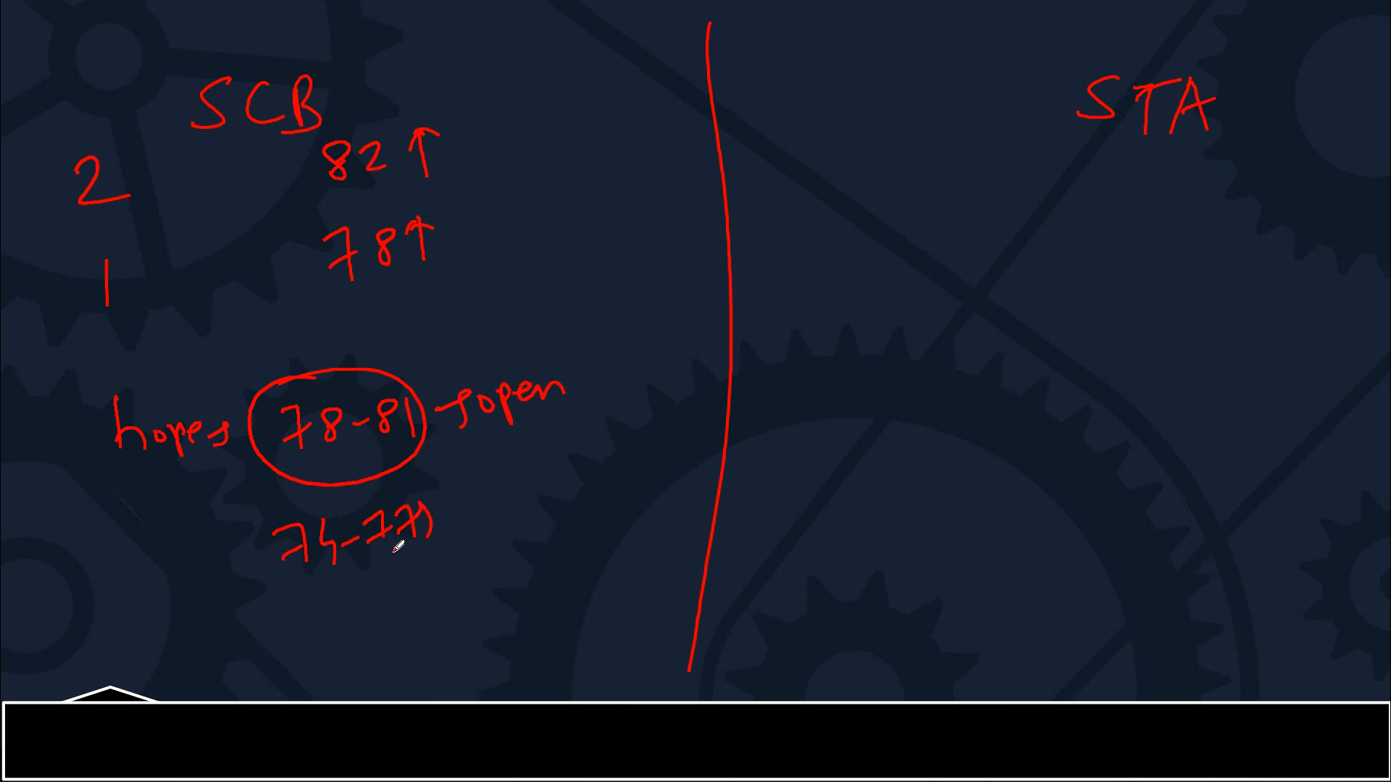
{"action": "left_click_drag", "start_coordinate": [266, 550], "coordinate": [479, 505]}
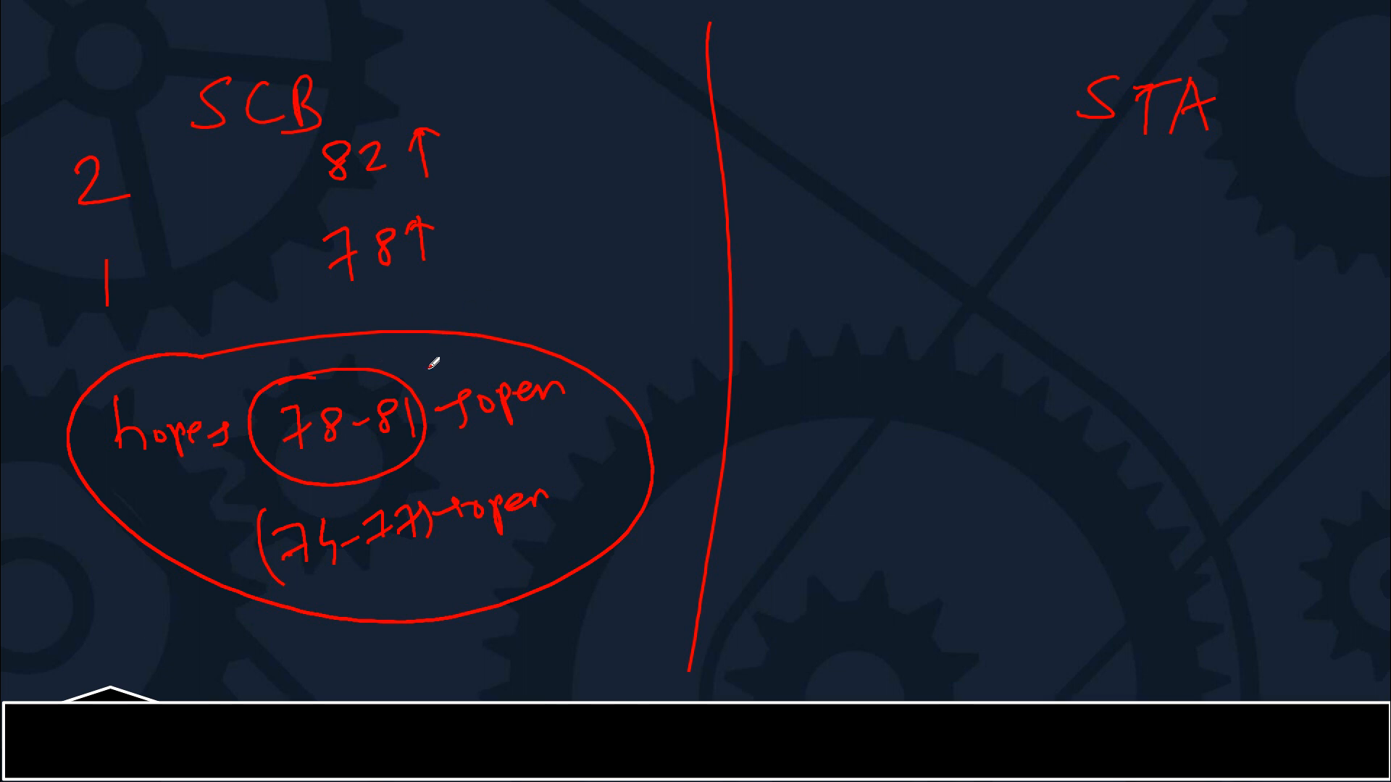
{"action": "left_click_drag", "start_coordinate": [430, 364], "coordinate": [568, 288]}
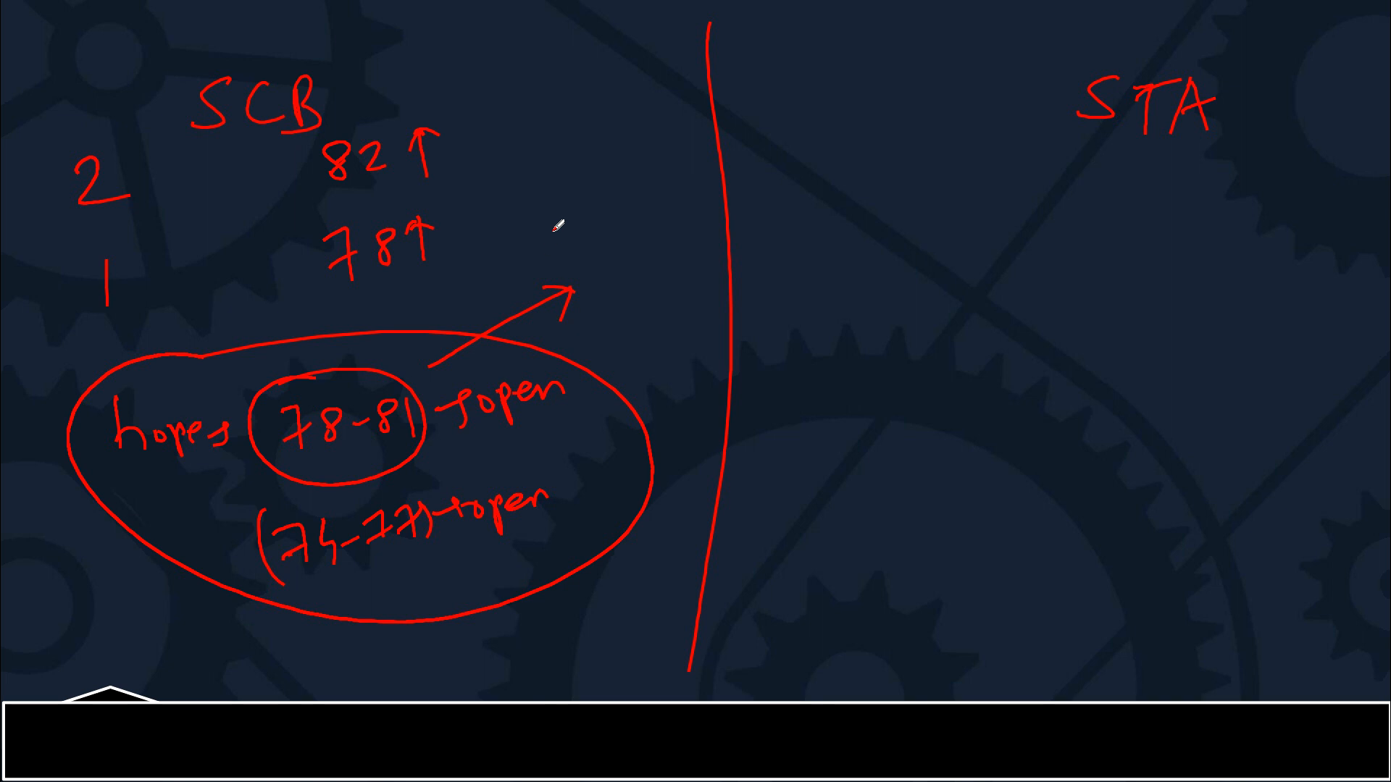
{"action": "mouse_move", "coordinate": [486, 167]}
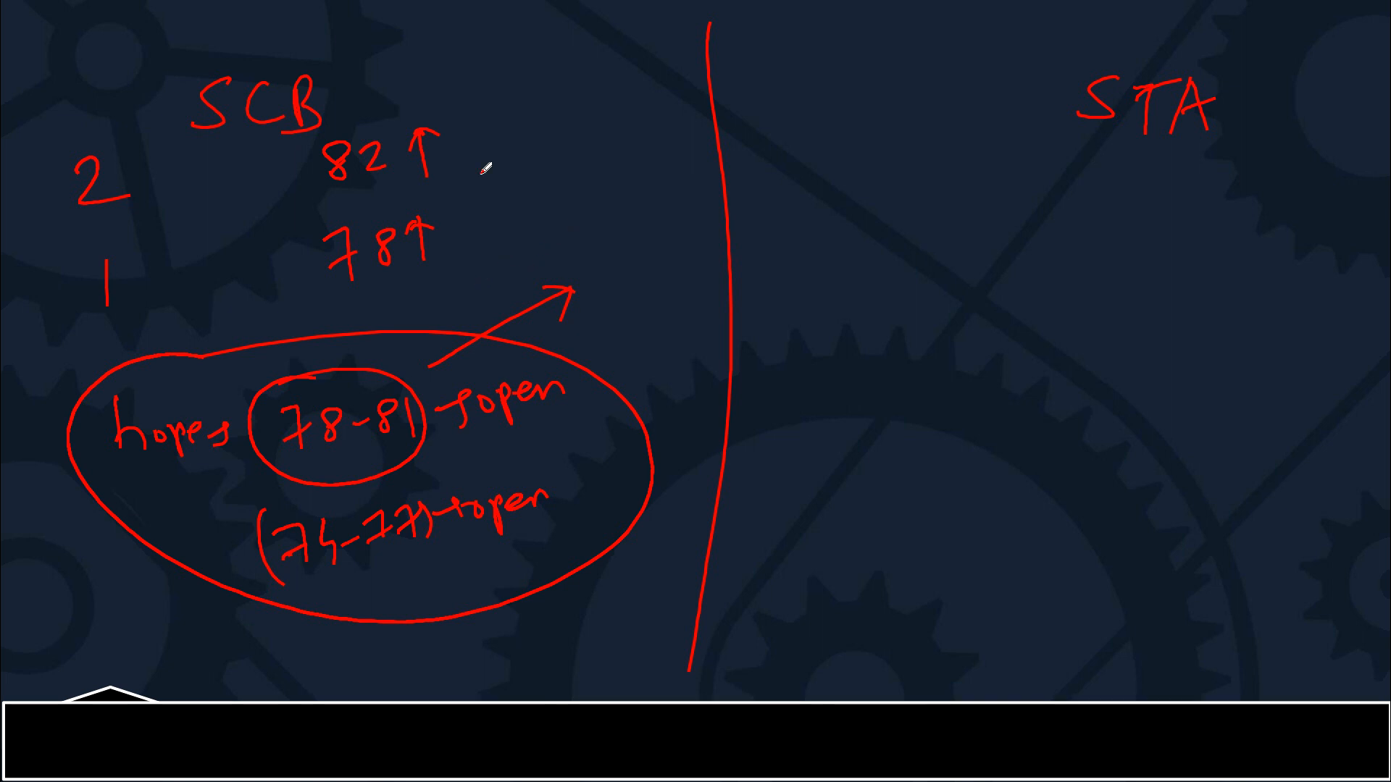
{"action": "left_click_drag", "start_coordinate": [315, 102], "coordinate": [426, 53]}
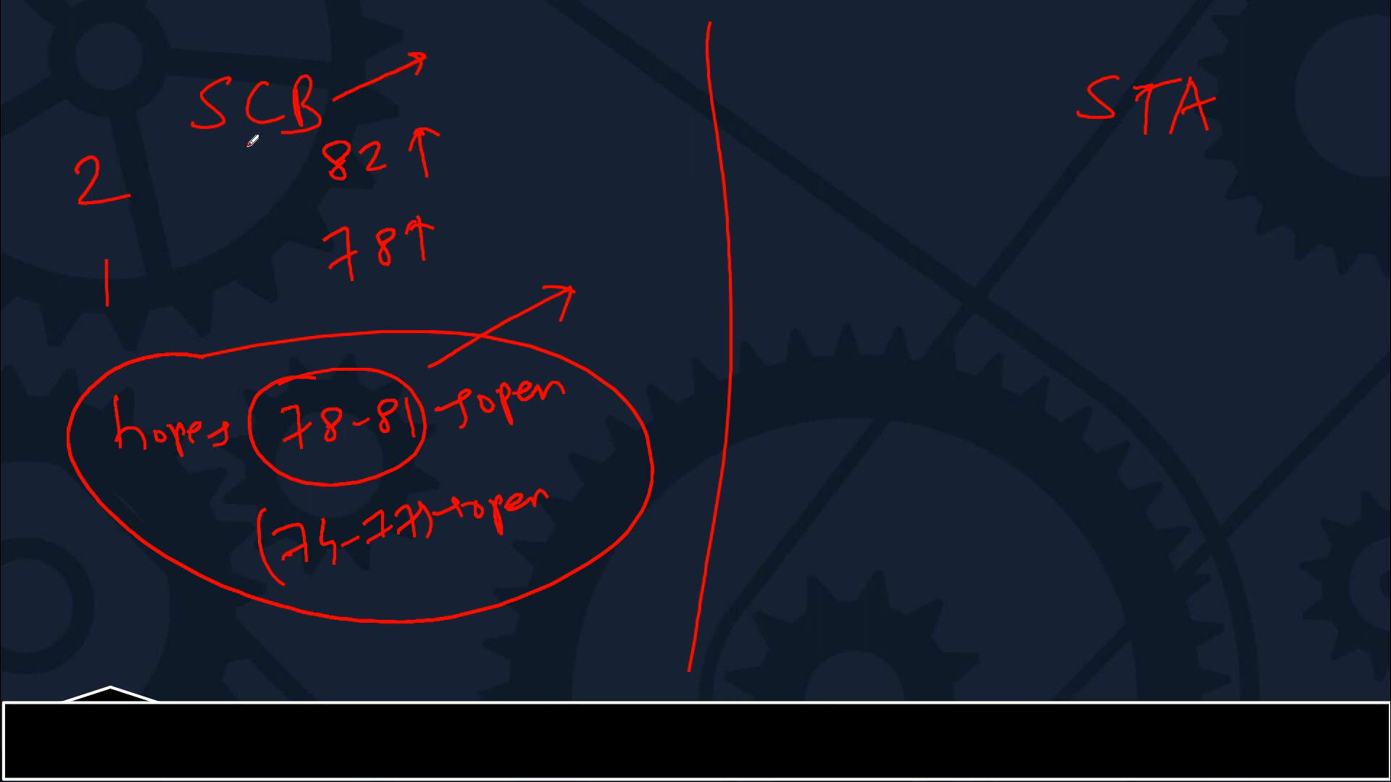
{"action": "mouse_move", "coordinate": [834, 89]}
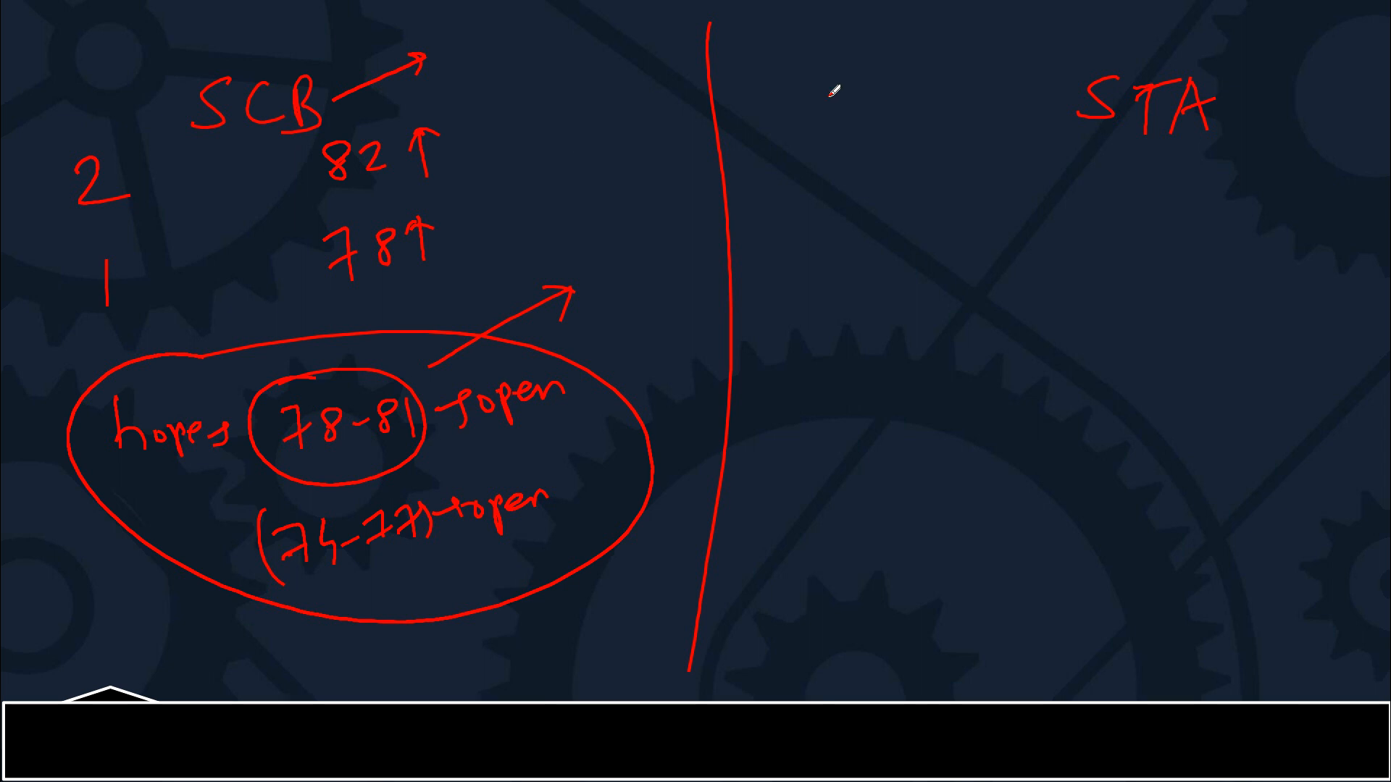
{"action": "mouse_move", "coordinate": [806, 189]}
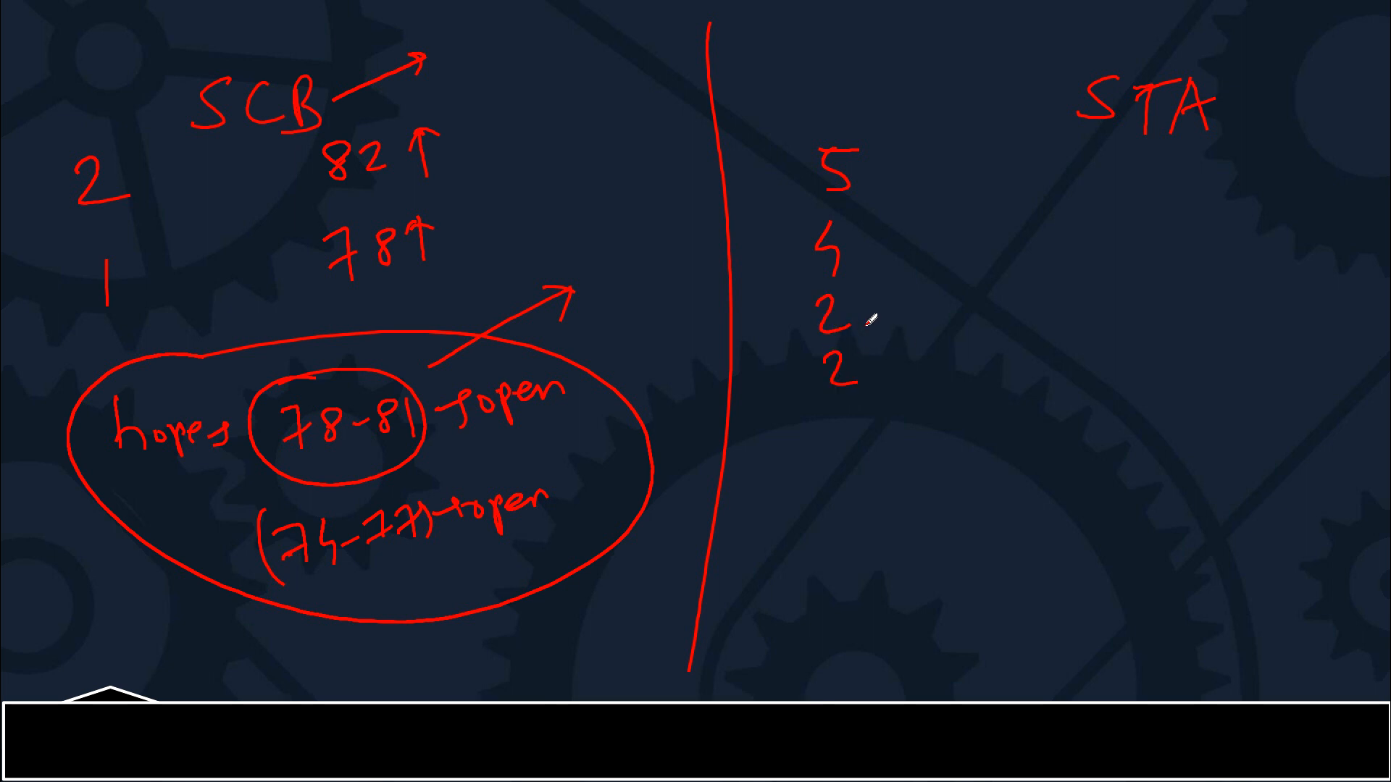
Write STA cutoffs such as 86 and hope ranges to 85, underline 76, and circle the last count of 2.
{"action": "type", "text": "86"}
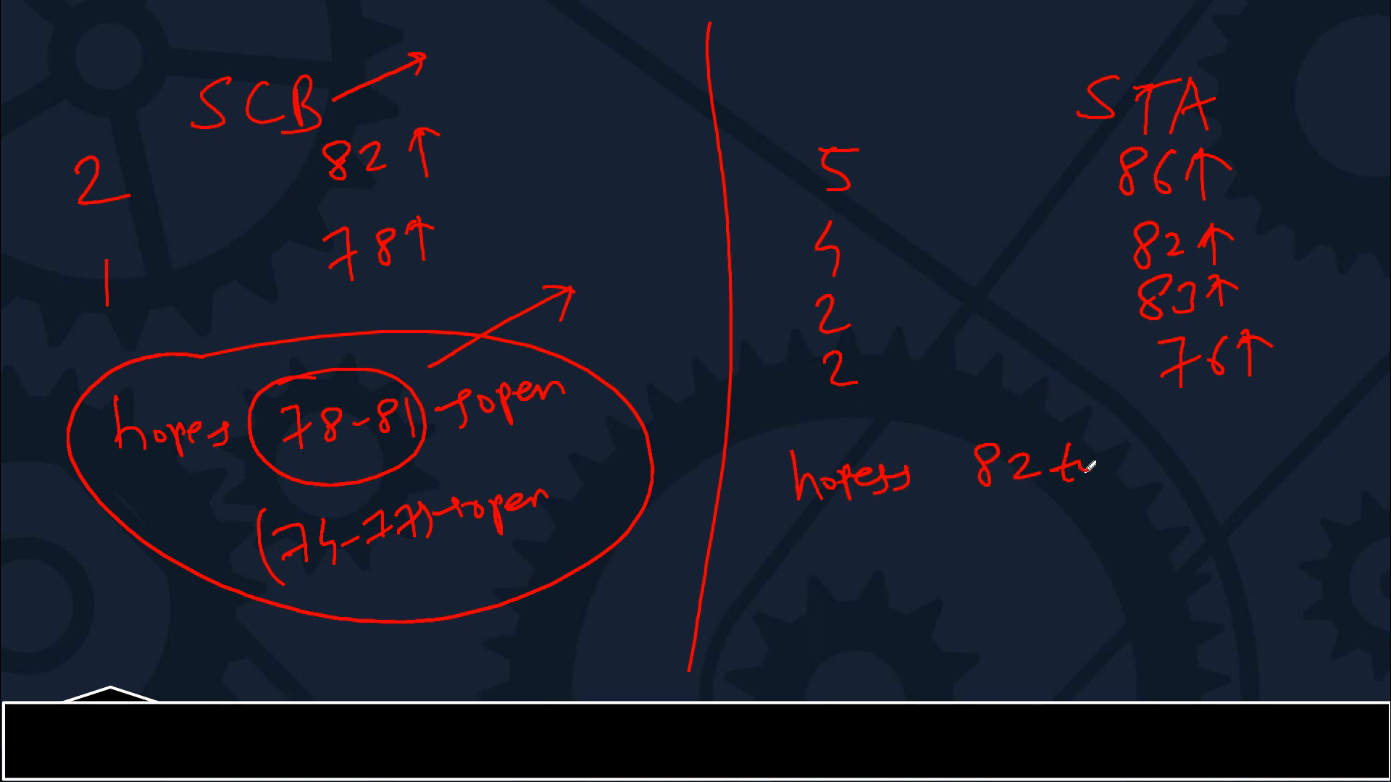
{"action": "type", "text": "85)"}
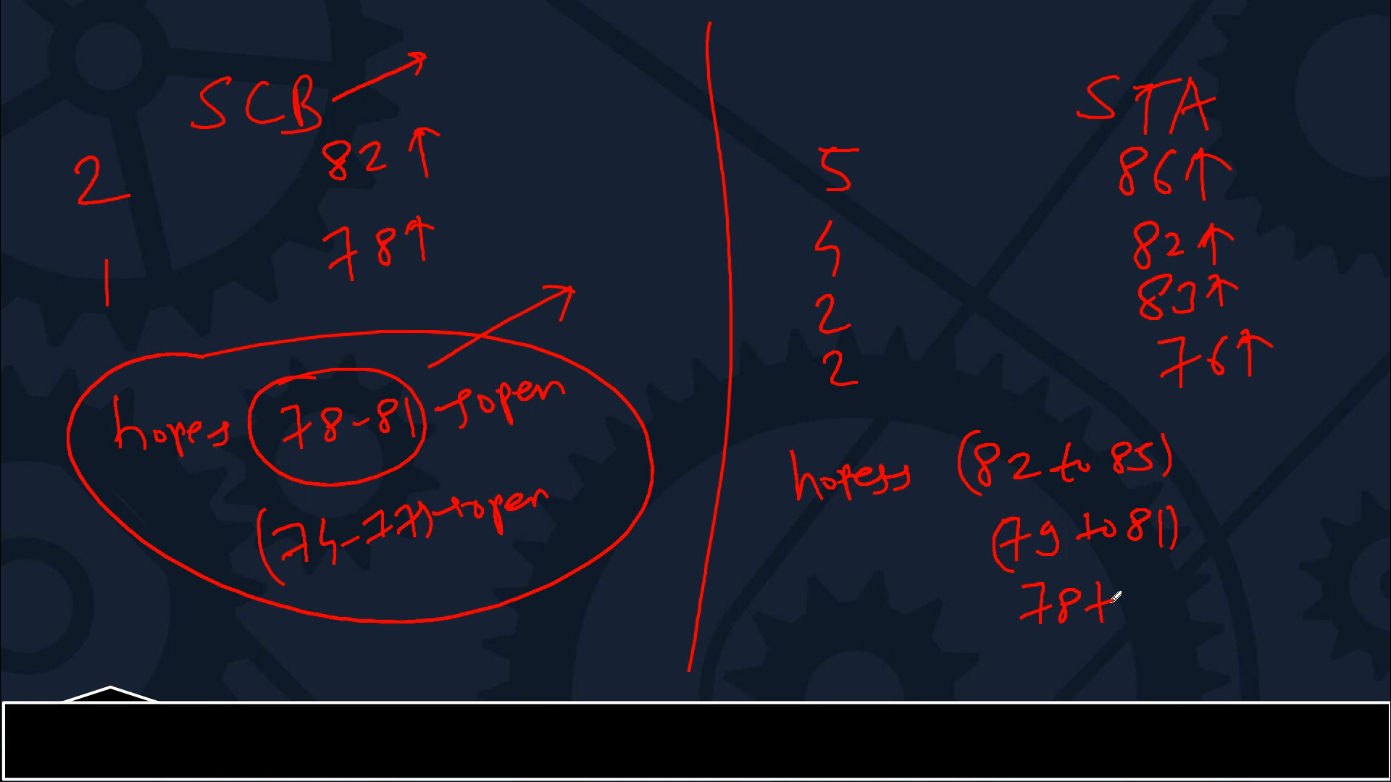
{"action": "type", "text": "to8"}
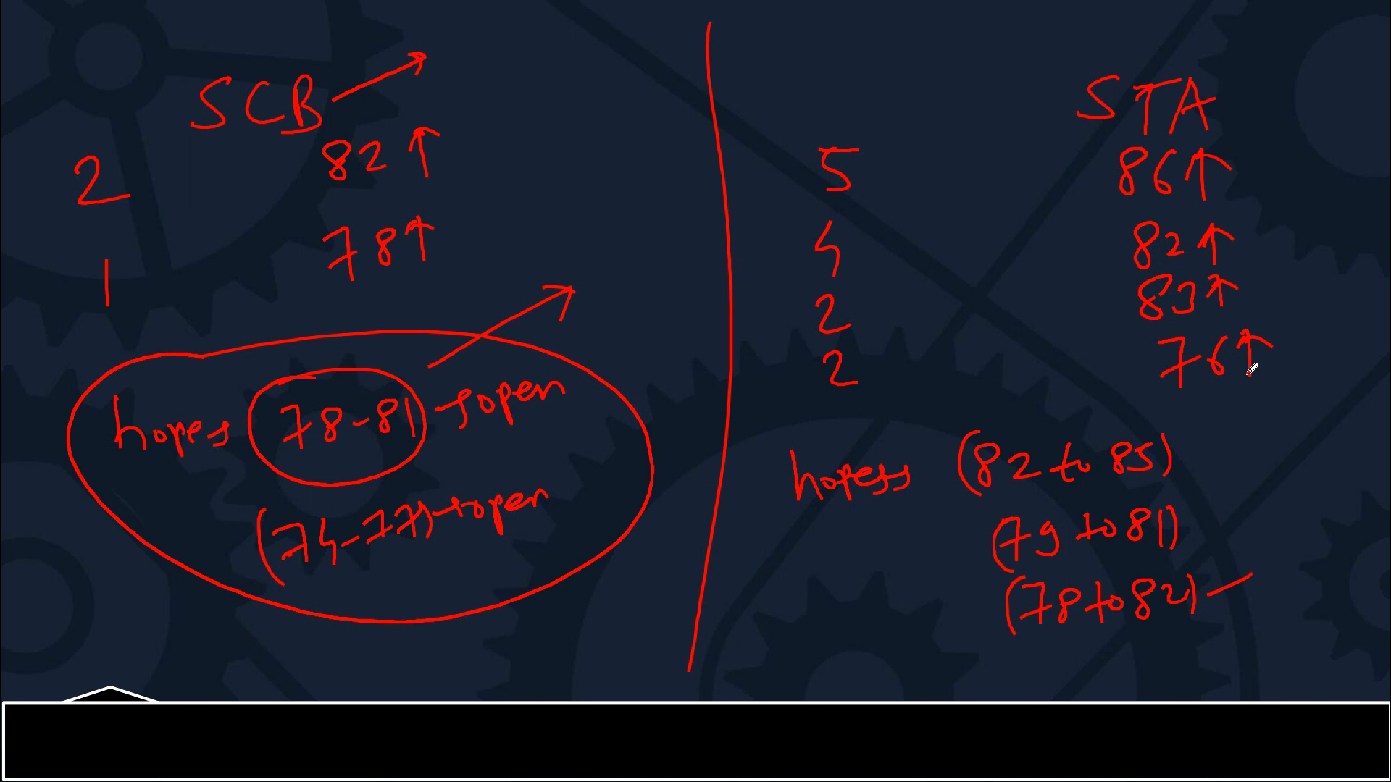
{"action": "left_click_drag", "start_coordinate": [1171, 388], "coordinate": [1287, 377]}
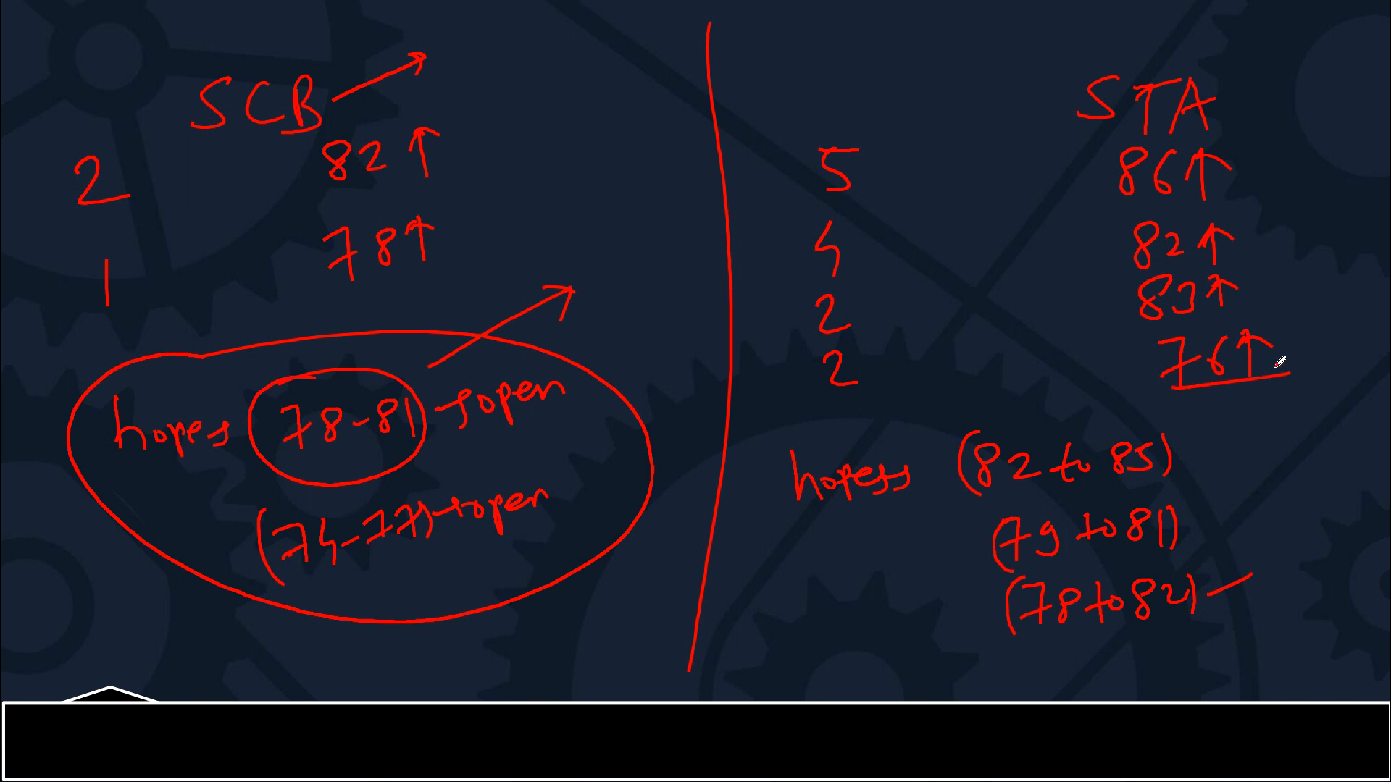
{"action": "left_click_drag", "start_coordinate": [807, 355], "coordinate": [878, 390]}
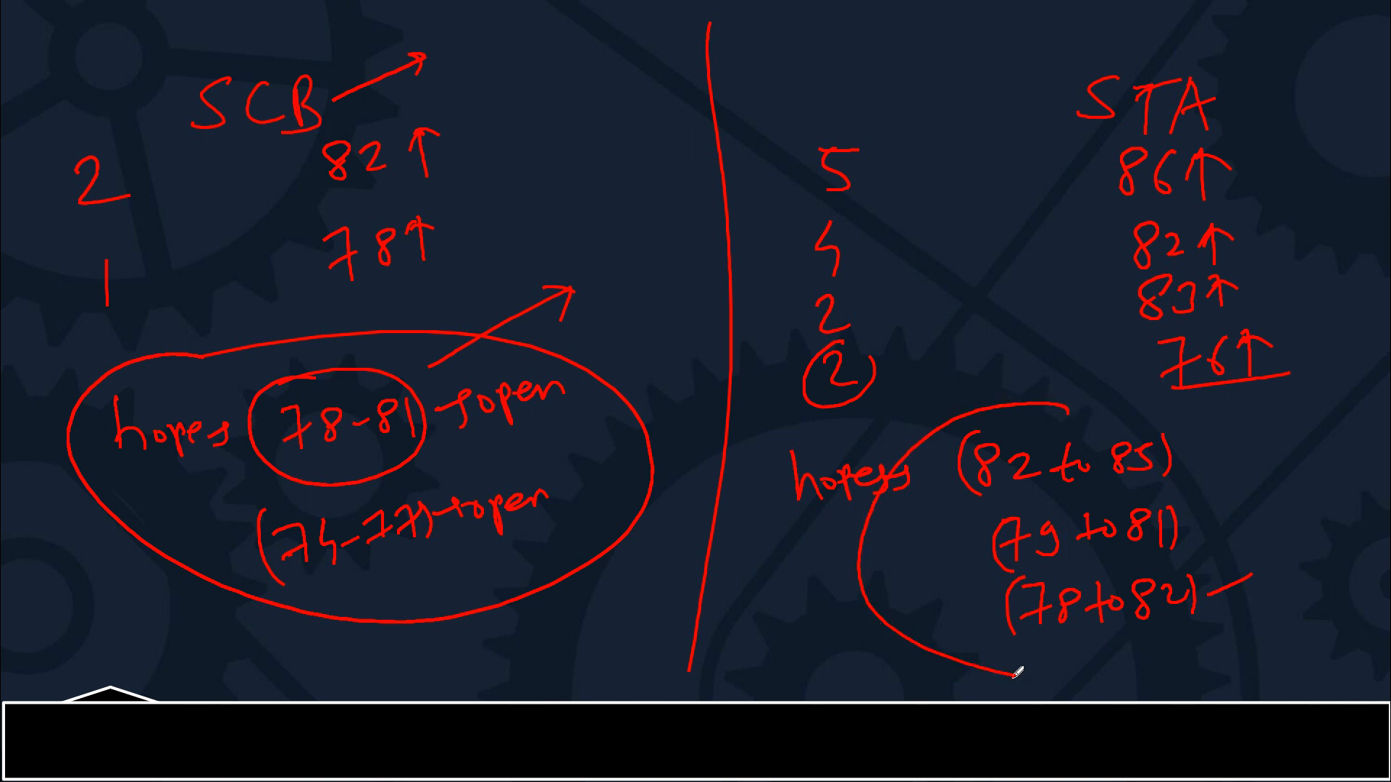
{"action": "left_click_drag", "start_coordinate": [1019, 669], "coordinate": [1018, 382]}
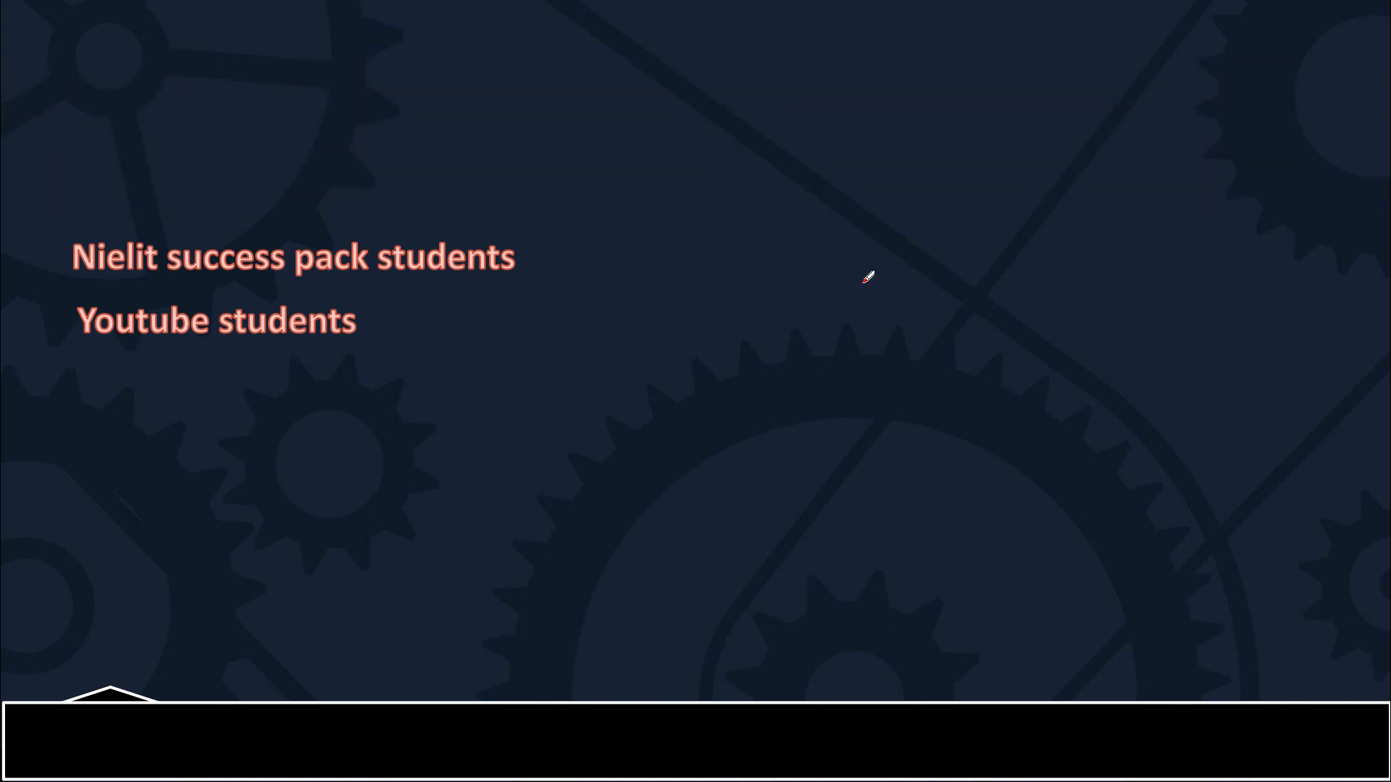
{"action": "mouse_move", "coordinate": [434, 229]}
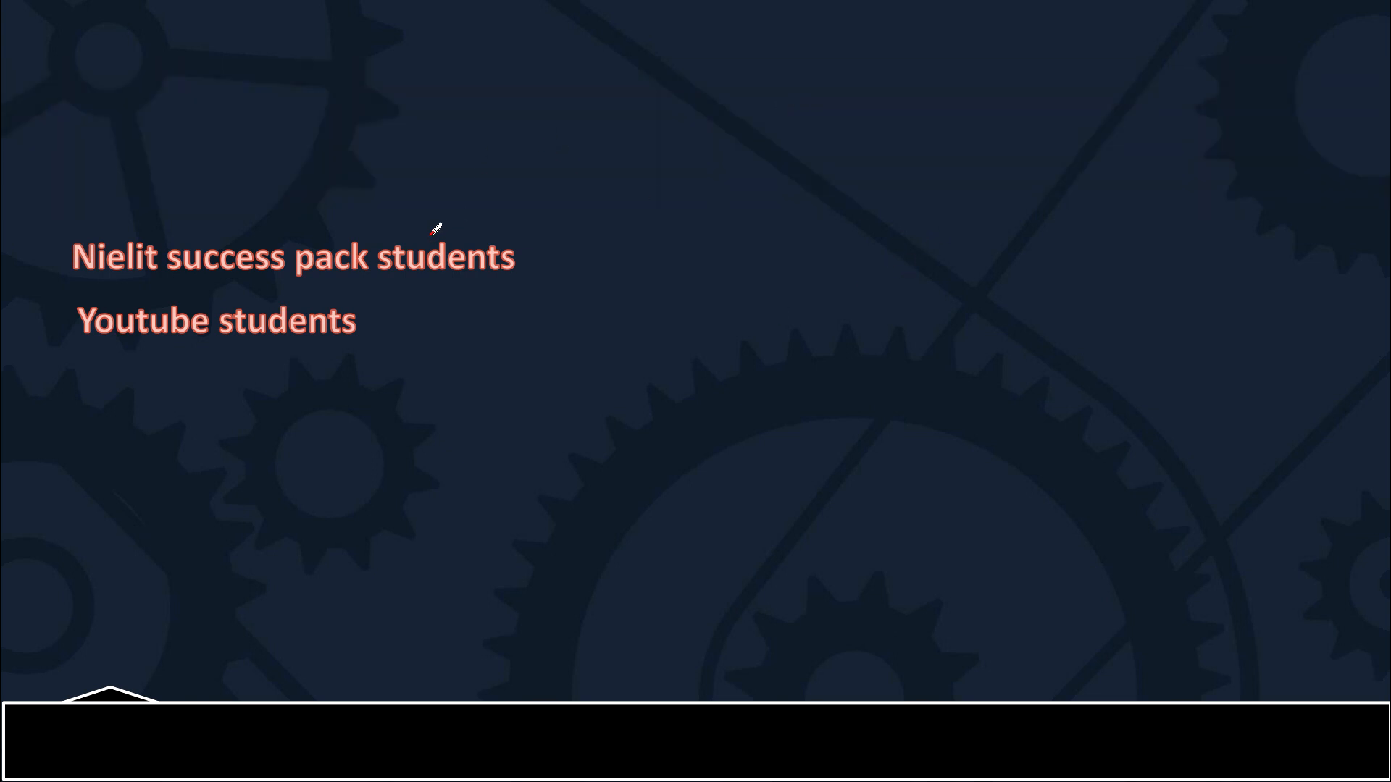
Draw an arrow from Nielit success pack students to Email and handwrite 'this video'.
{"action": "left_click_drag", "start_coordinate": [435, 229], "coordinate": [550, 169]}
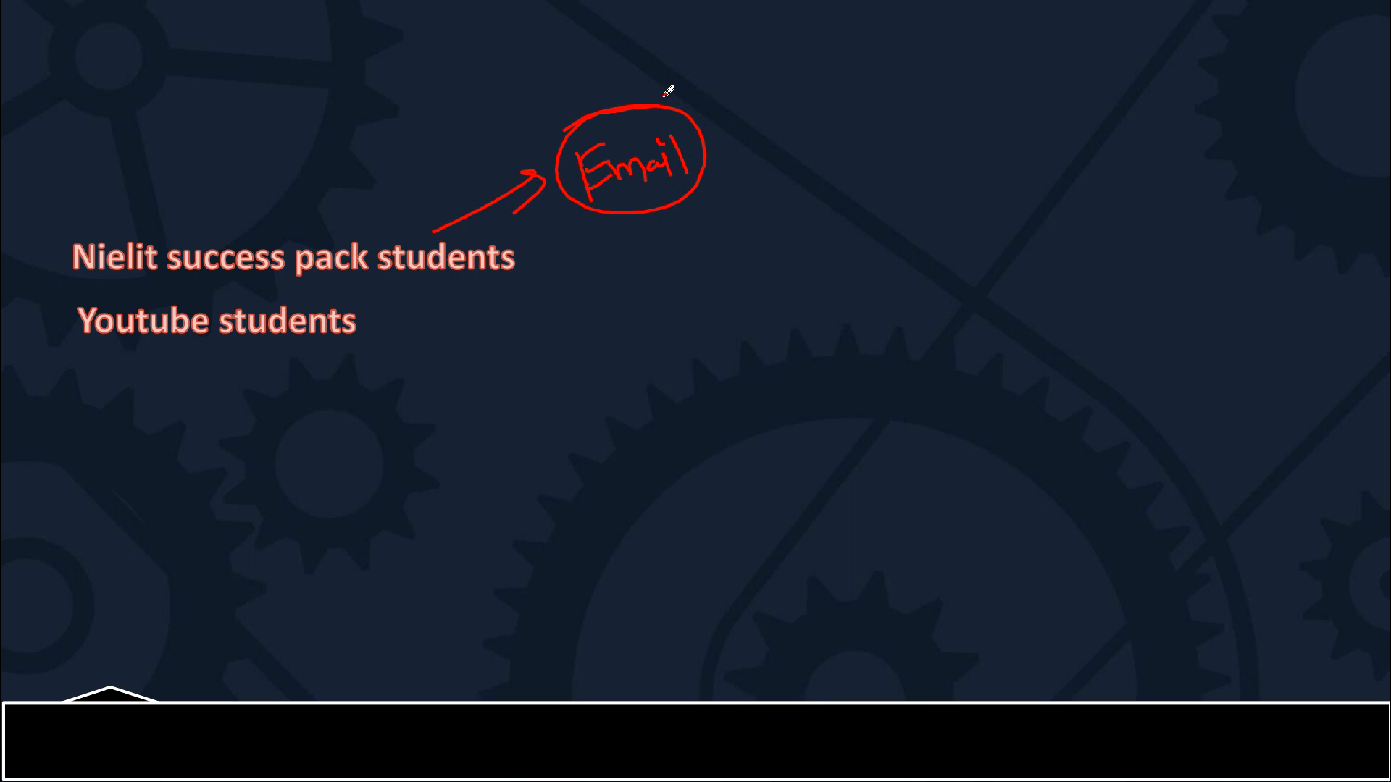
{"action": "mouse_move", "coordinate": [732, 71]}
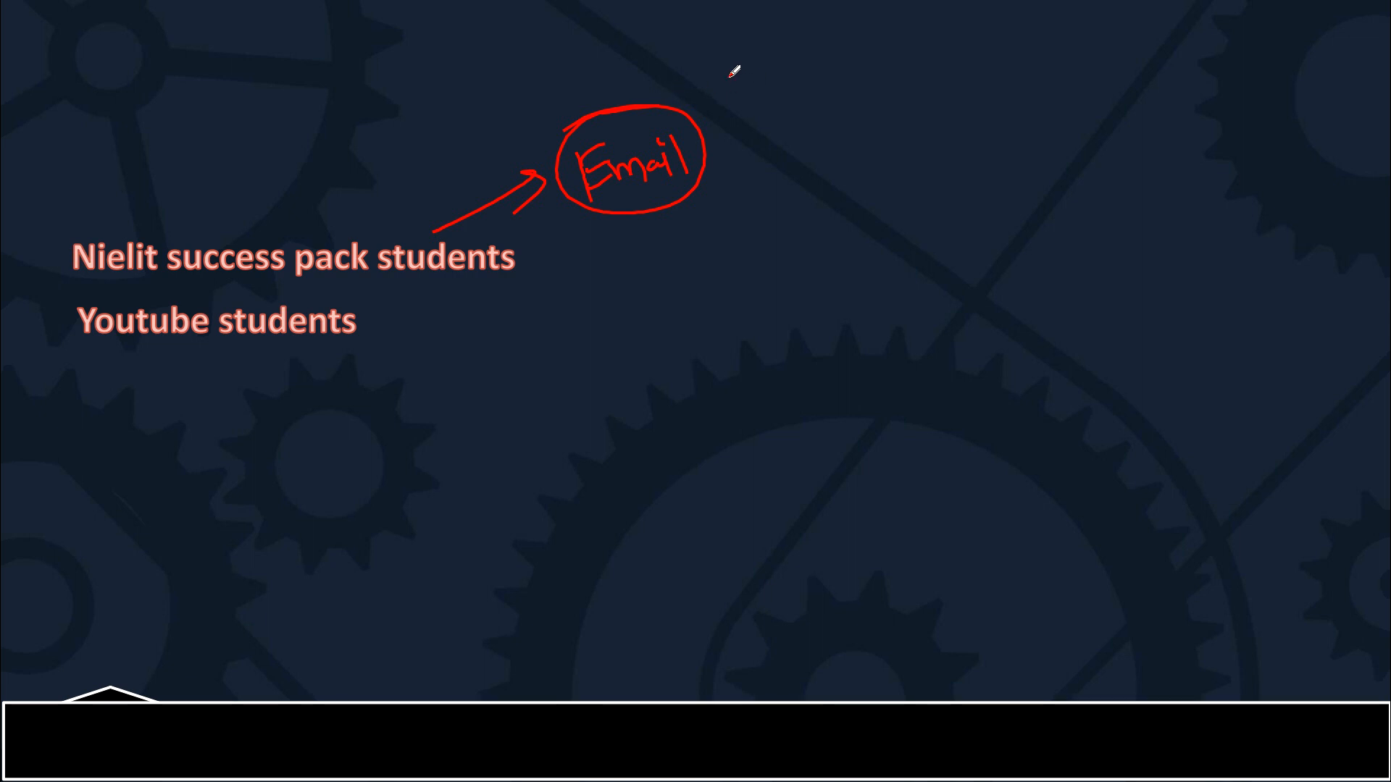
{"action": "mouse_move", "coordinate": [495, 133]}
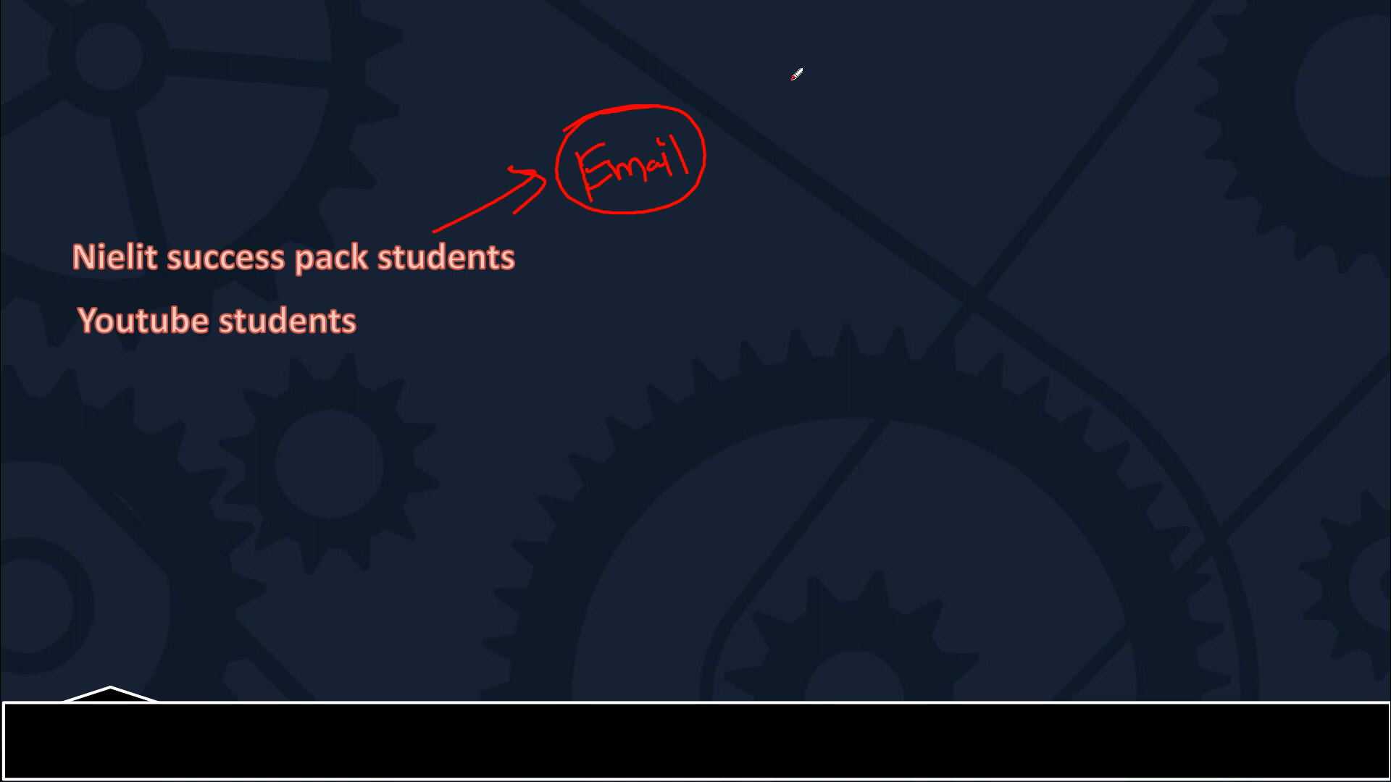
{"action": "mouse_move", "coordinate": [876, 51]}
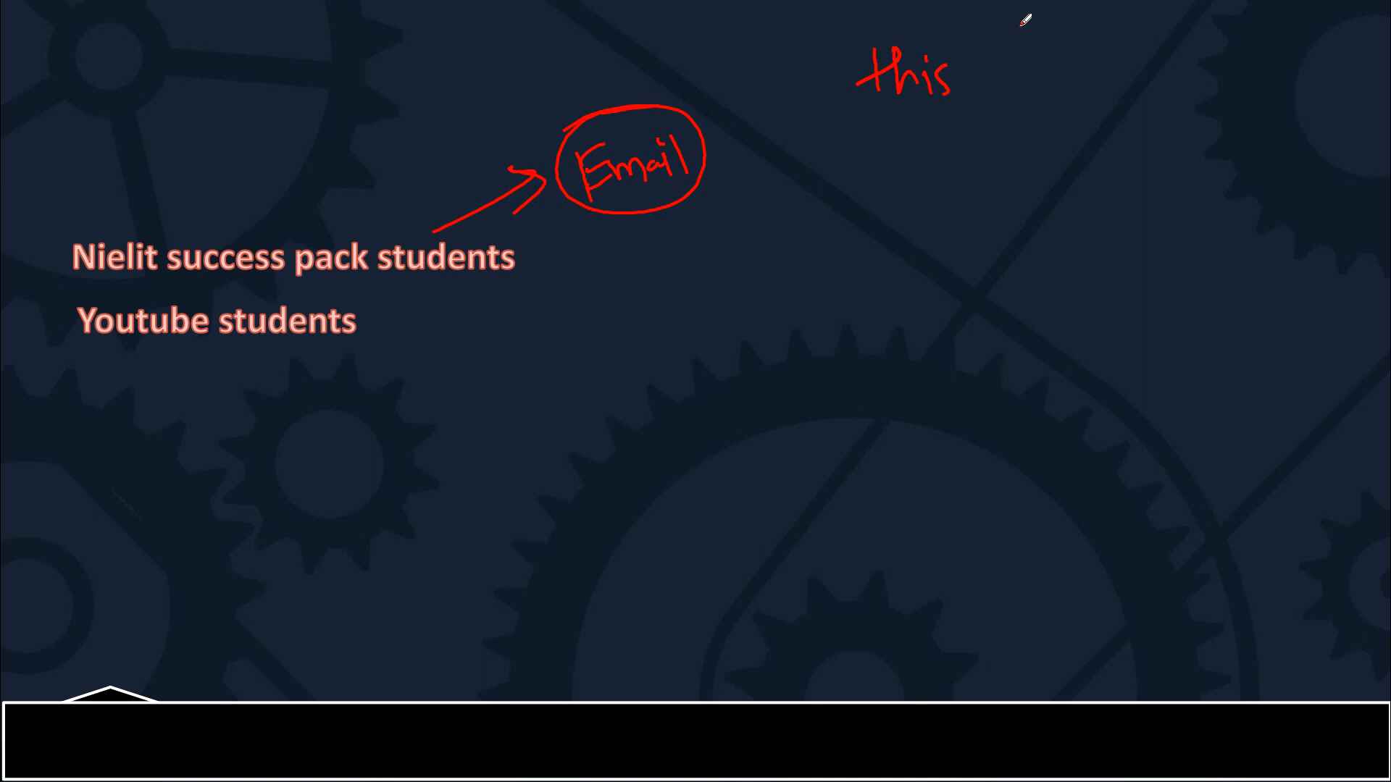
{"action": "left_click_drag", "start_coordinate": [985, 84], "coordinate": [1064, 71]}
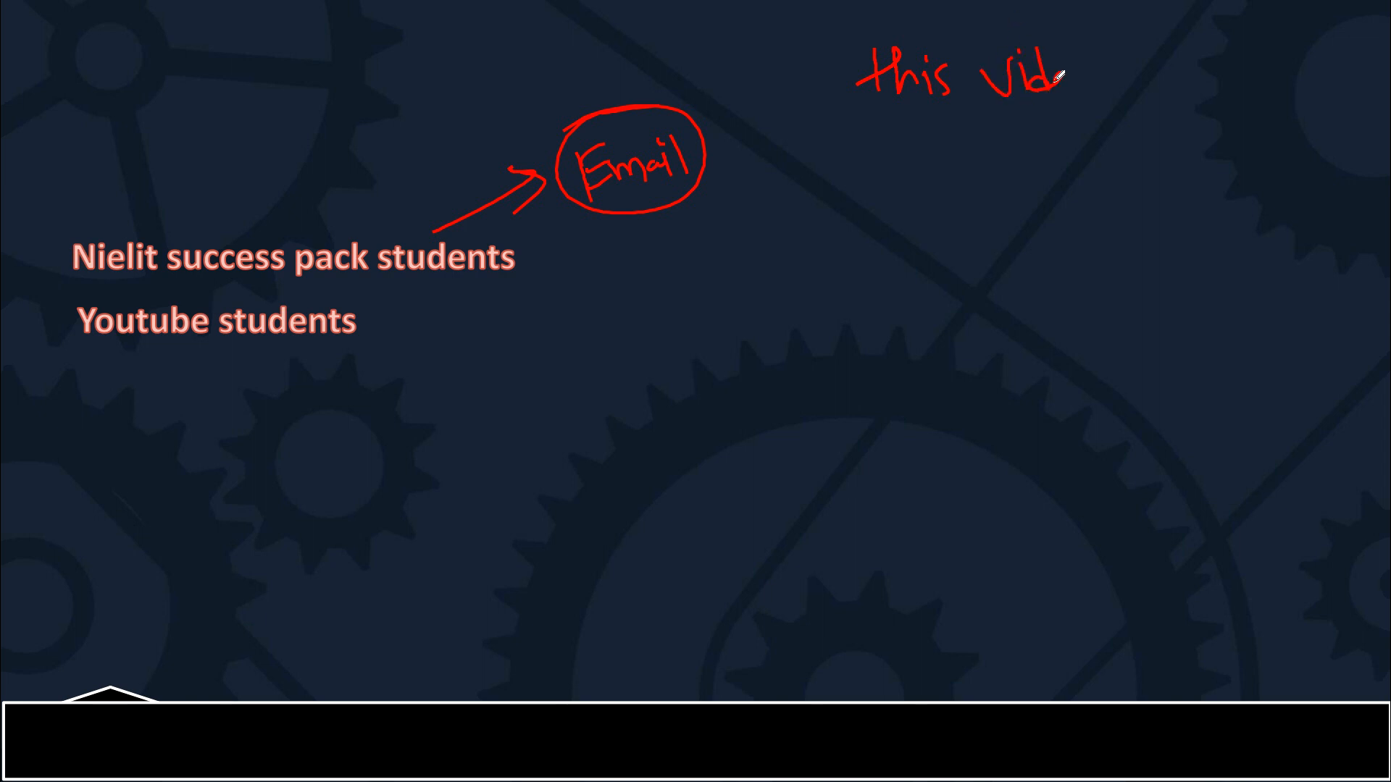
{"action": "left_click_drag", "start_coordinate": [878, 119], "coordinate": [1100, 93]}
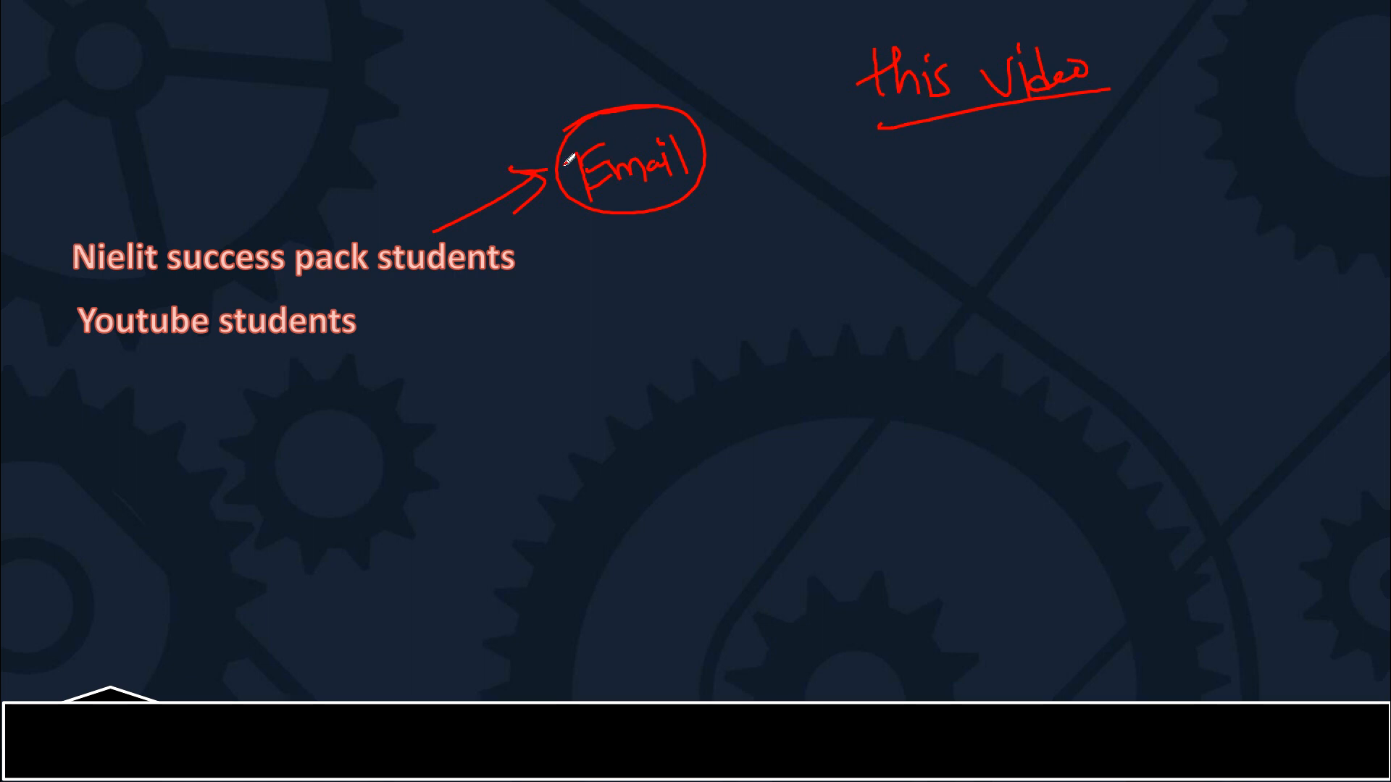
Note beside Youtube students, draw an upward arrow above the Nielit group, and circle Spam.
{"action": "left_click_drag", "start_coordinate": [372, 321], "coordinate": [492, 317]}
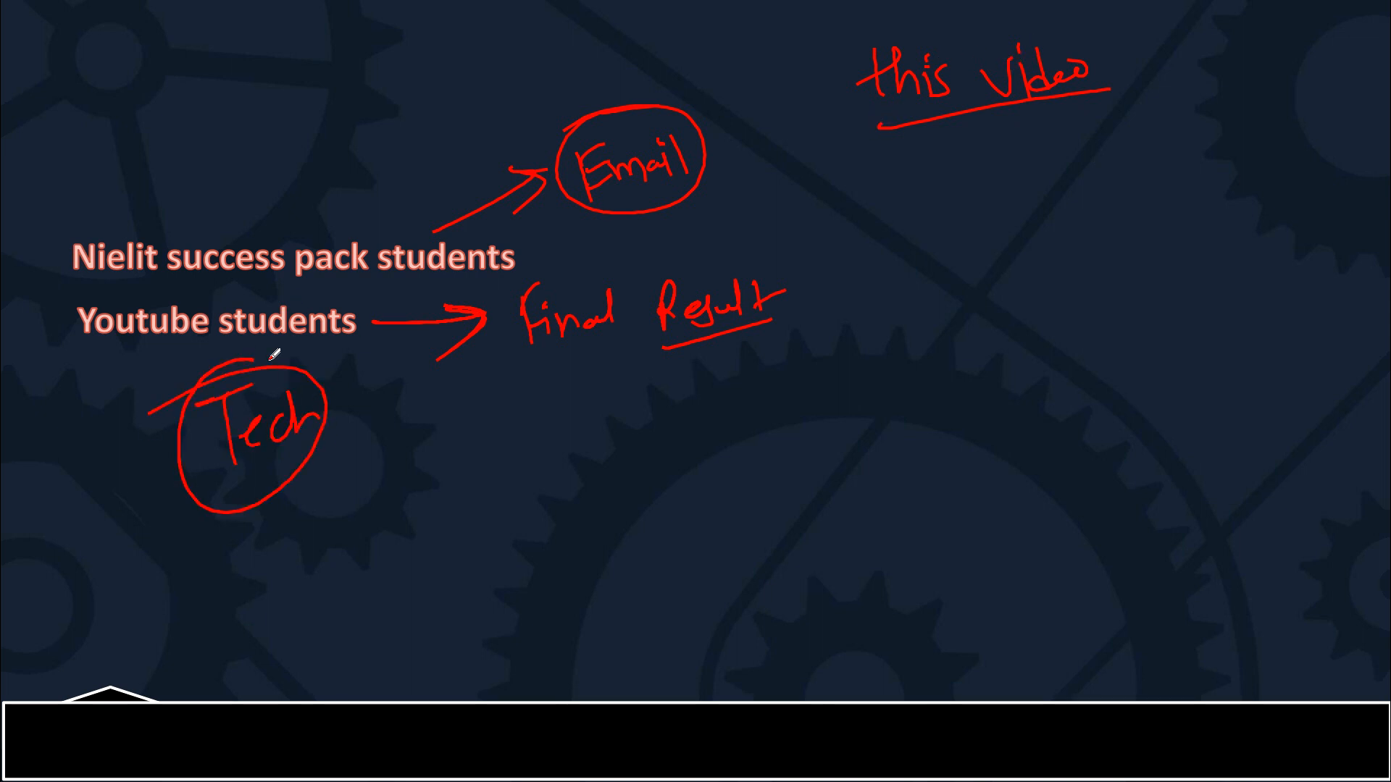
{"action": "left_click", "coordinate": [705, 49]}
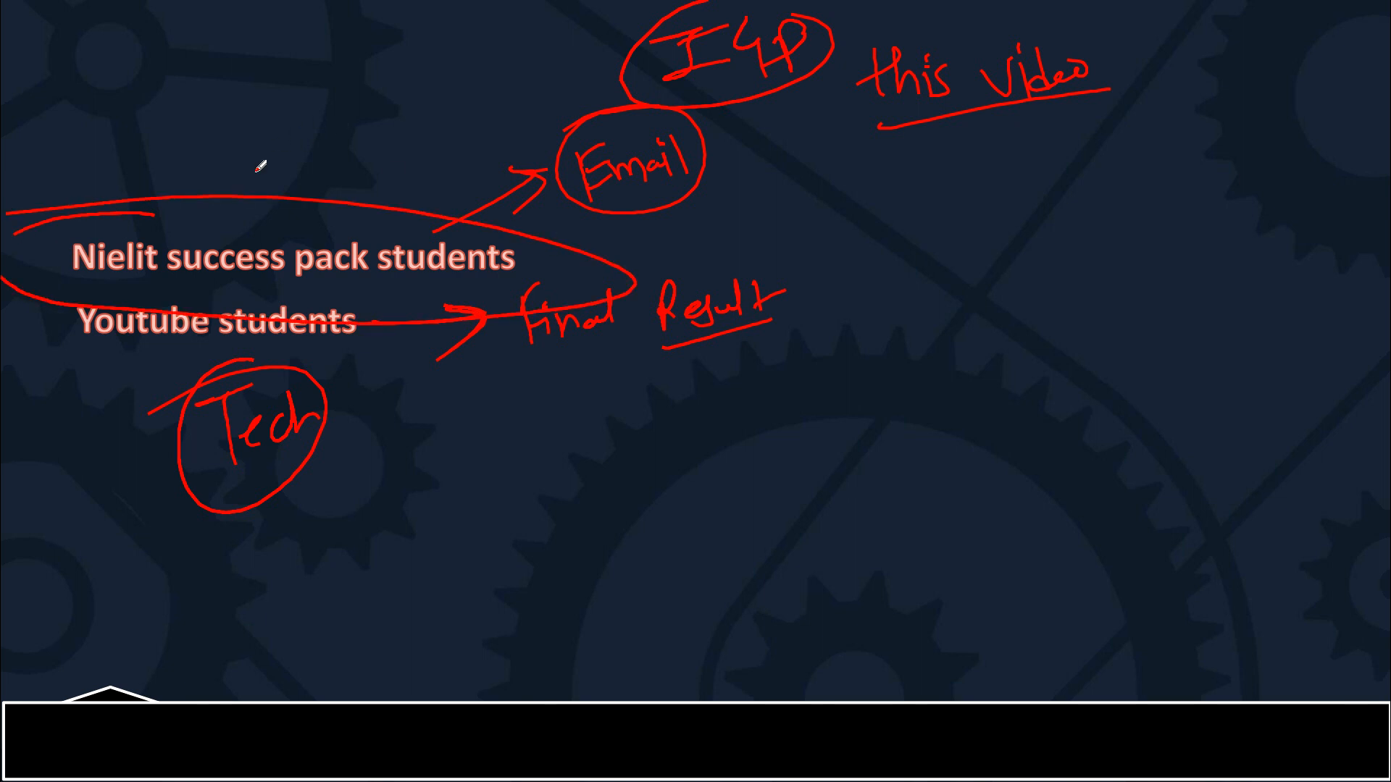
{"action": "left_click_drag", "start_coordinate": [235, 197], "coordinate": [319, 142]}
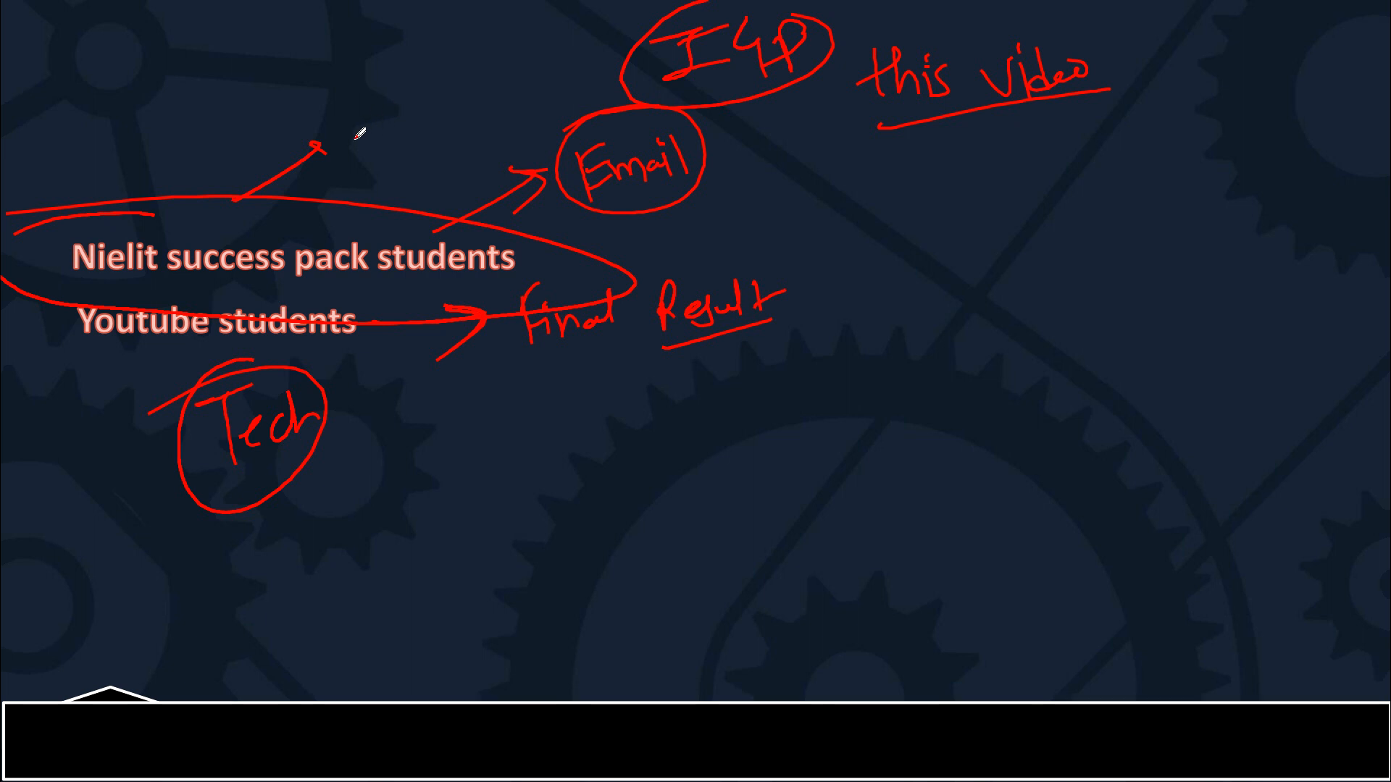
{"action": "left_click_drag", "start_coordinate": [723, 180], "coordinate": [770, 169]}
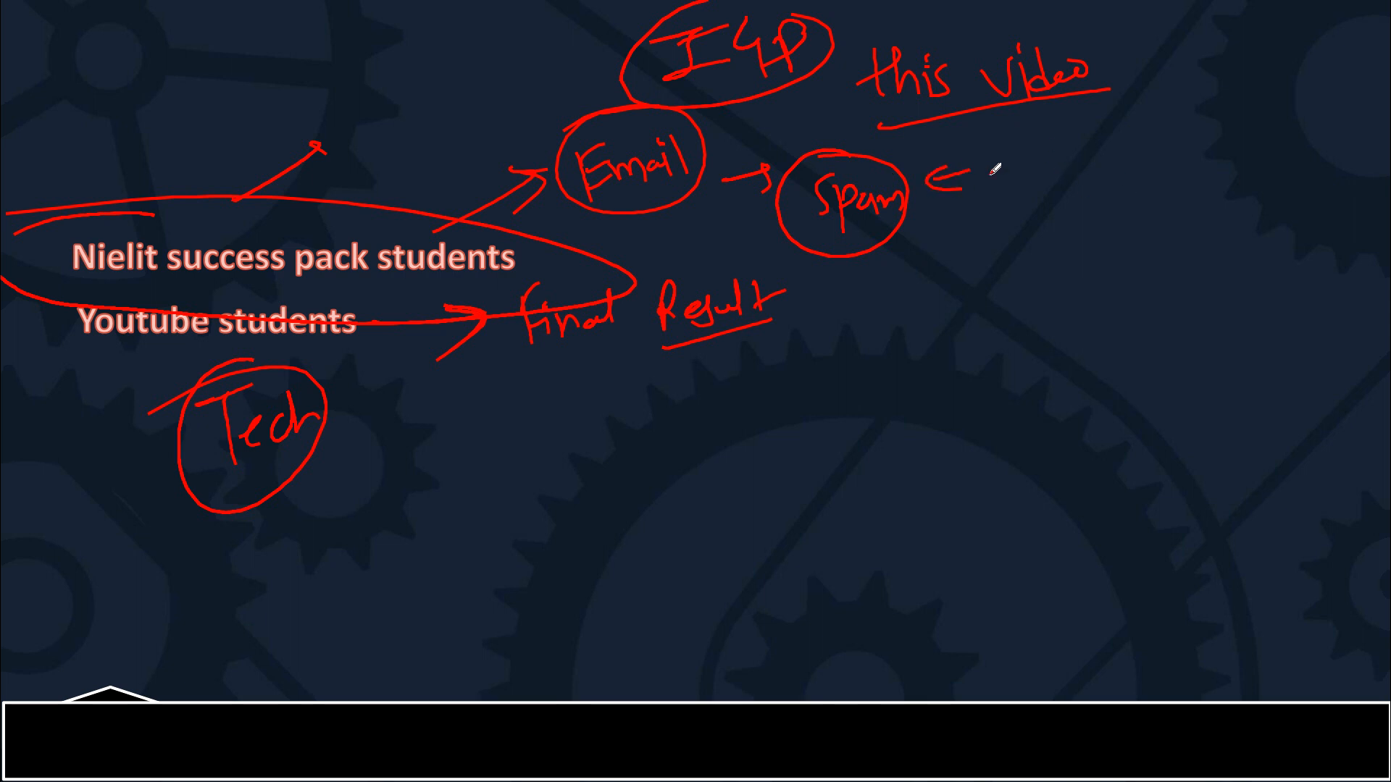
{"action": "mouse_move", "coordinate": [914, 297]}
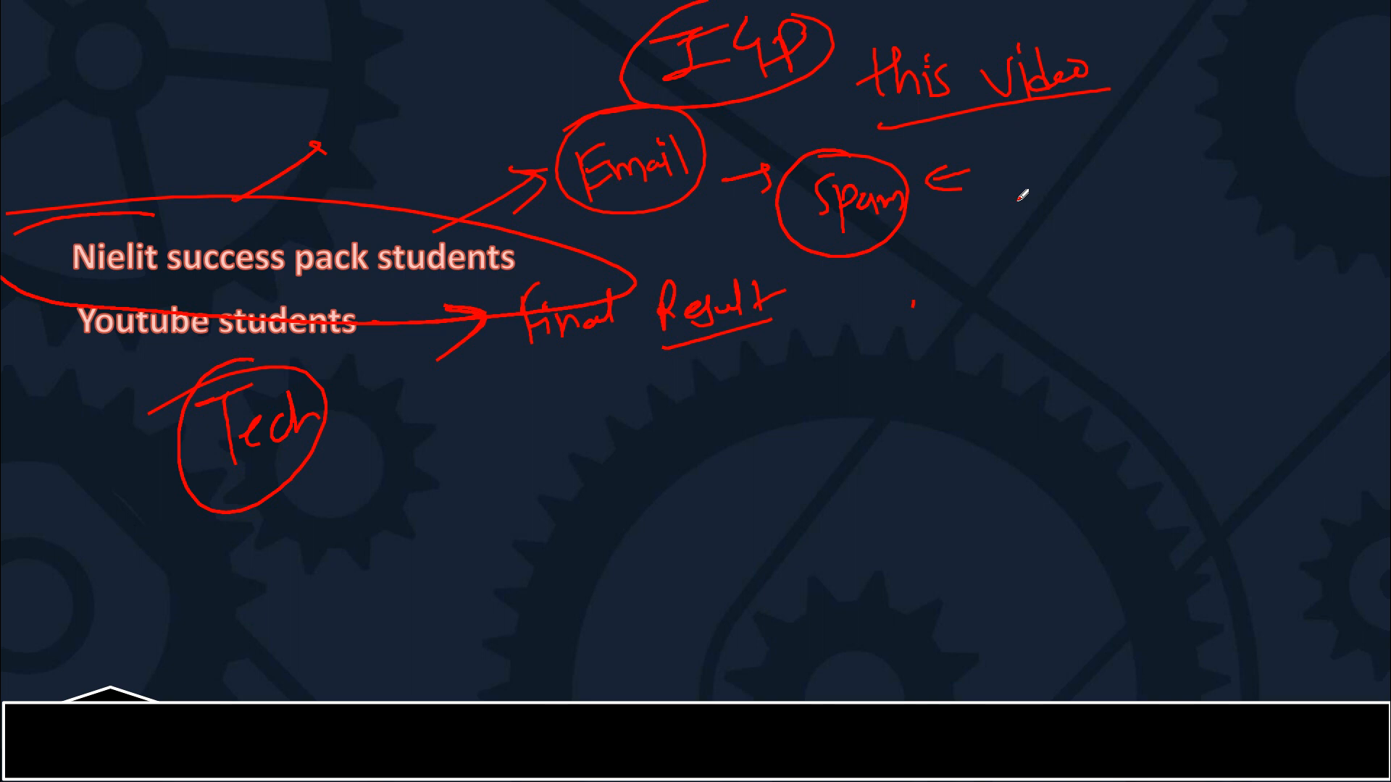
{"action": "mouse_move", "coordinate": [1033, 205]}
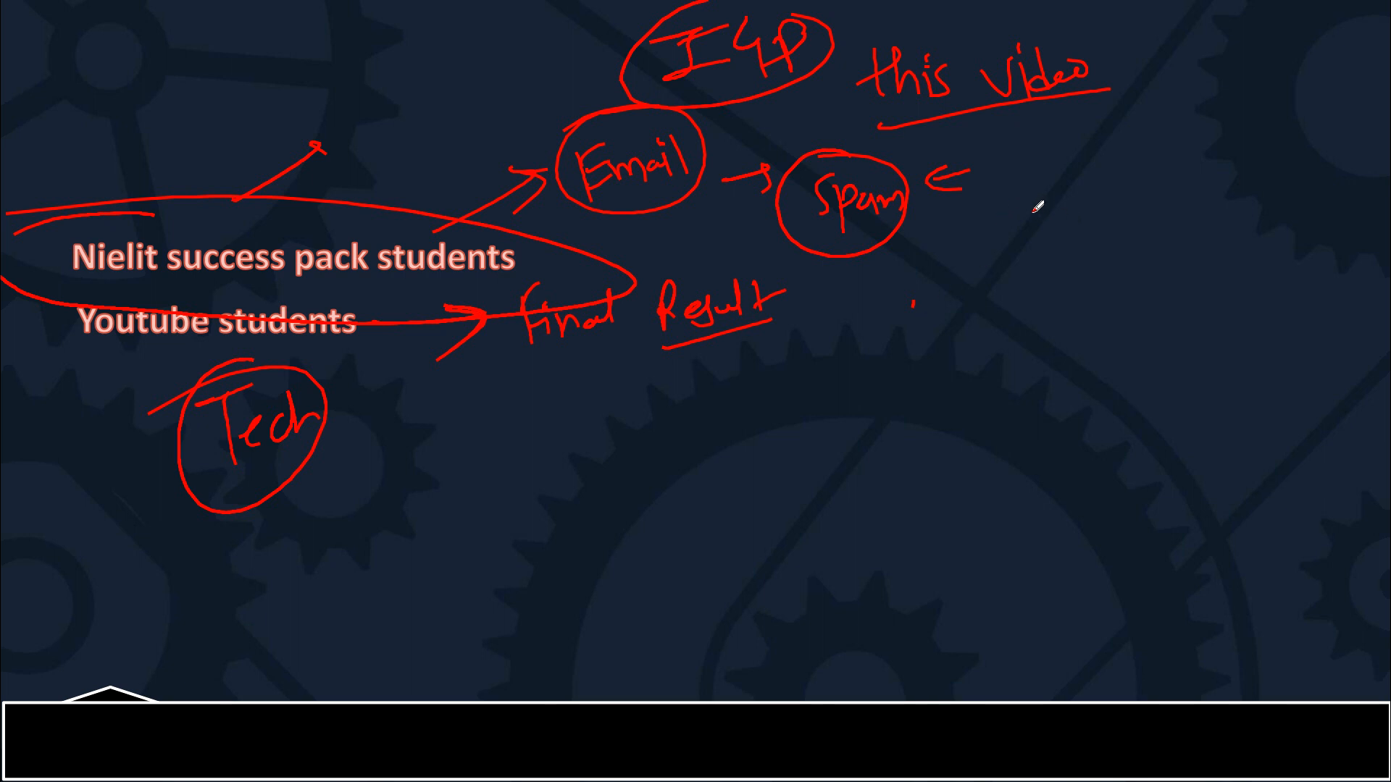